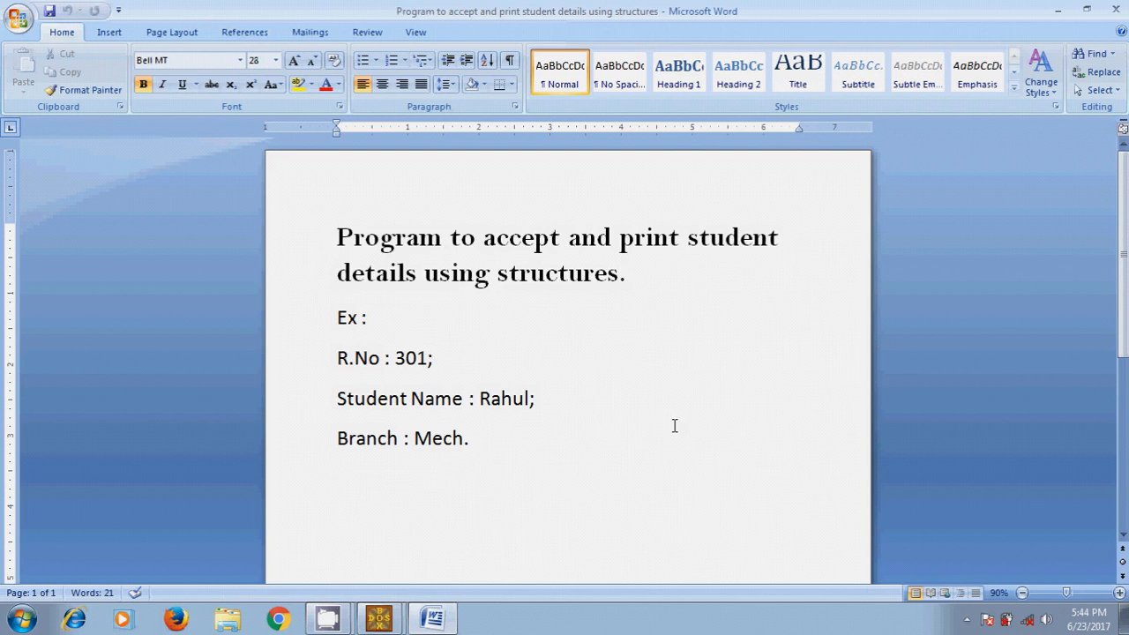
Bring the Turbo C++ editor in DOSBox to the front from the Word notes.
left_click(338, 239)
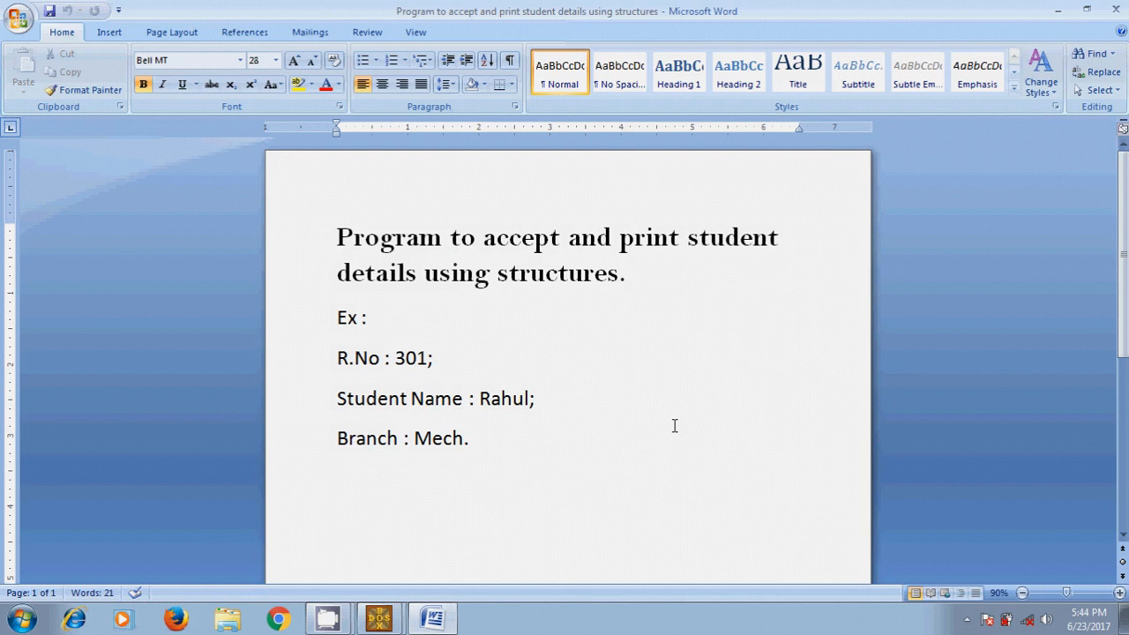
left_click(339, 238)
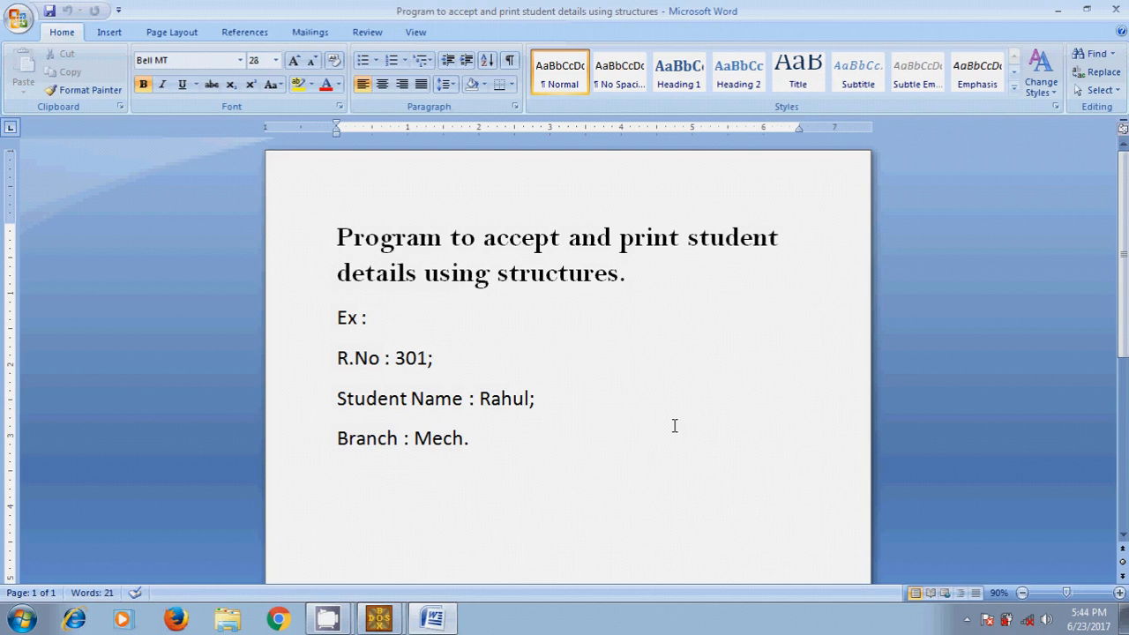
left_click(337, 238)
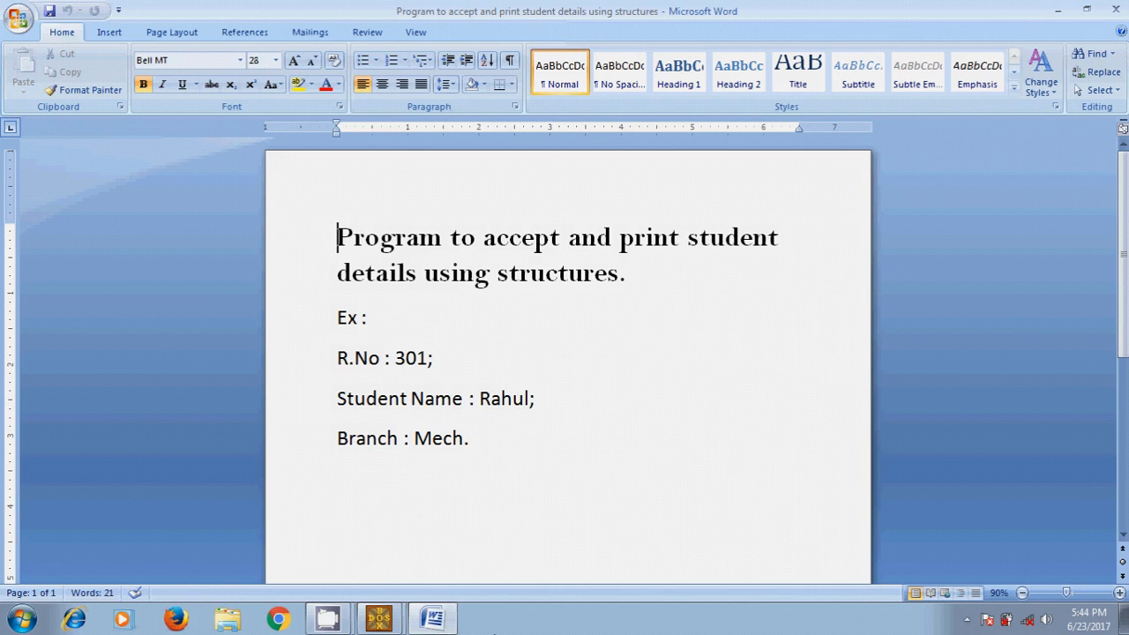
mouse_move(379, 618)
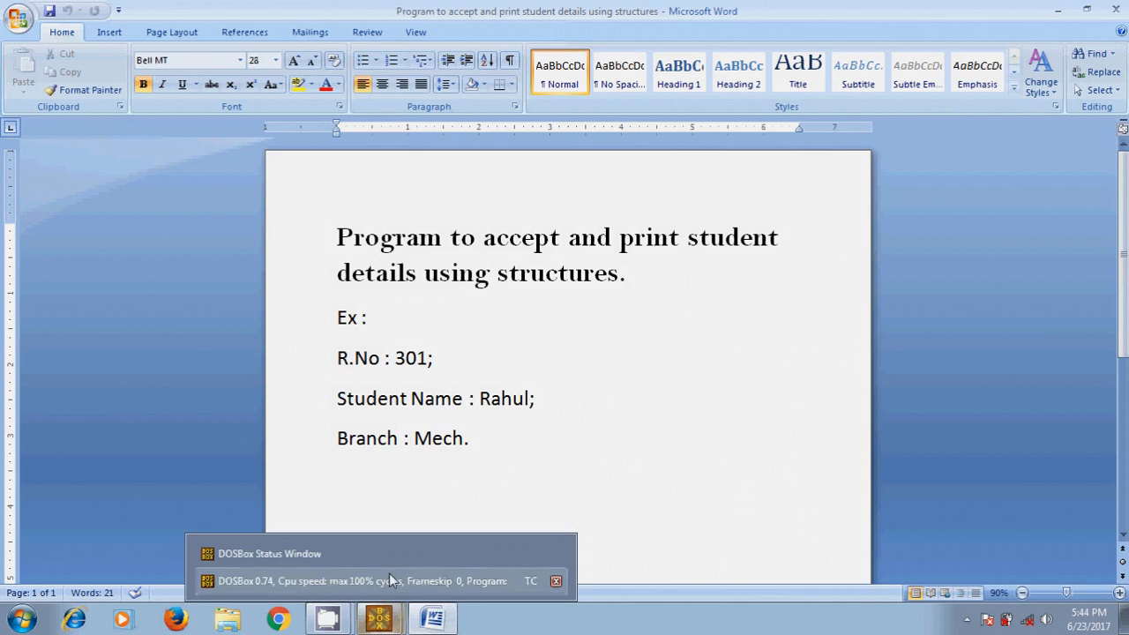
left_click(379, 565)
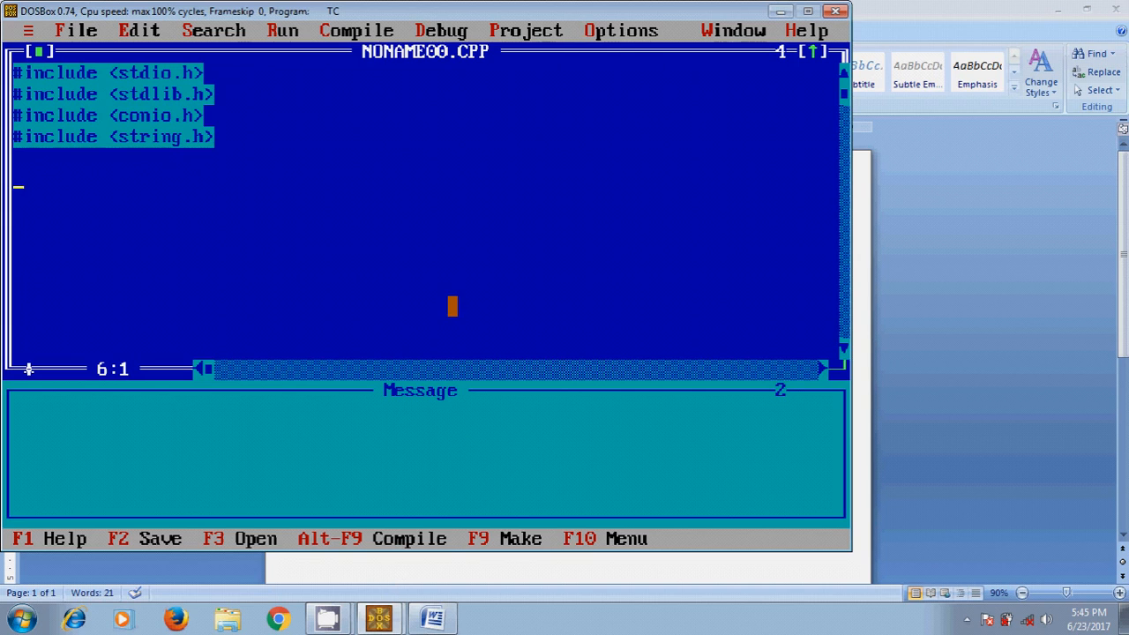
Begin a 'struct student' definition below the includes and return to the Word example.
type("struc")
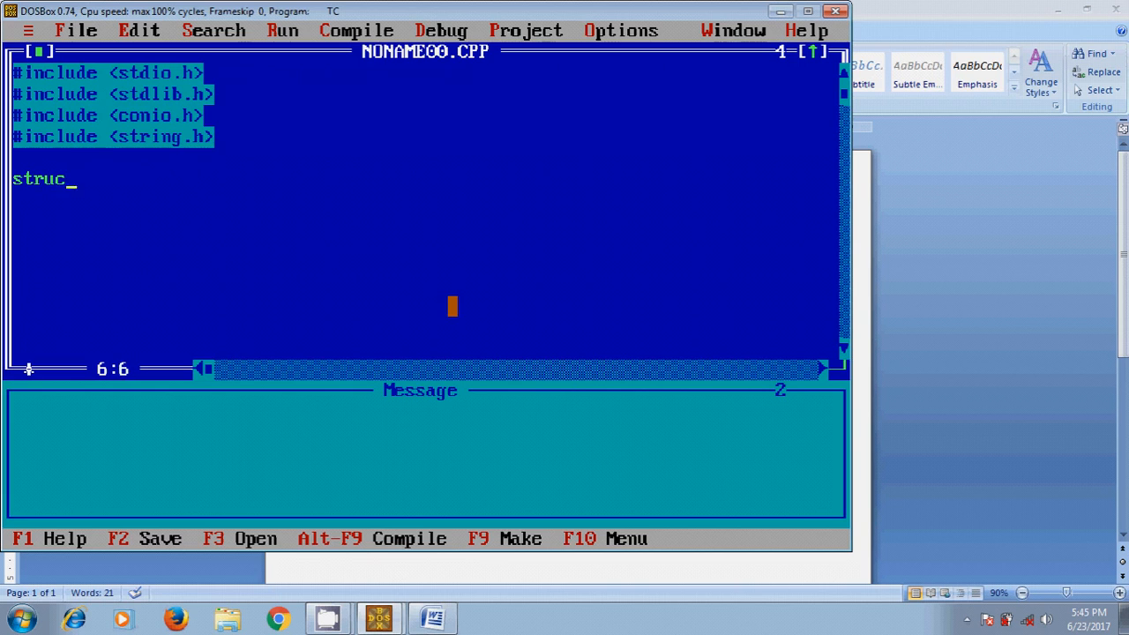
type("t")
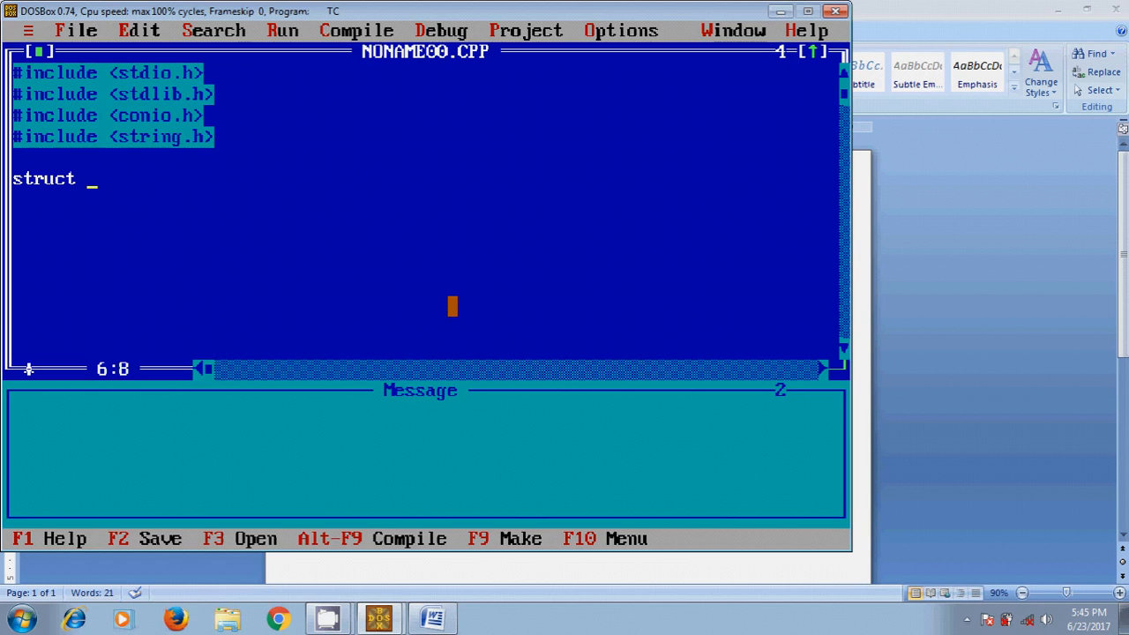
type("student")
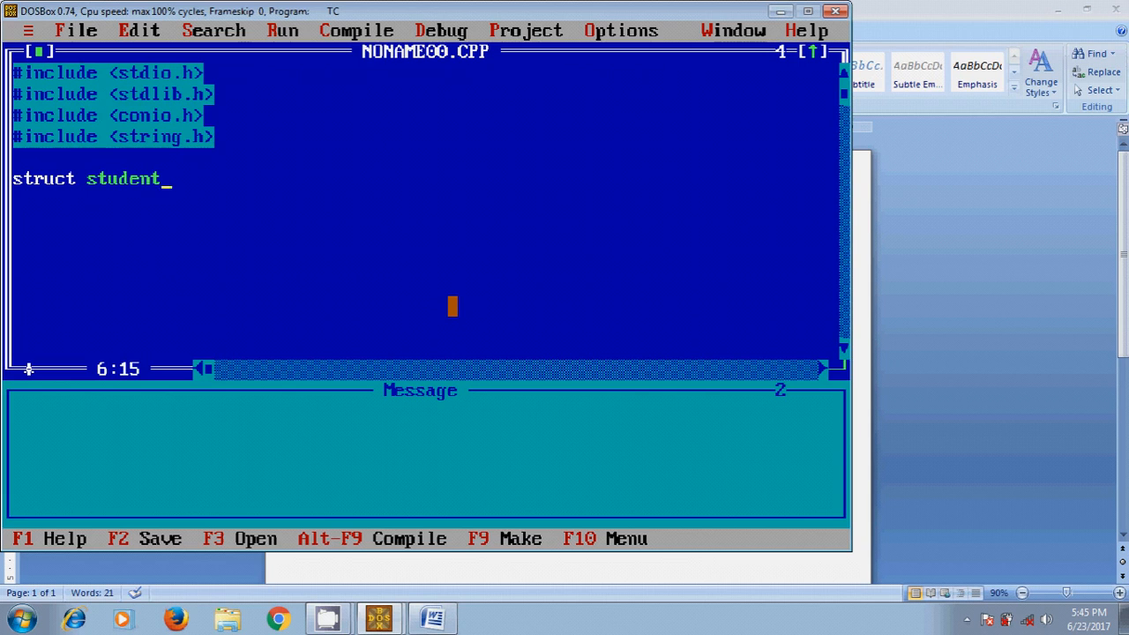
key("Return")
type("{")
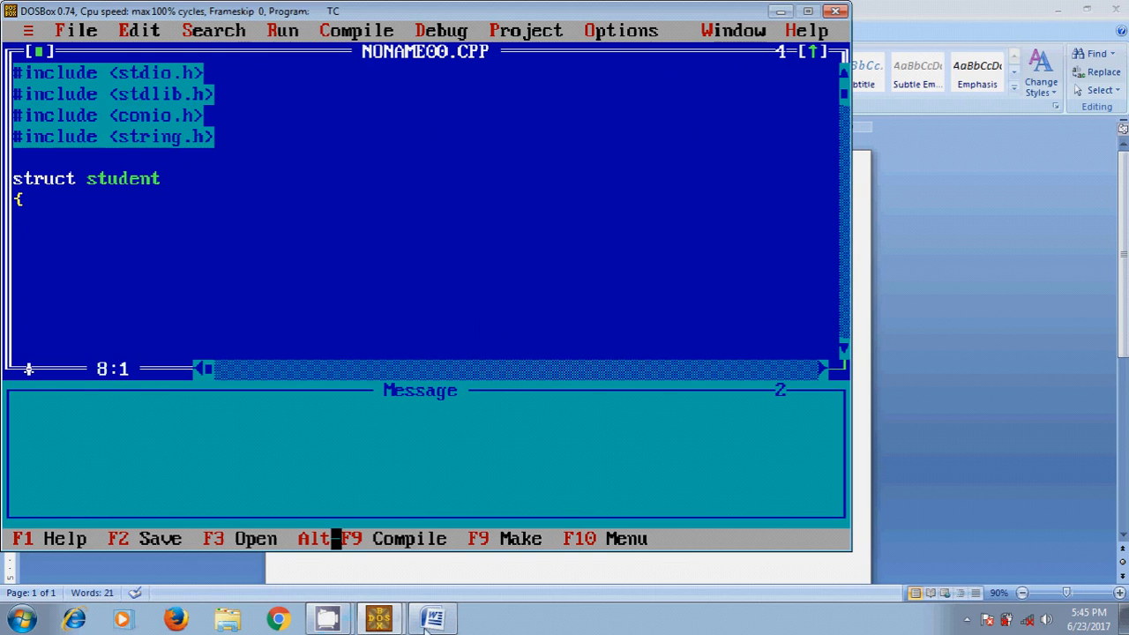
left_click(433, 617)
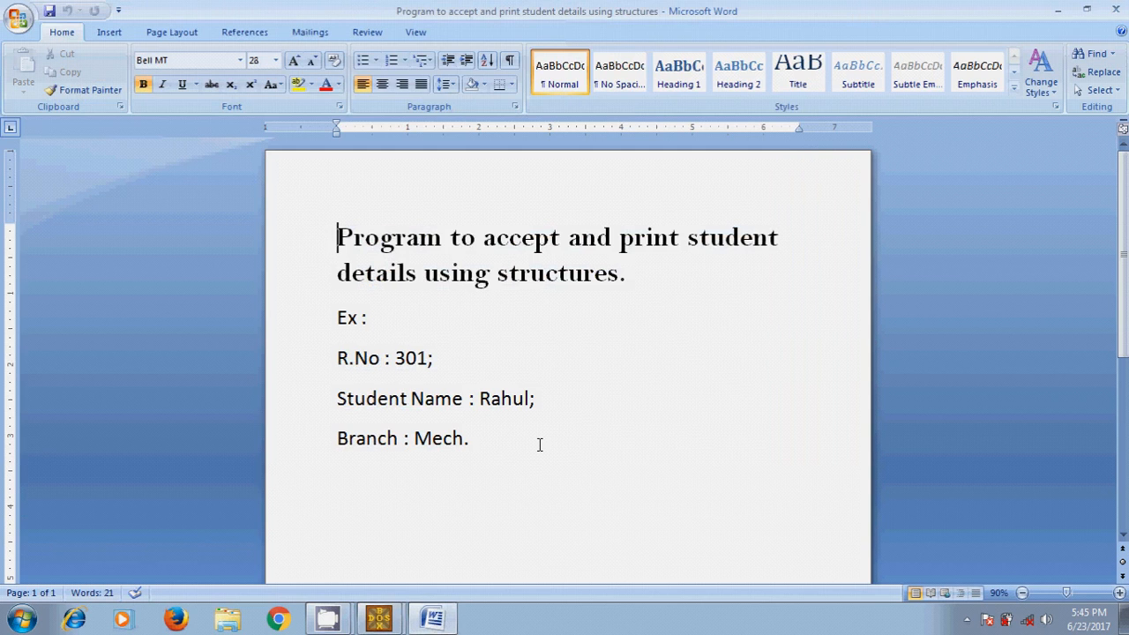
mouse_move(540, 444)
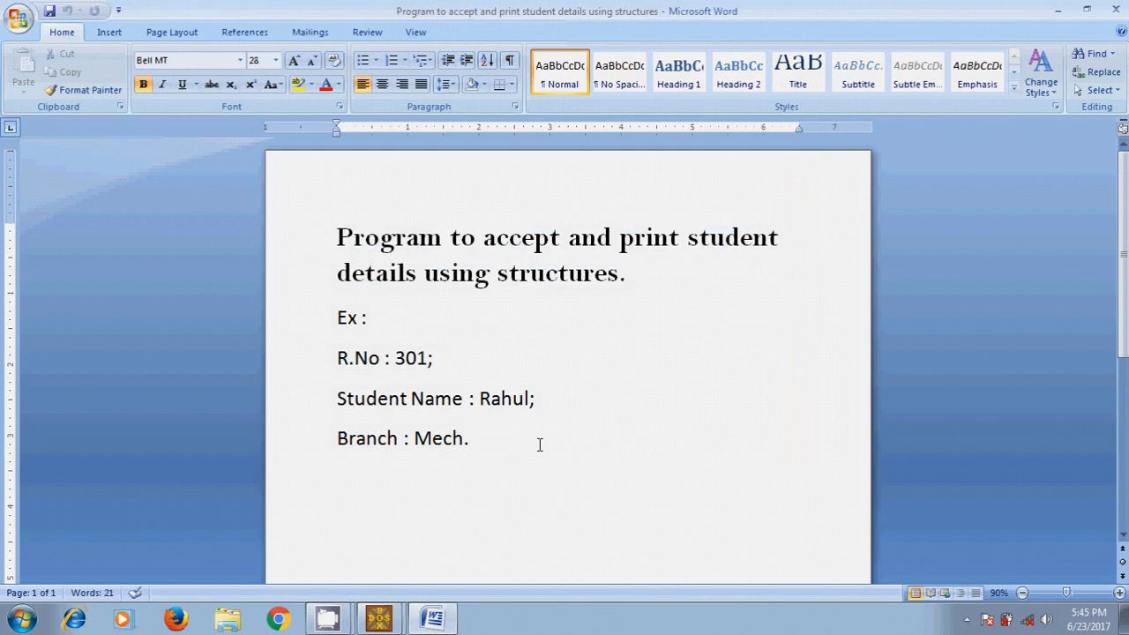
Review the example student details in Word and return to the Turbo C++ code.
left_click(339, 237)
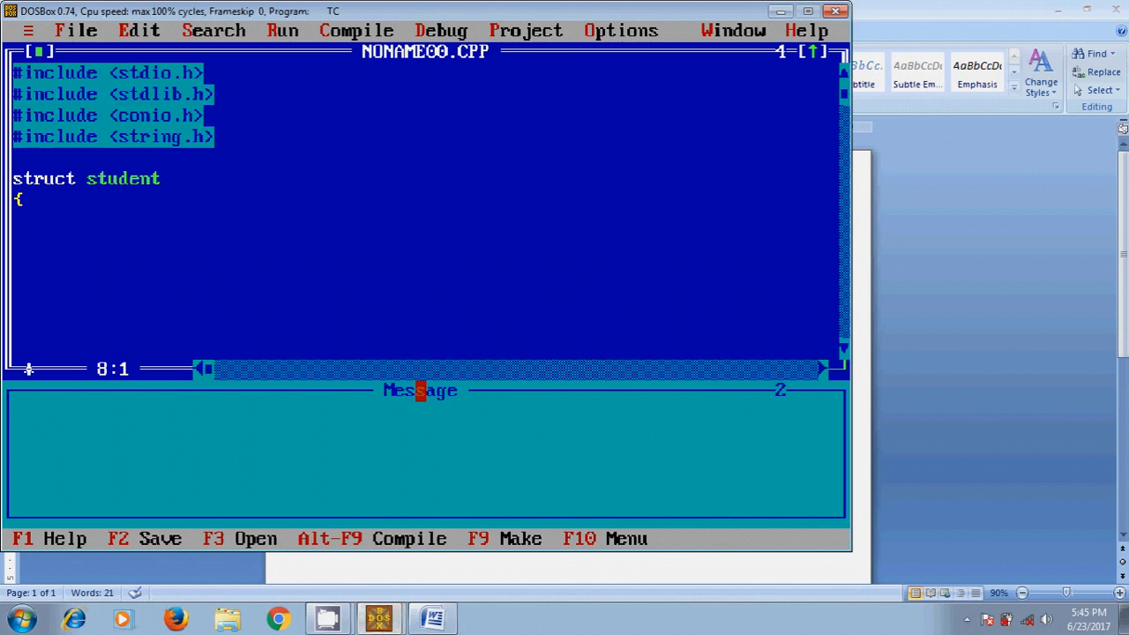
Add members int rno, char name[10] and char branch[5] and close the structure body.
type("int")
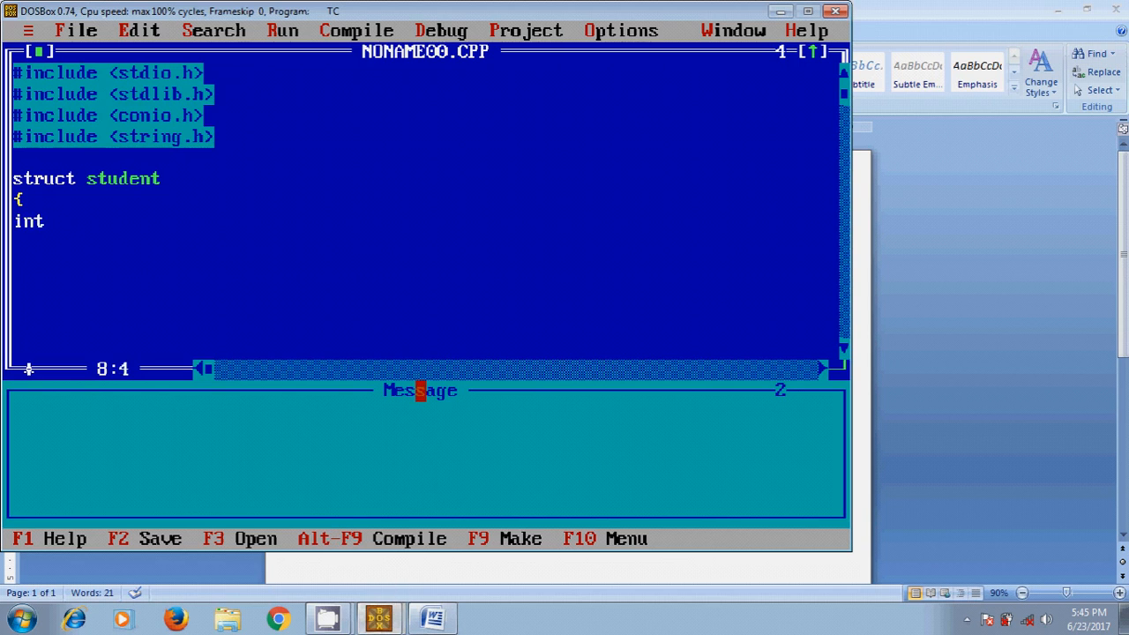
type("rno")
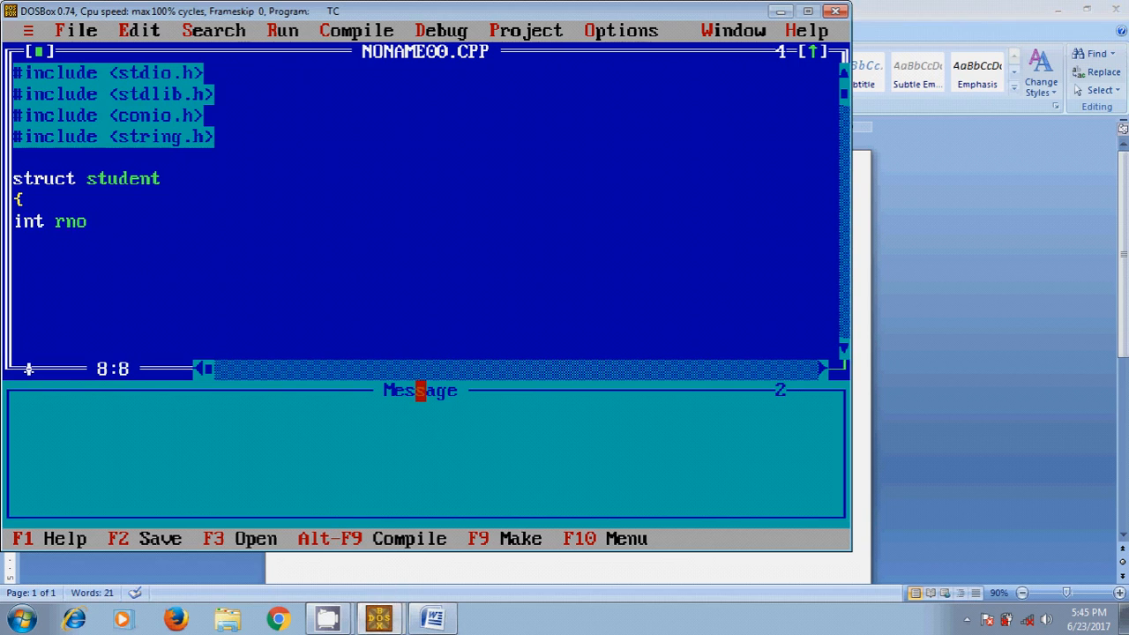
type(";")
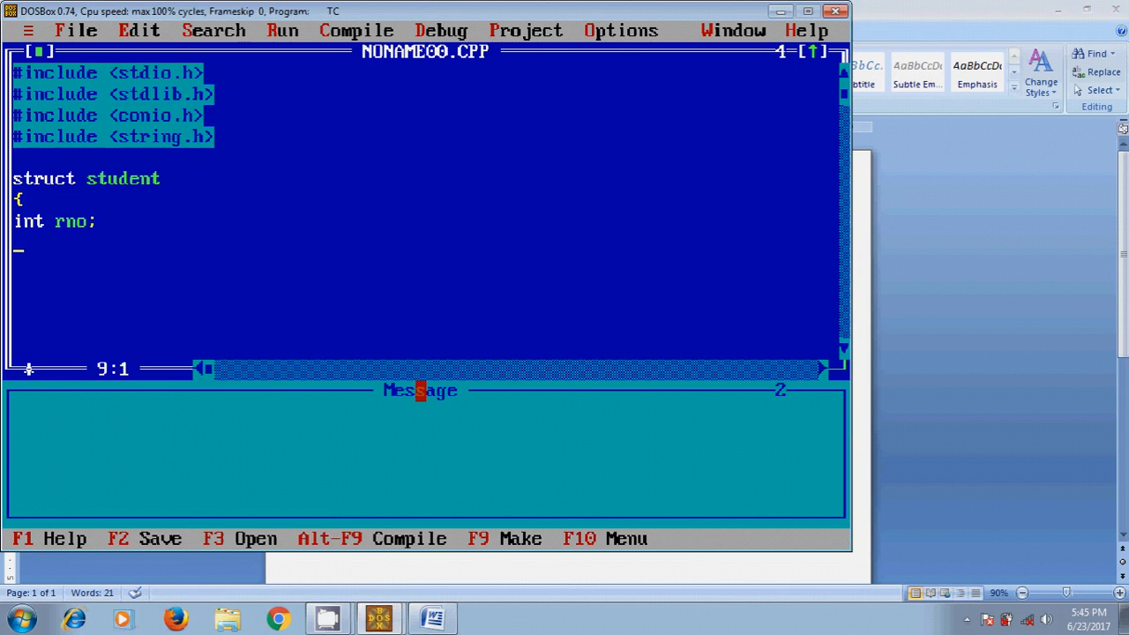
type("char")
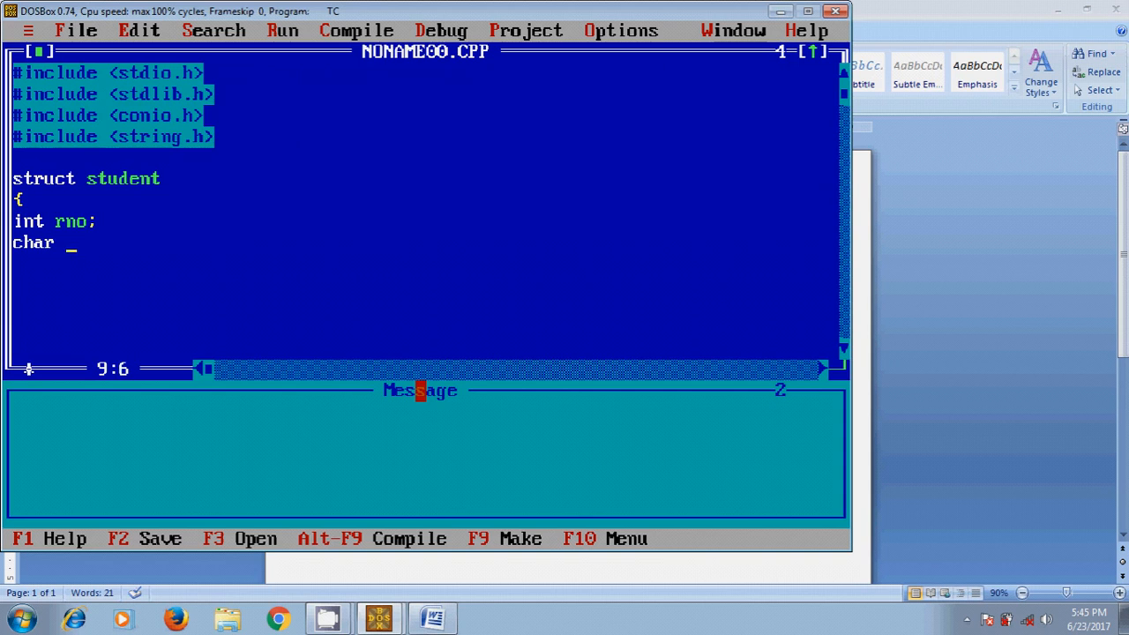
type("name;")
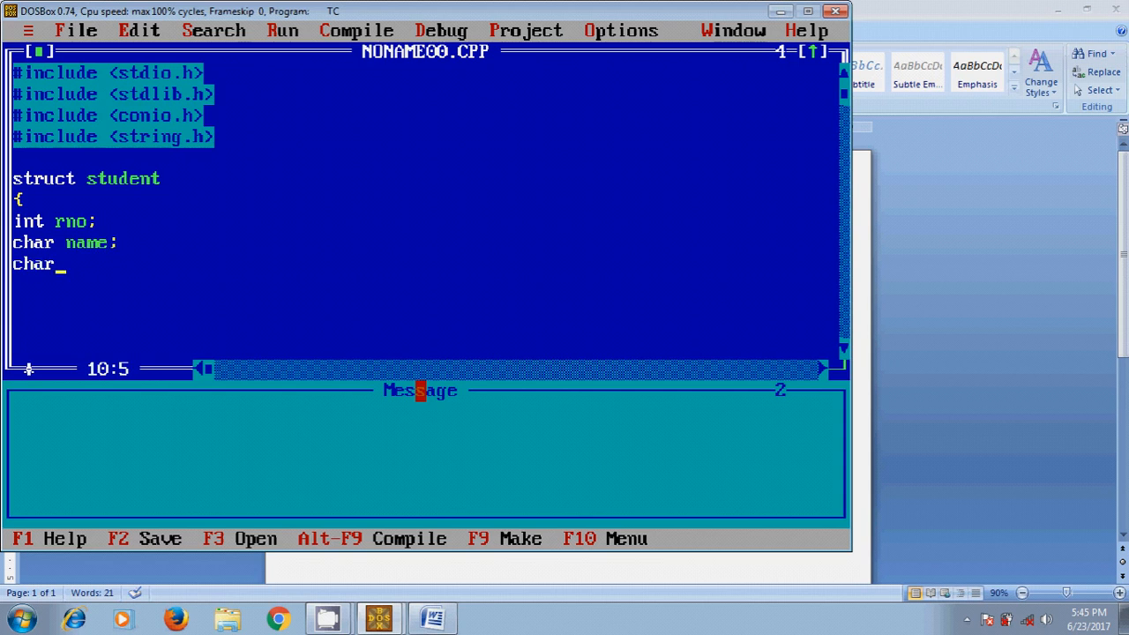
type("\" \"")
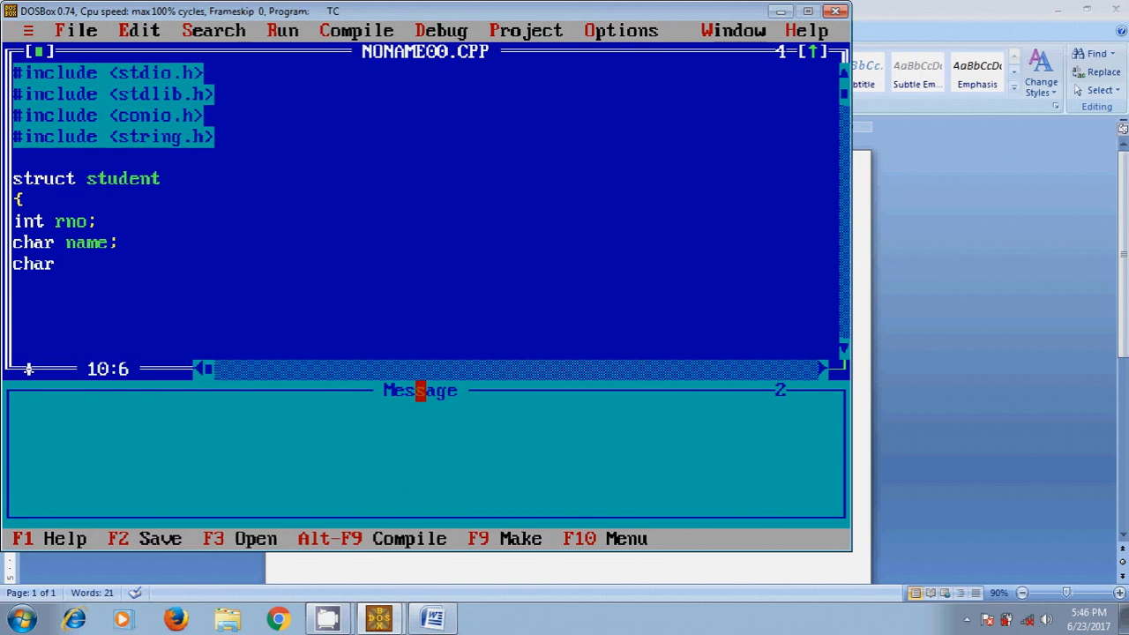
type("bran")
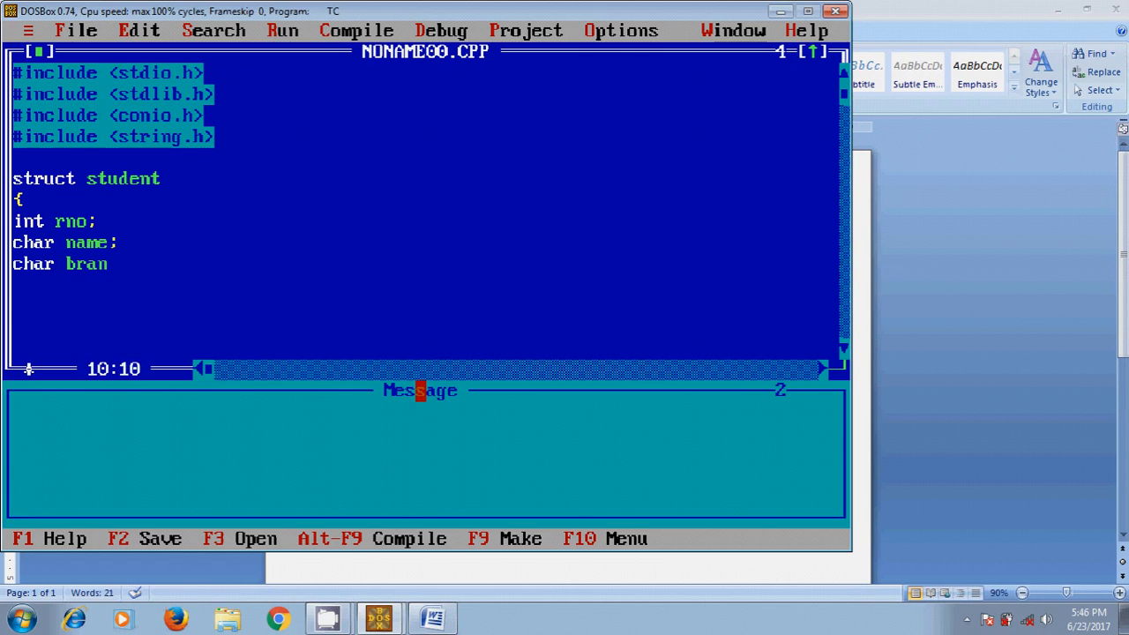
type("ch")
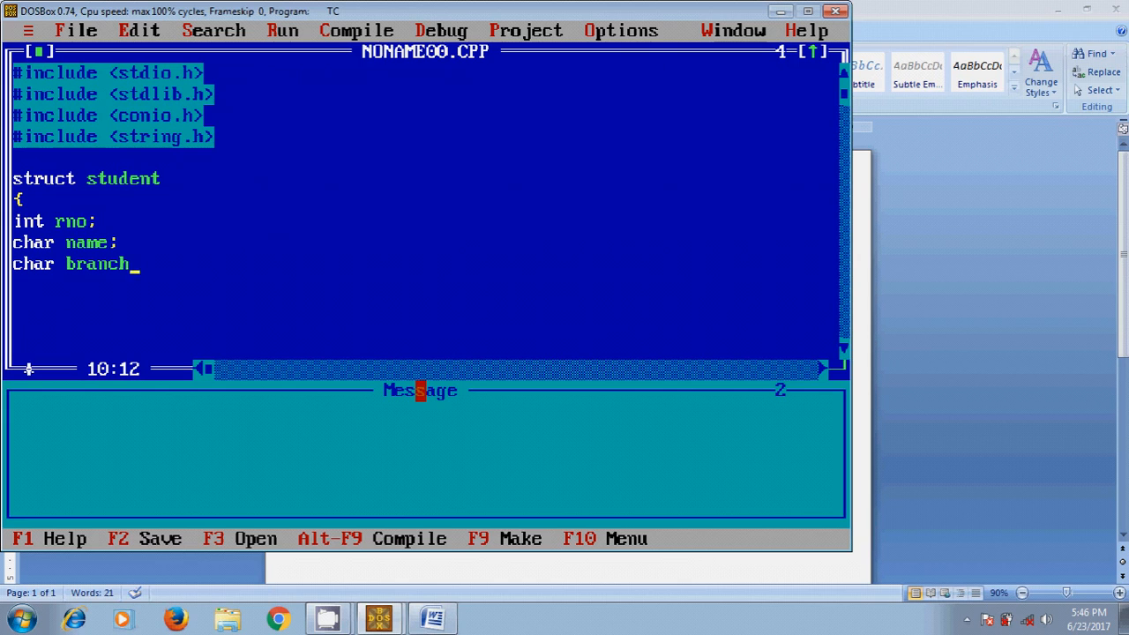
type("[")
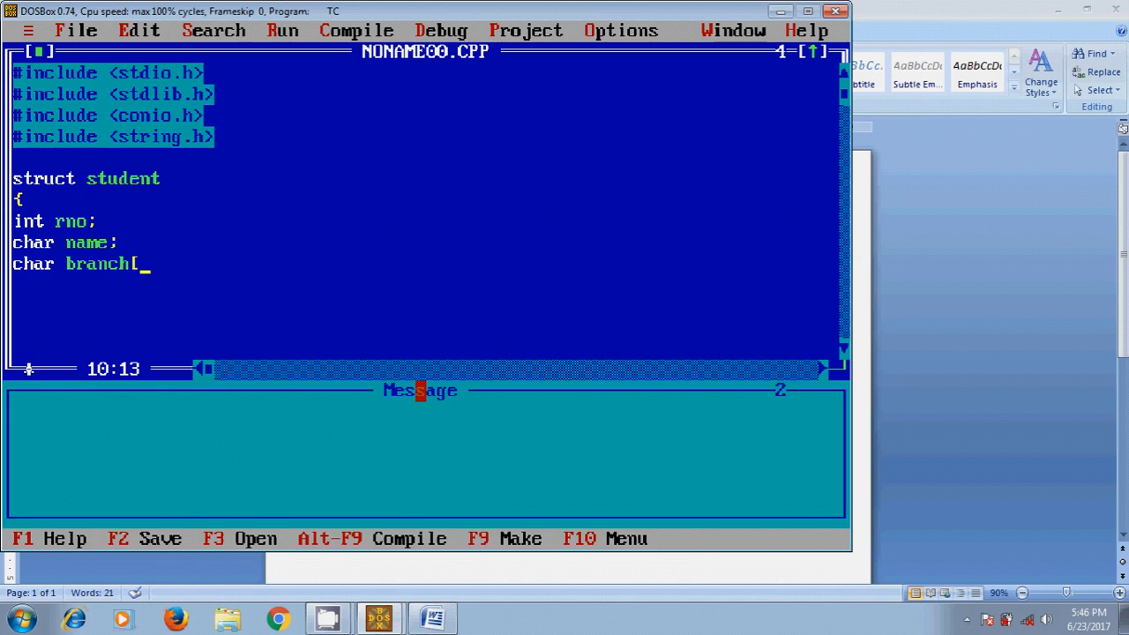
type("5]")
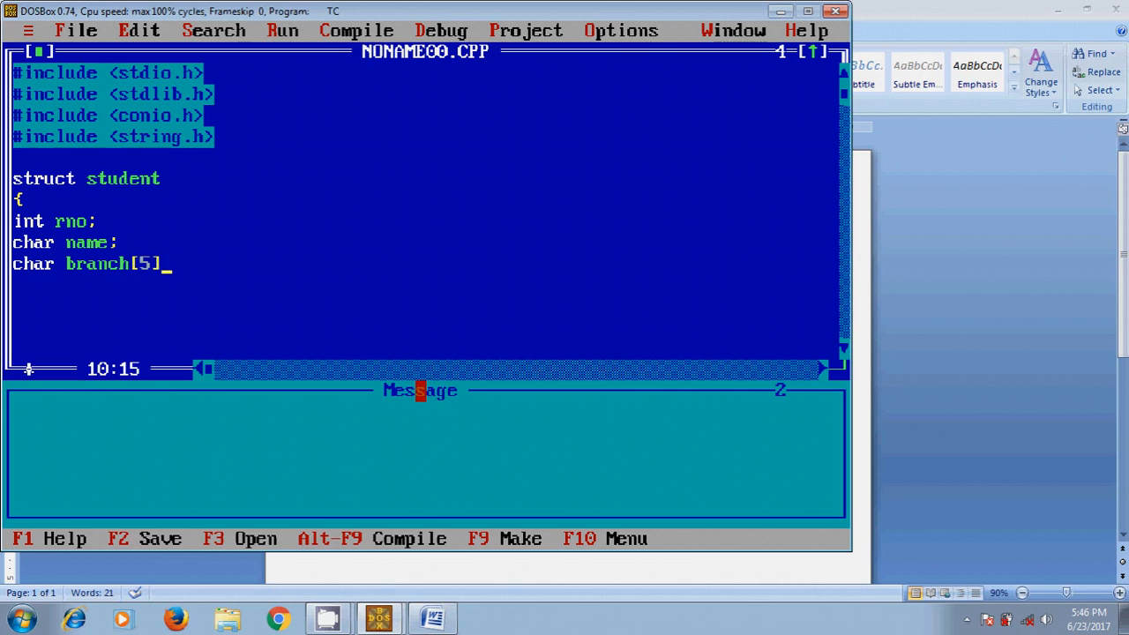
type(";")
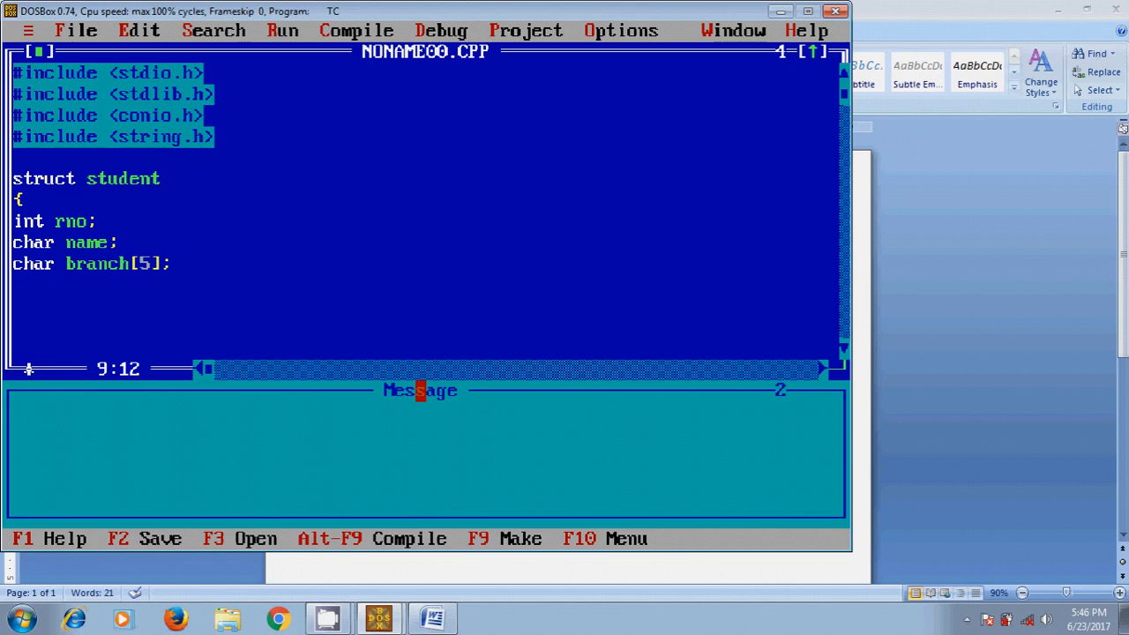
type("[")
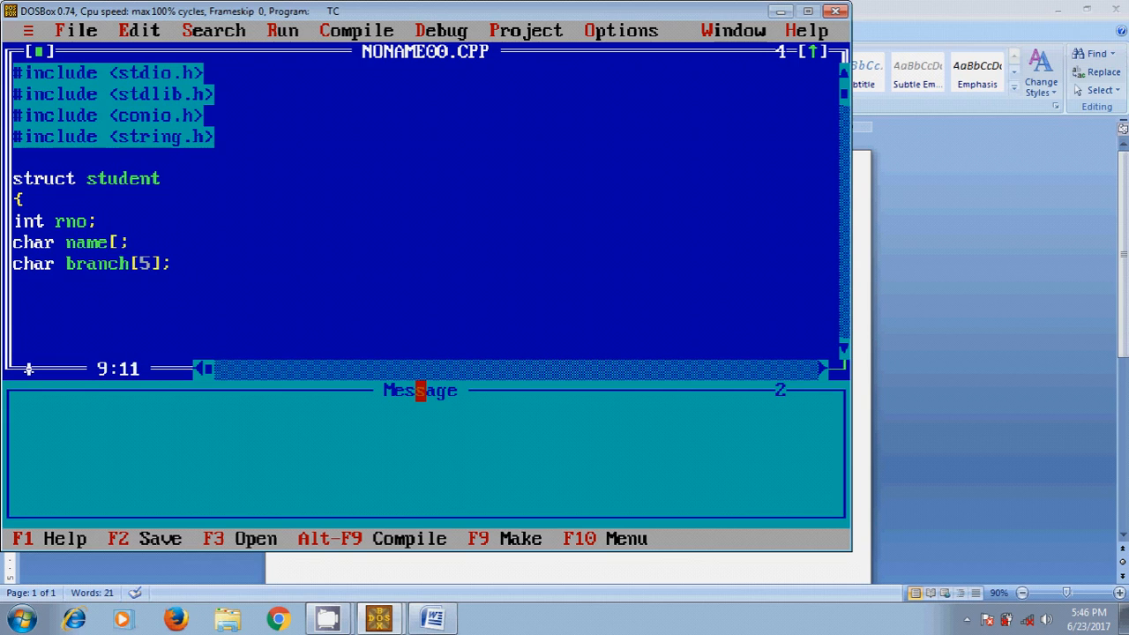
type("10")
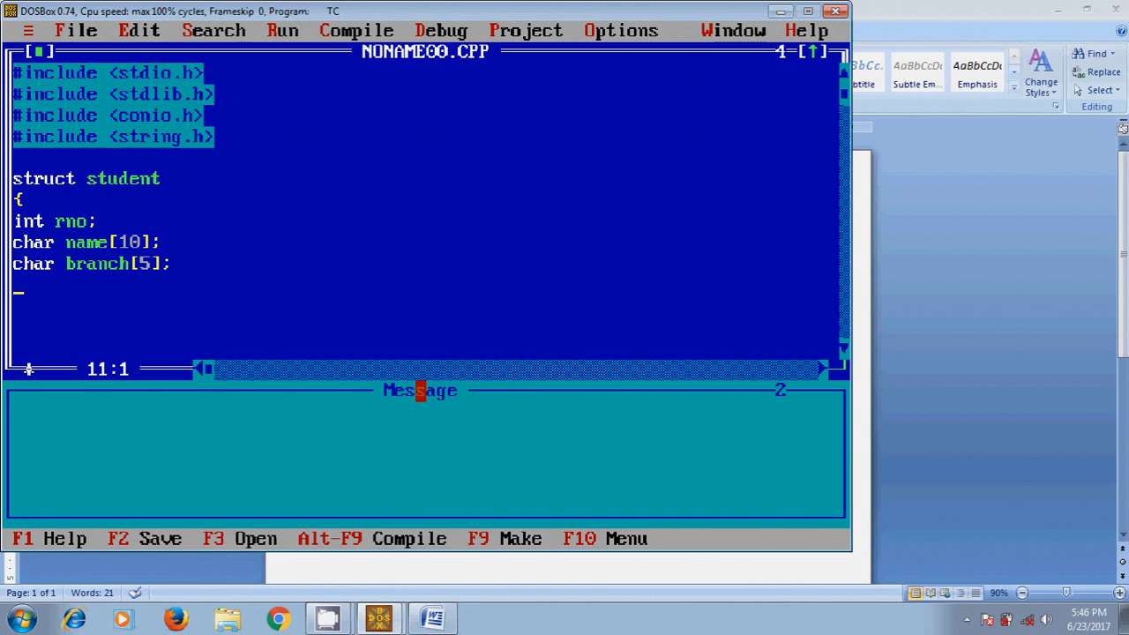
type("}")
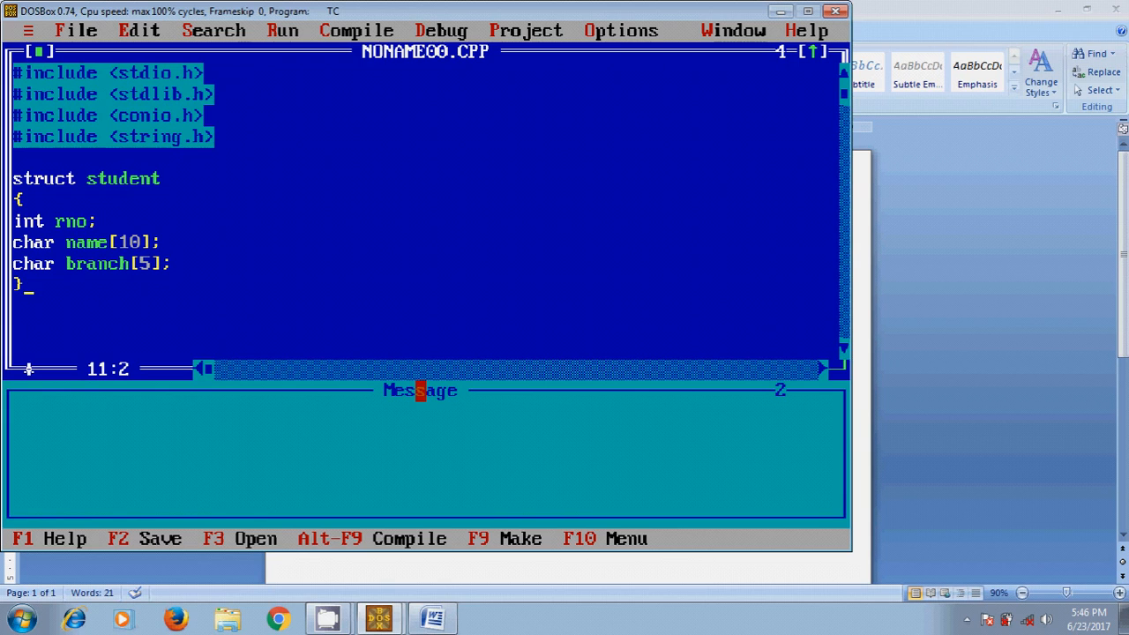
Start the void main() function after the structure.
type("voi")
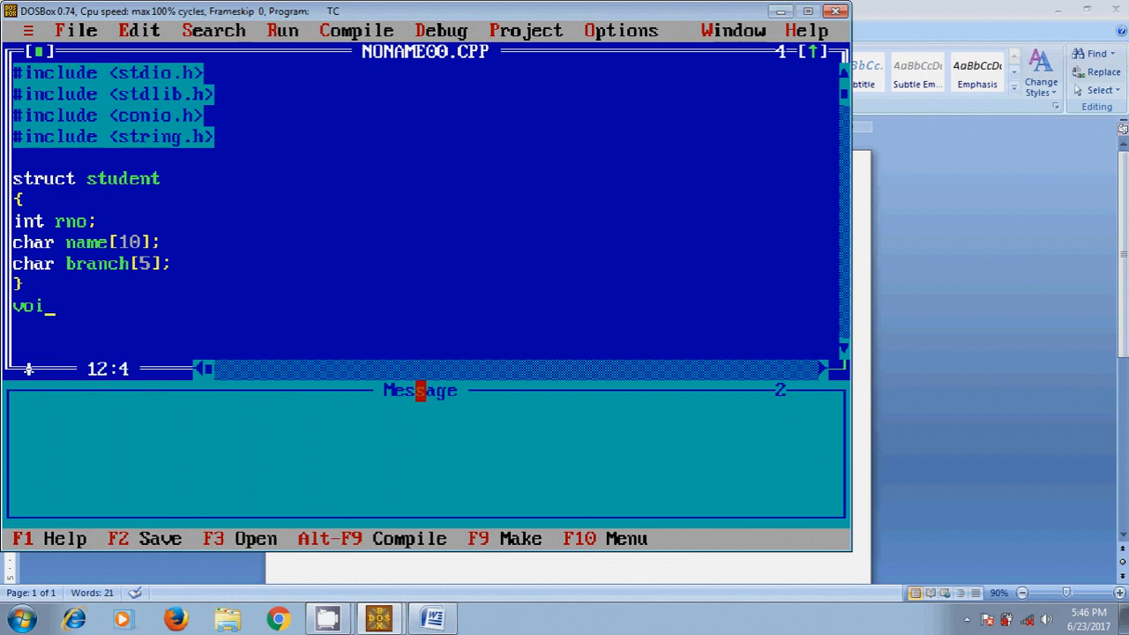
type("d main")
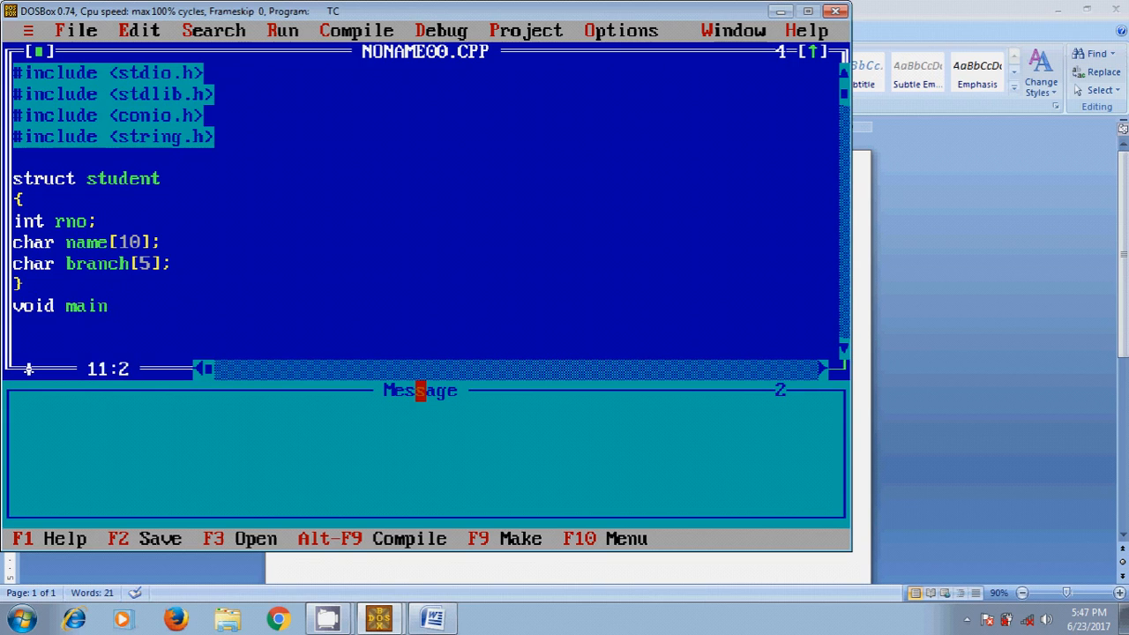
type(";")
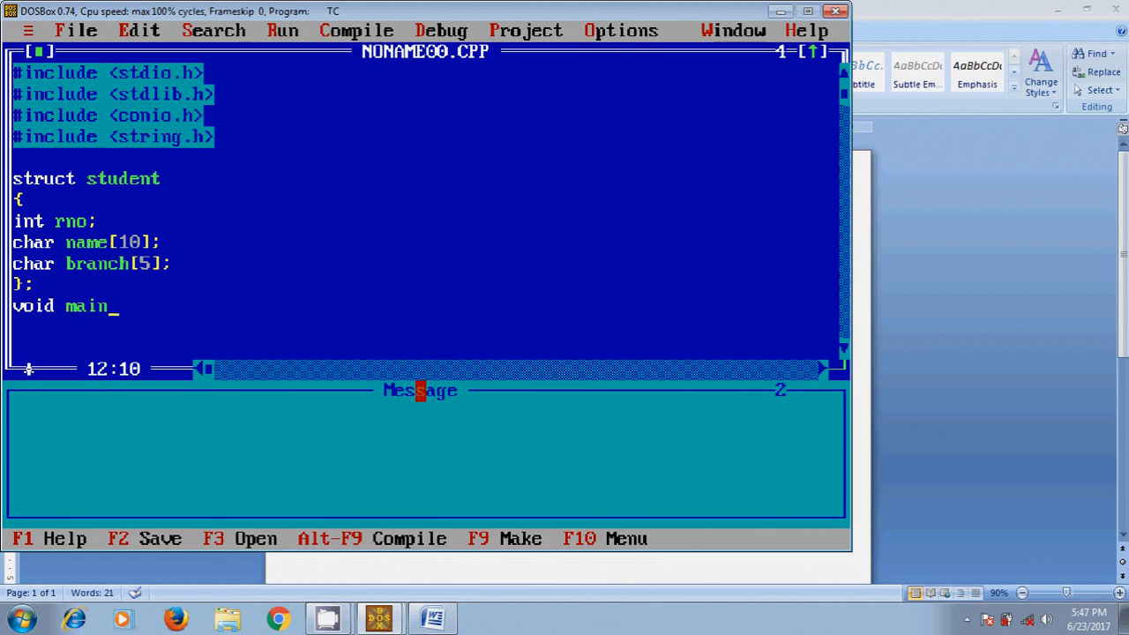
type("()")
left_click(424, 326)
type("{")
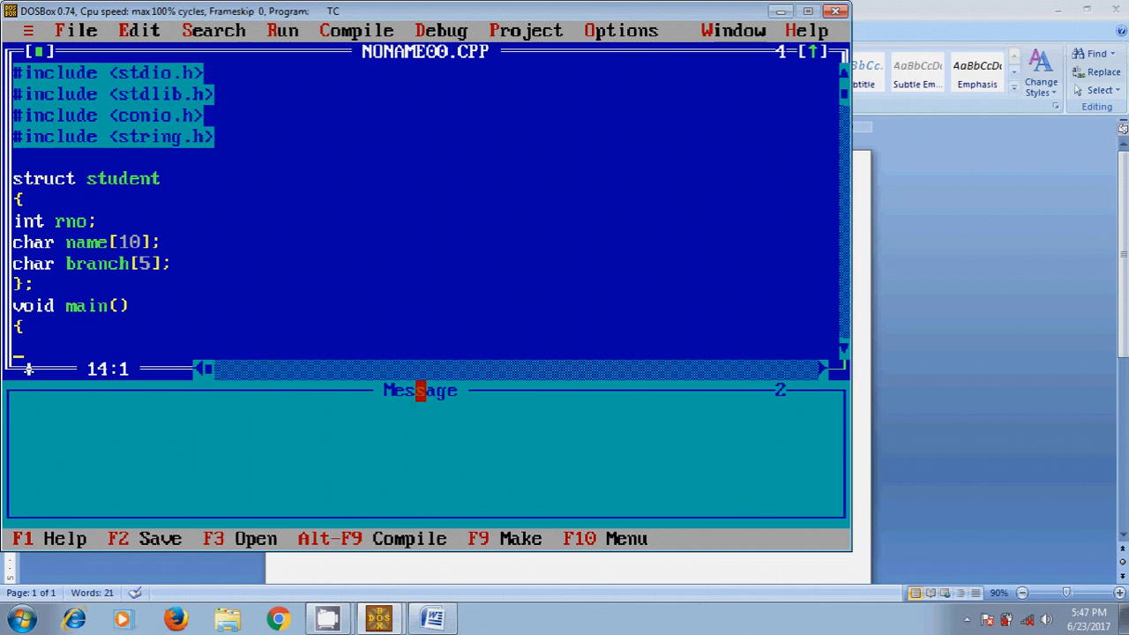
Declare 'struct student s;' and call clrscr(); at the start of main.
type("struct")
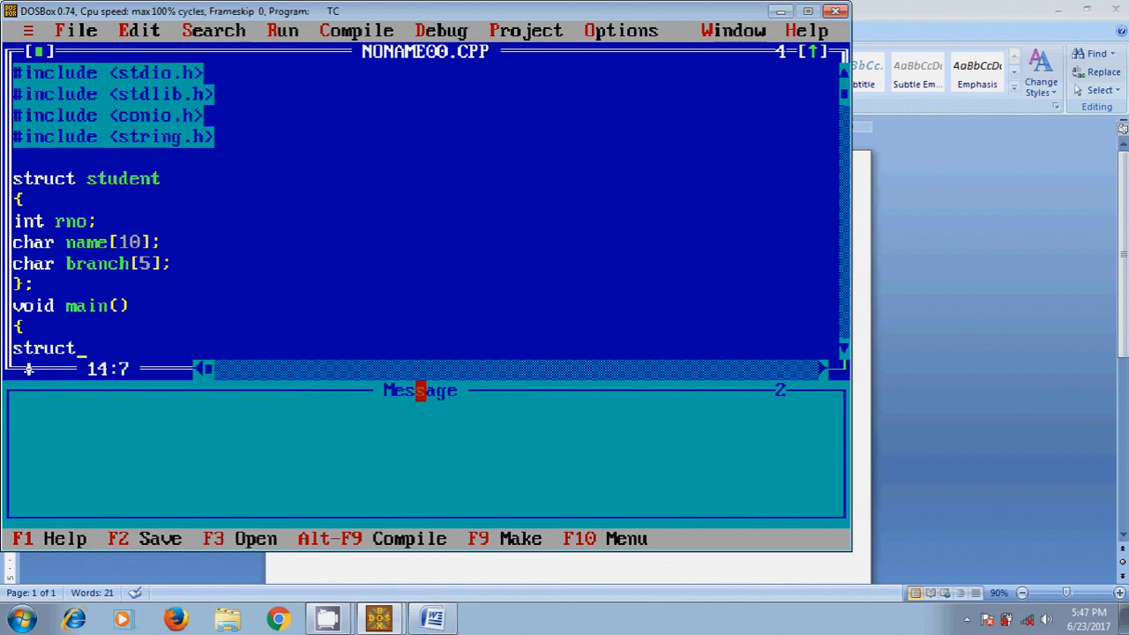
type("student")
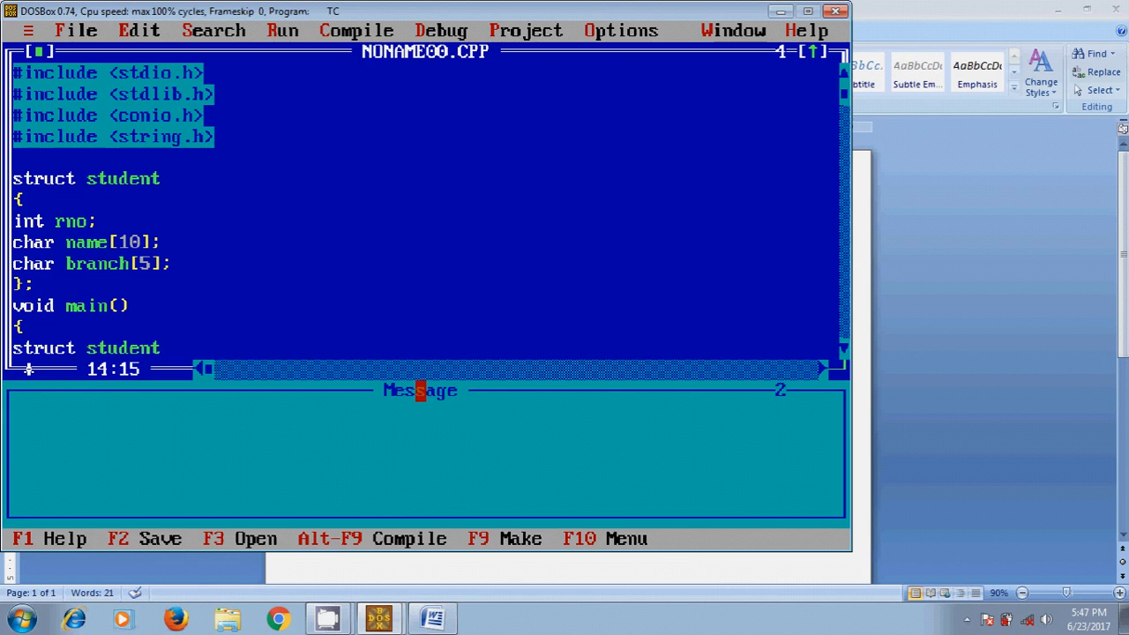
type("s")
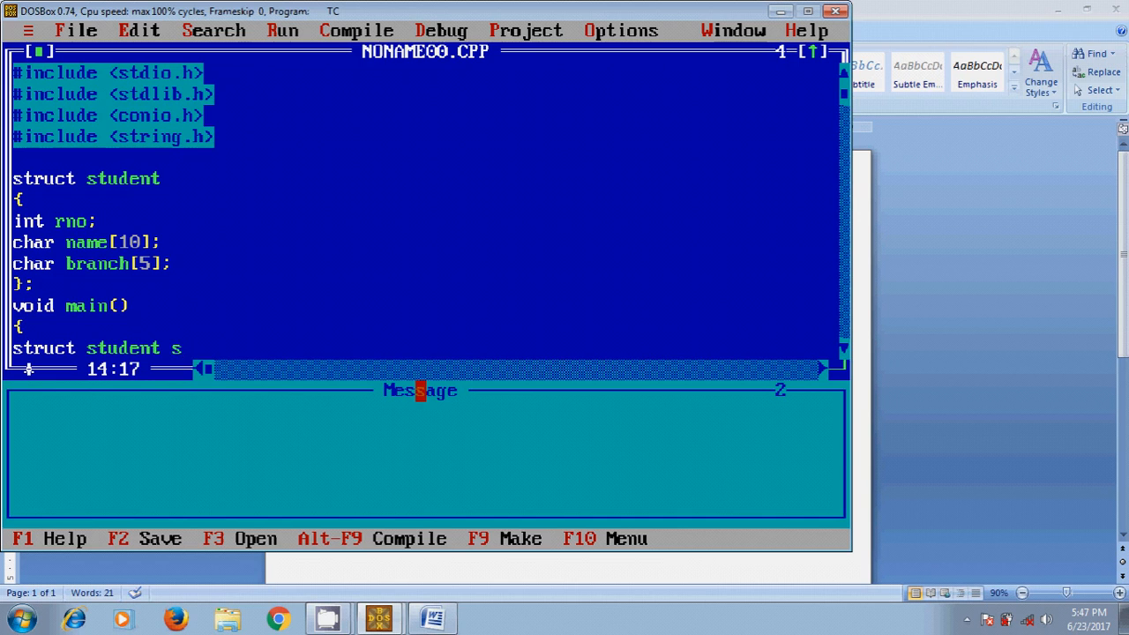
type(";")
type("c")
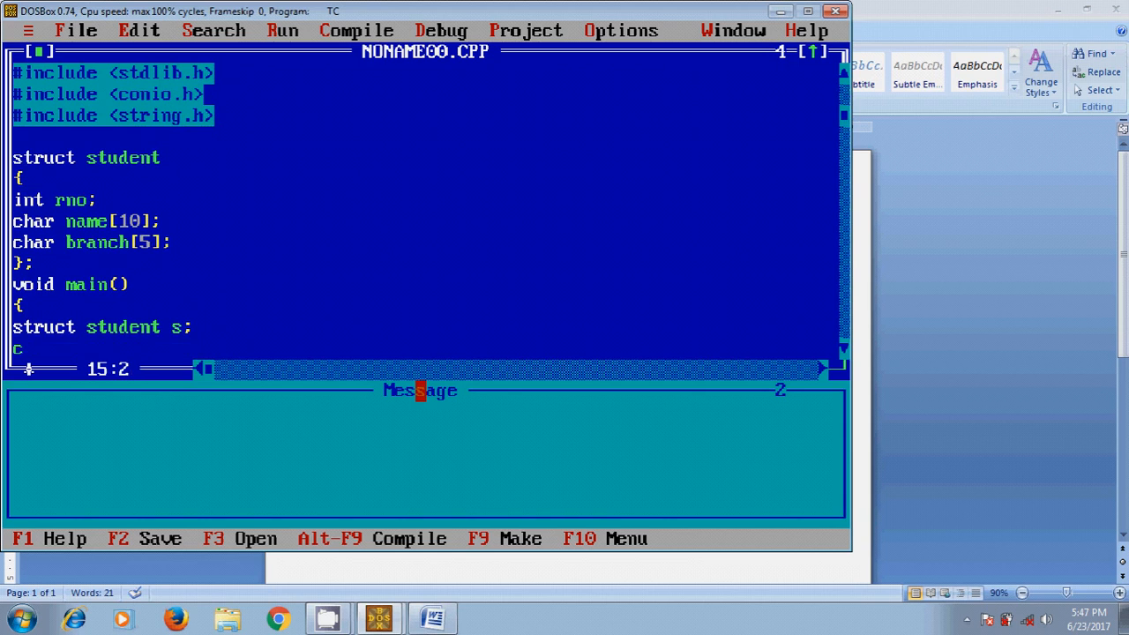
type("lrscr")
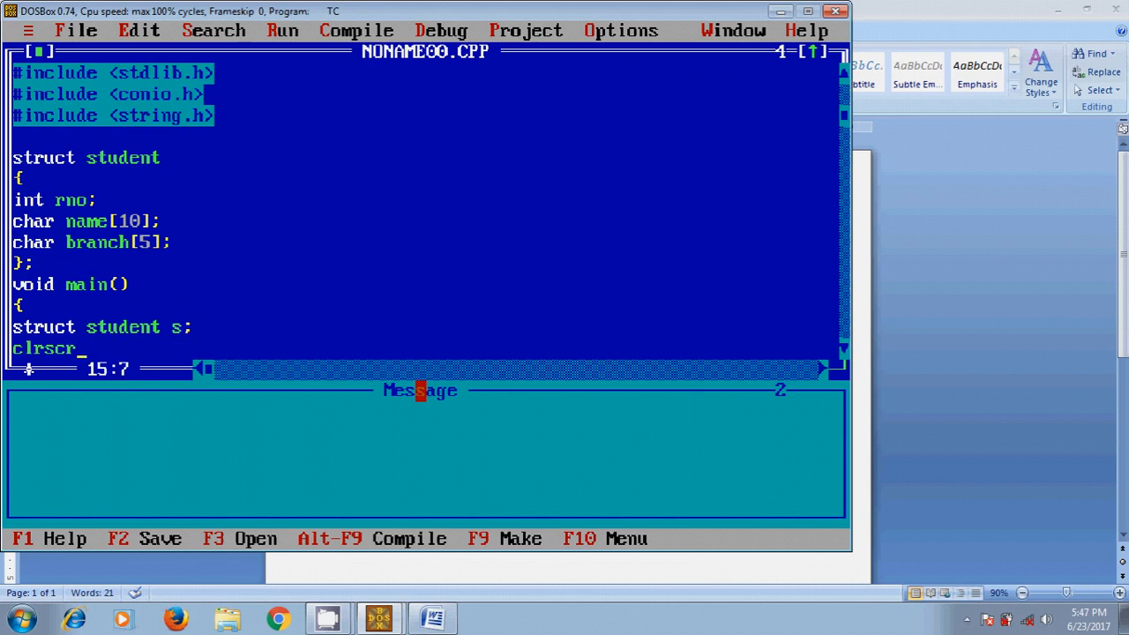
type("();")
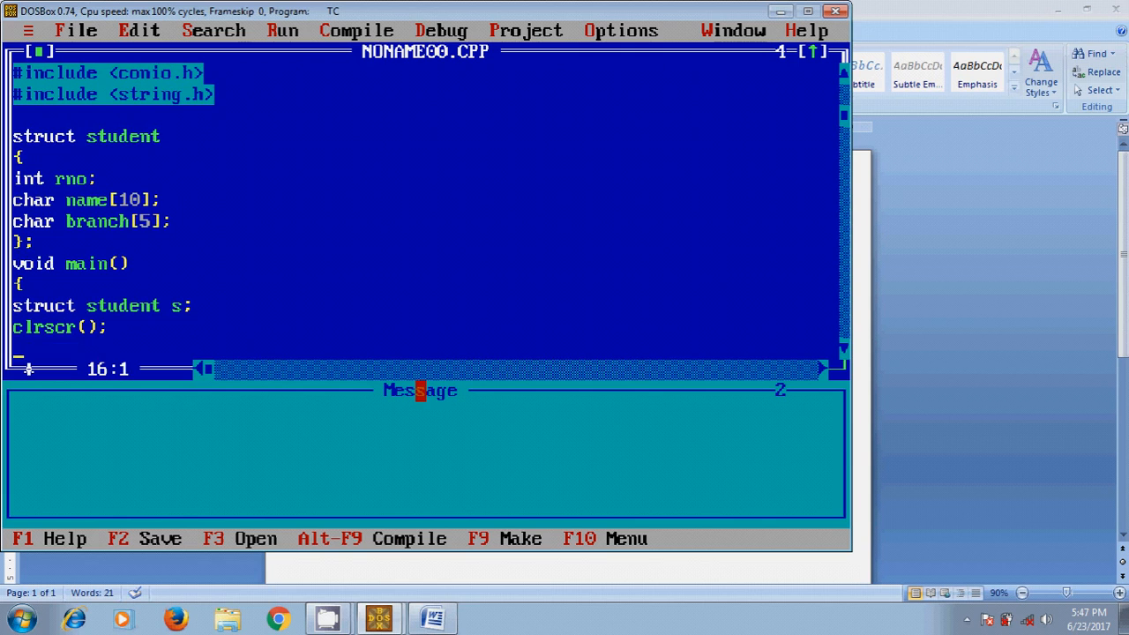
Print the prompt "Enter Rno:" with printf.
type("p")
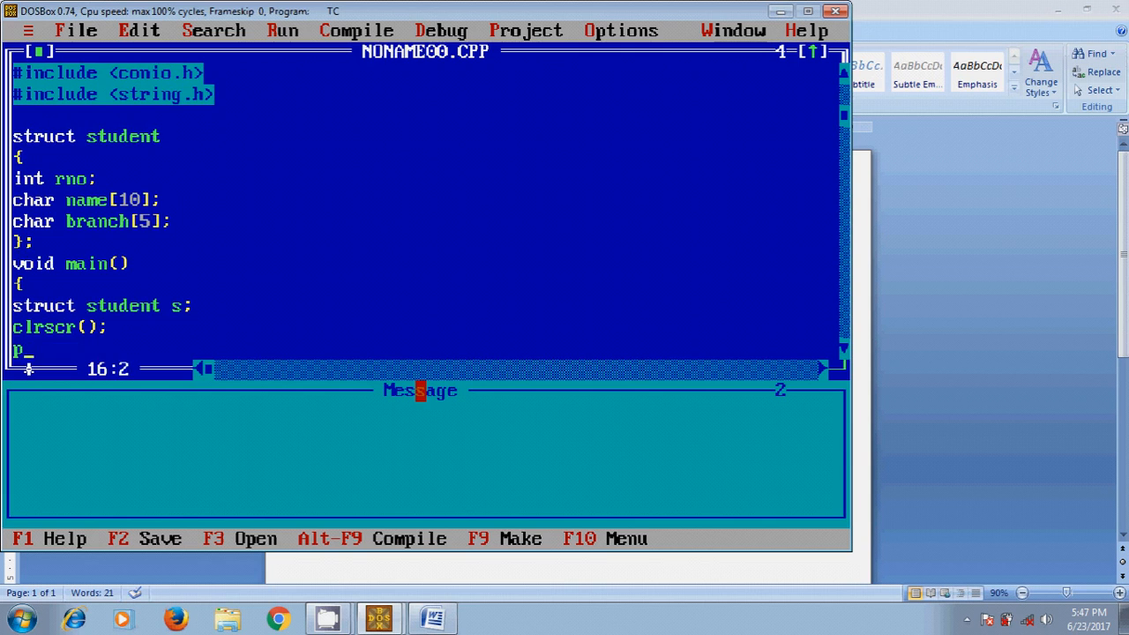
type("rintf(")
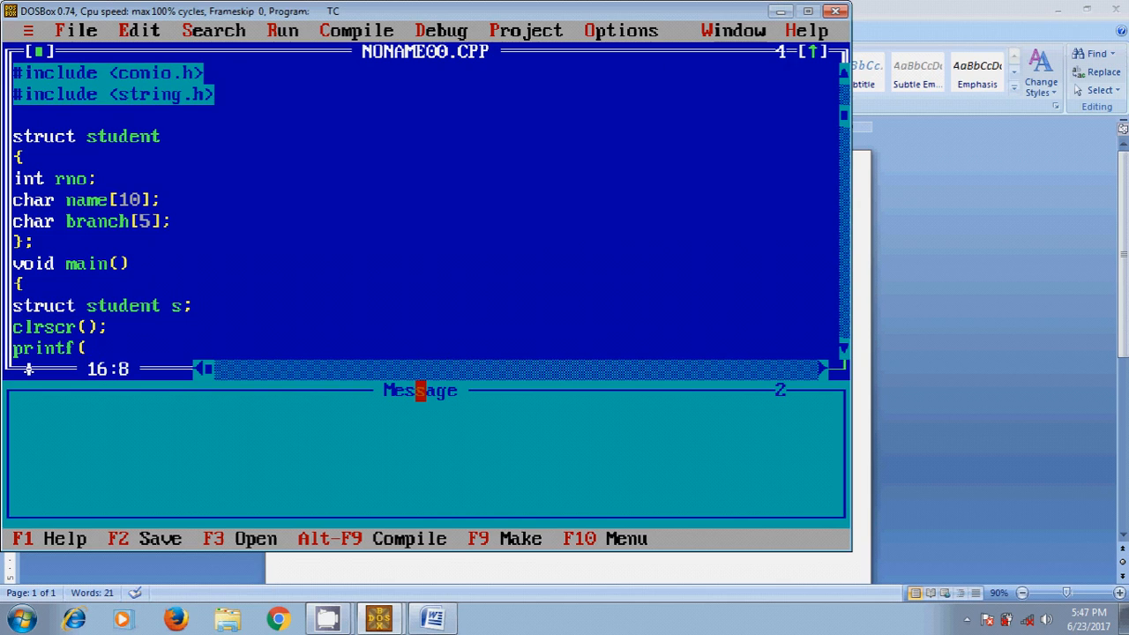
type("\"")
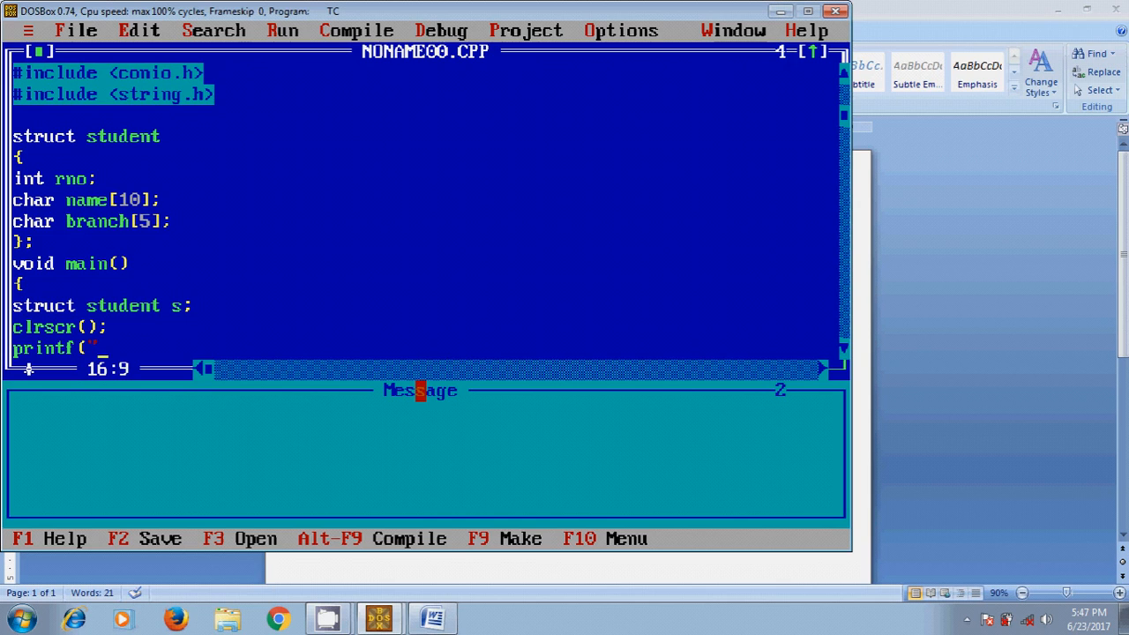
type("Enter")
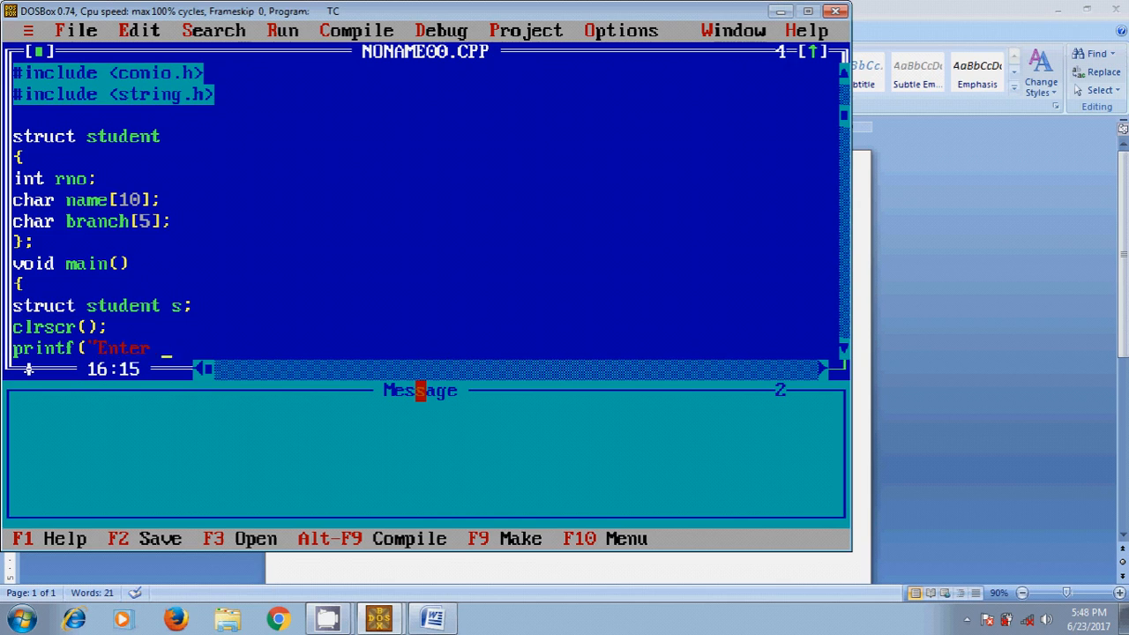
type("Rno")
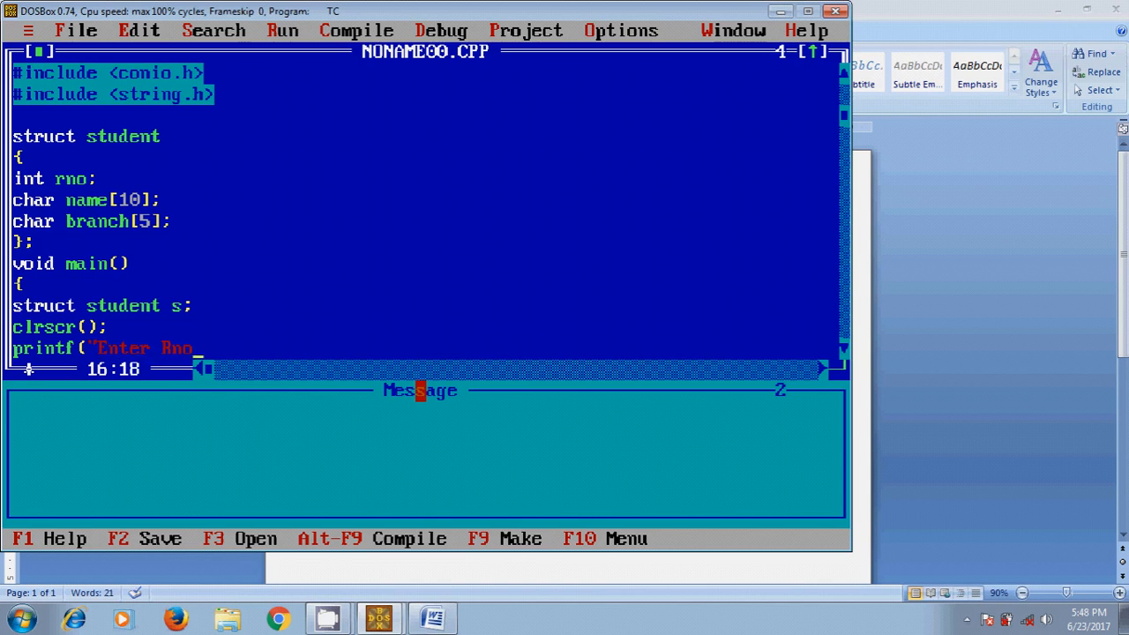
type(":")
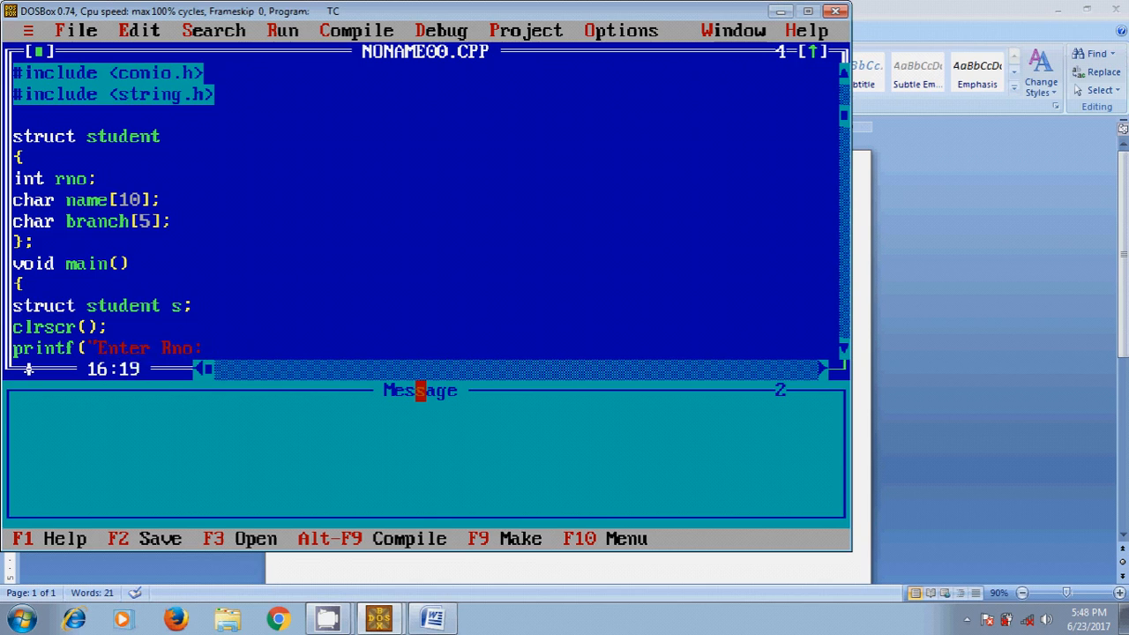
type("\");")
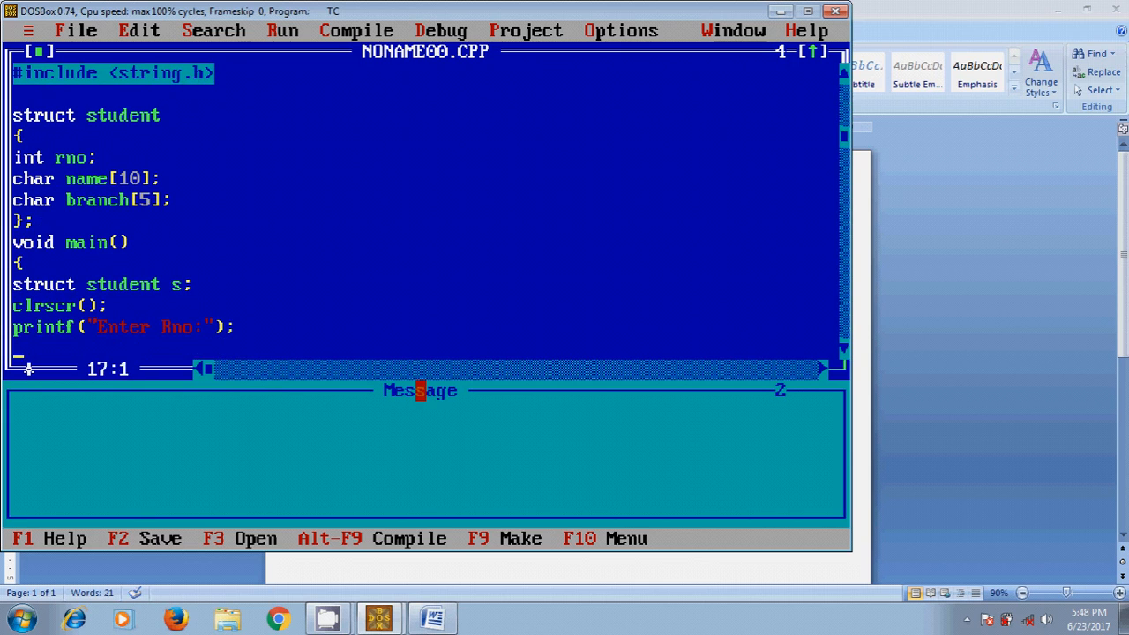
Read the roll number with scanf("%d", &s.rno); and move to a new line.
type("scanf")
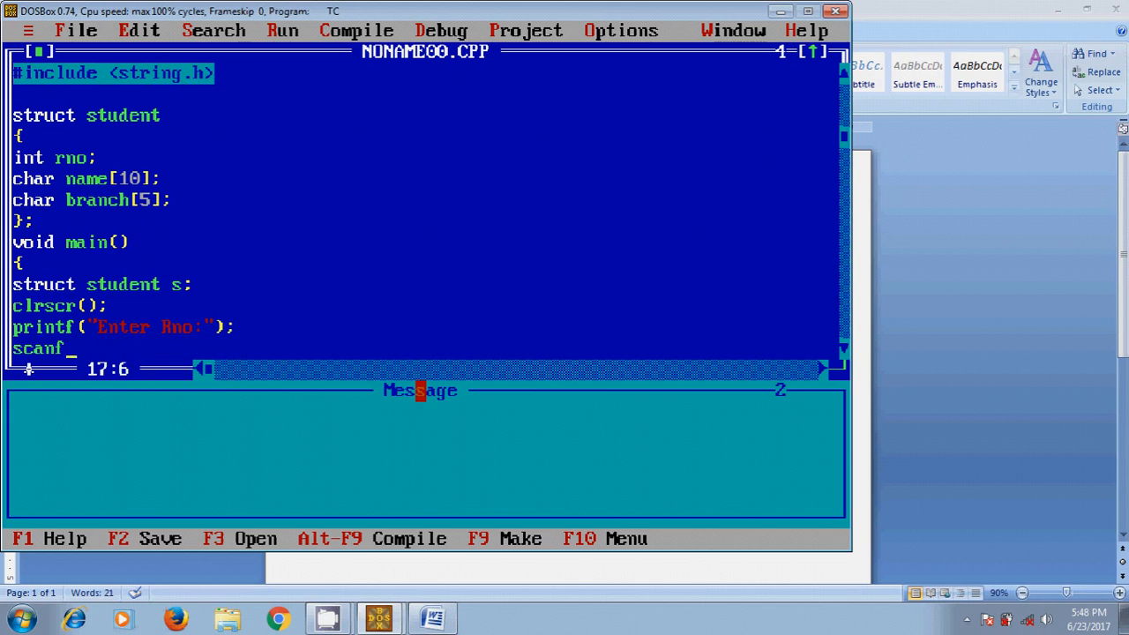
type("(\"")
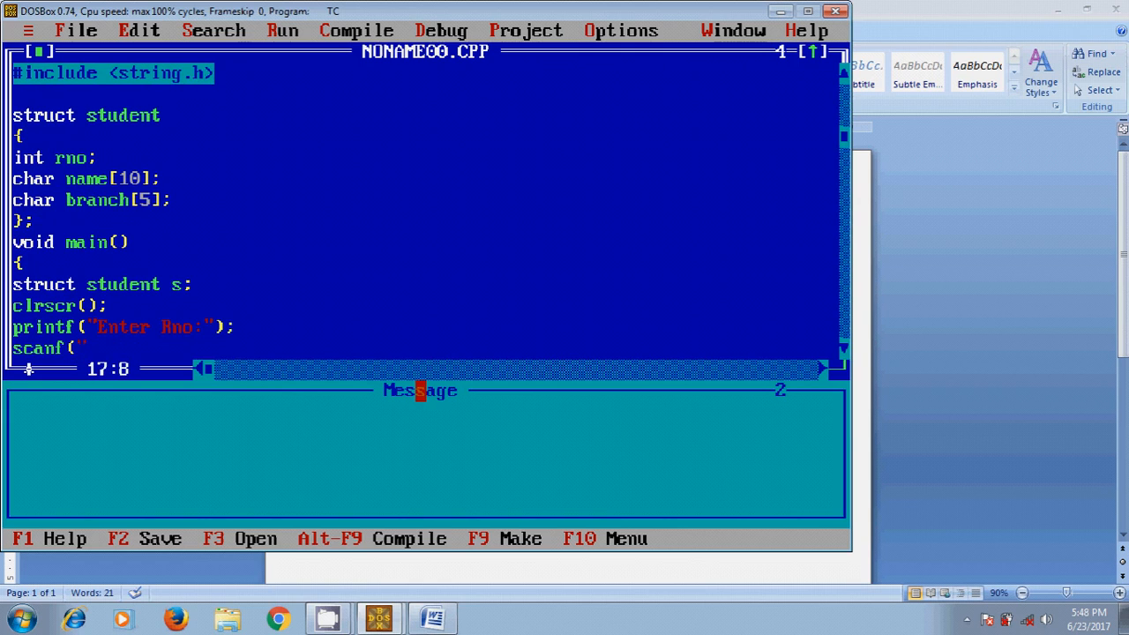
type("%d\",")
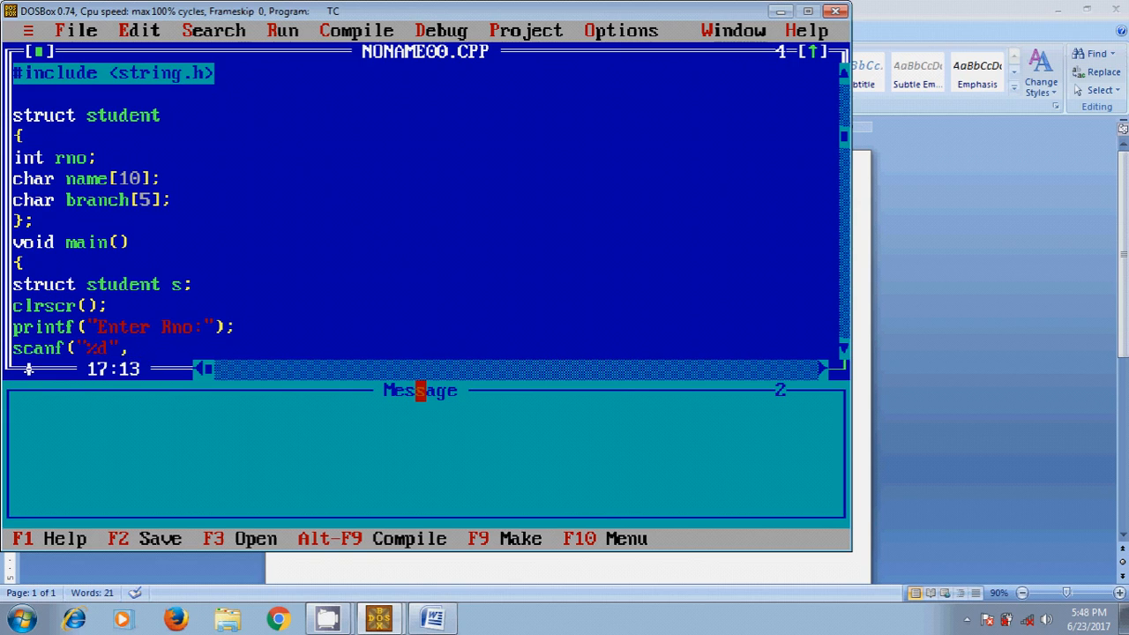
type("&")
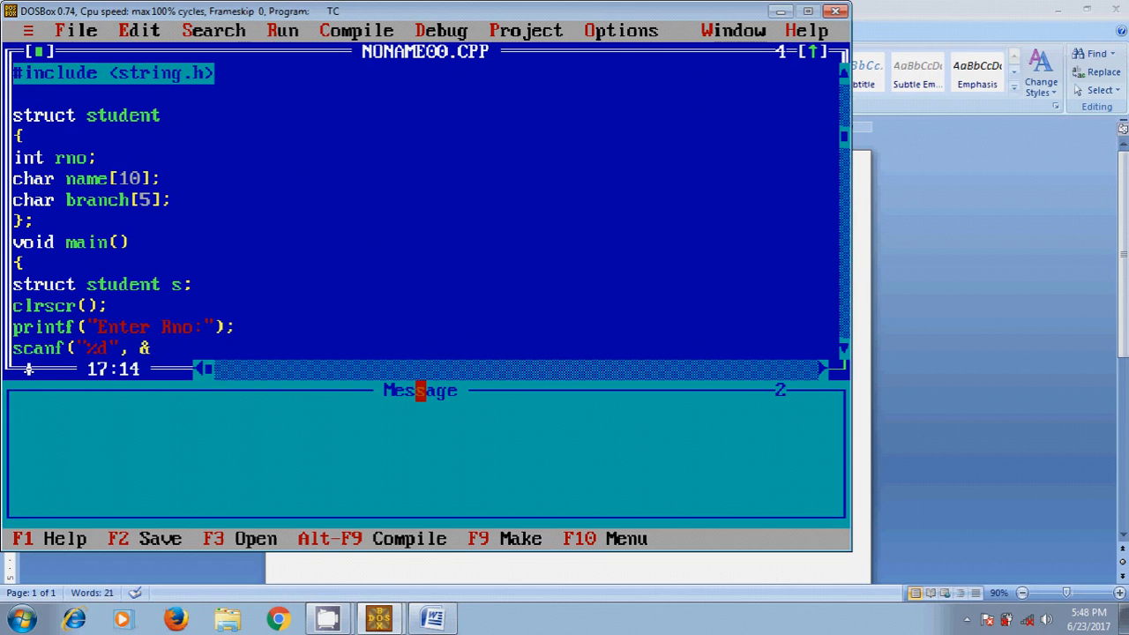
type("s.")
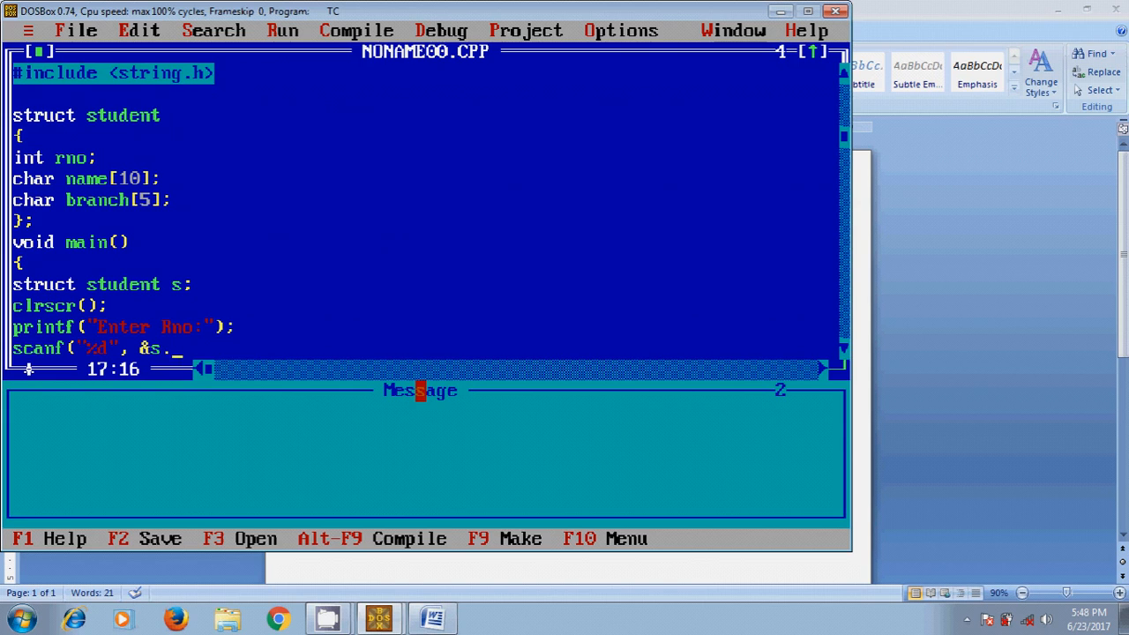
type("rno")
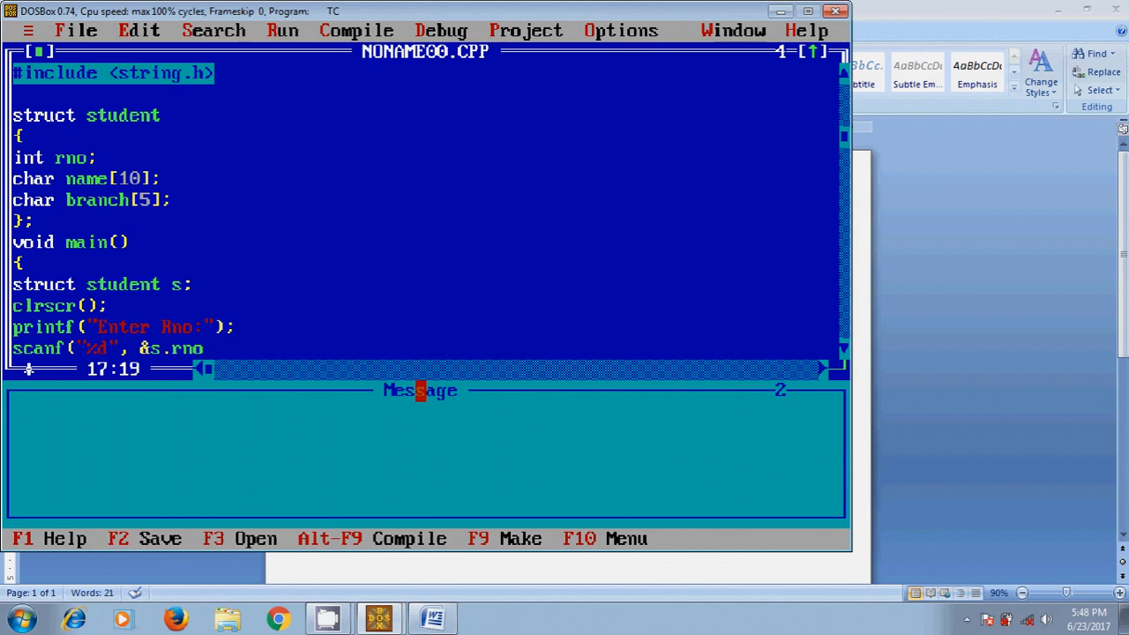
type(");")
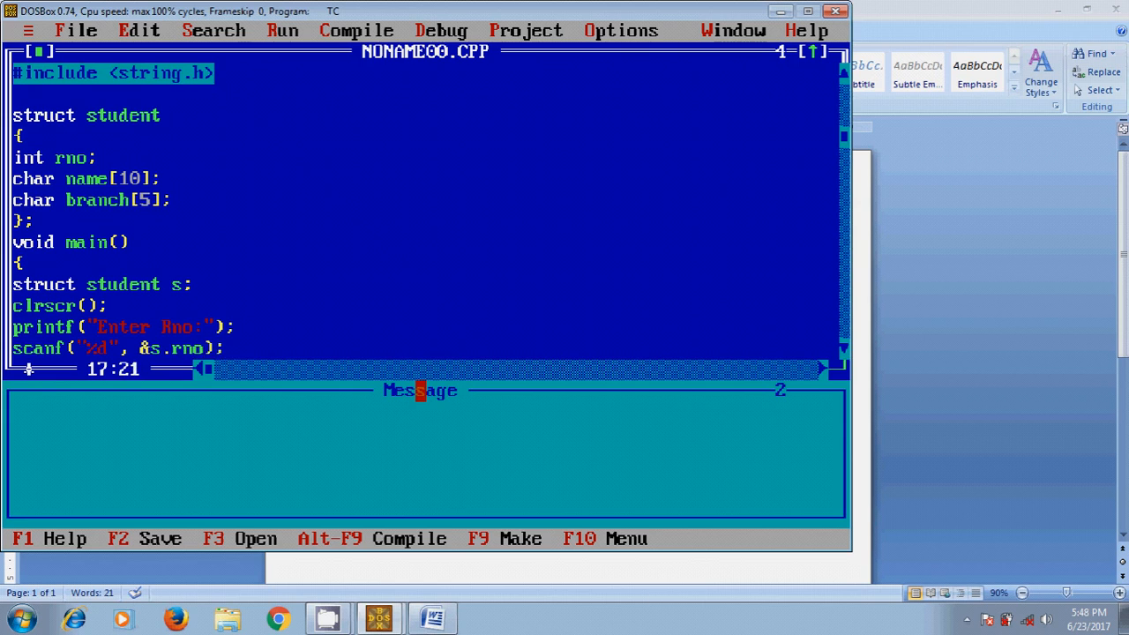
left_click(232, 347)
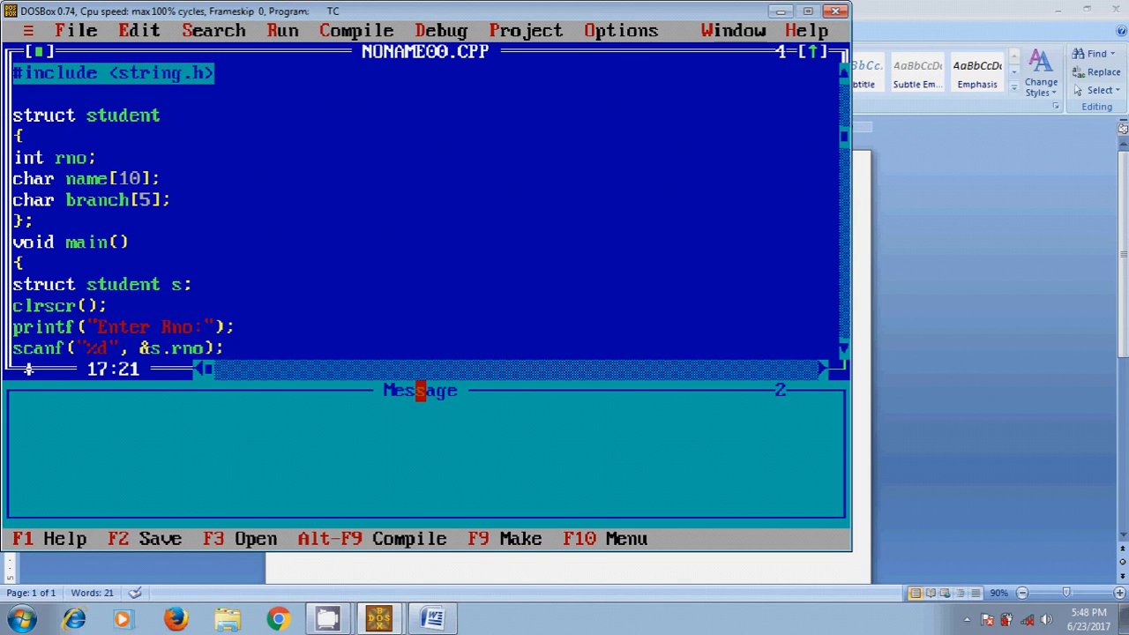
key("Left")
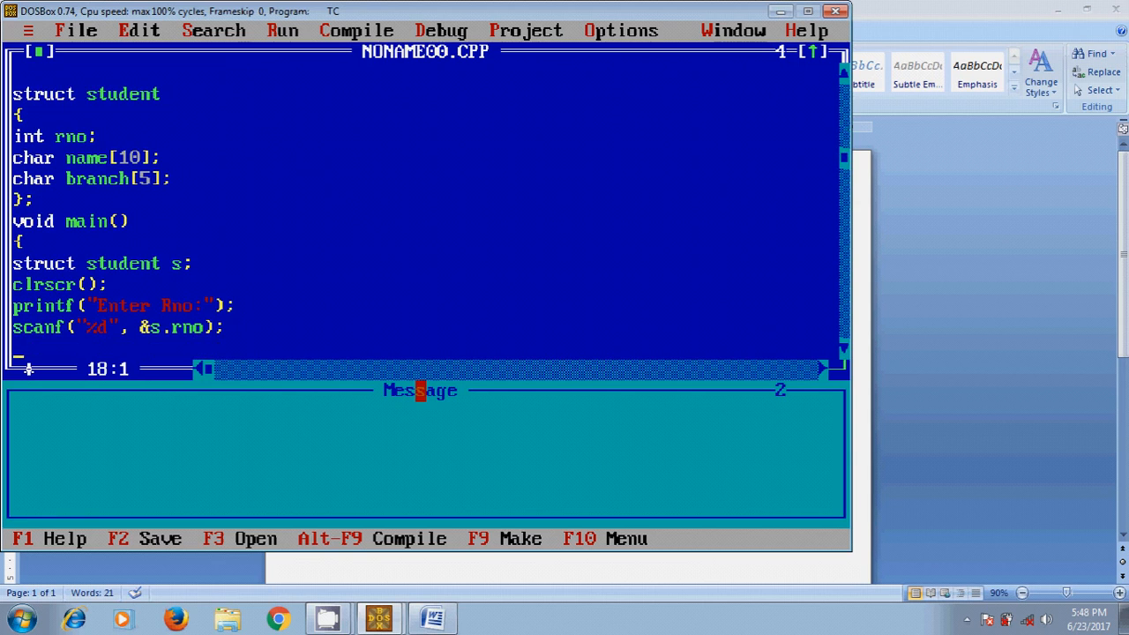
Print the "Enter name:" prompt with printf.
type("printf(")
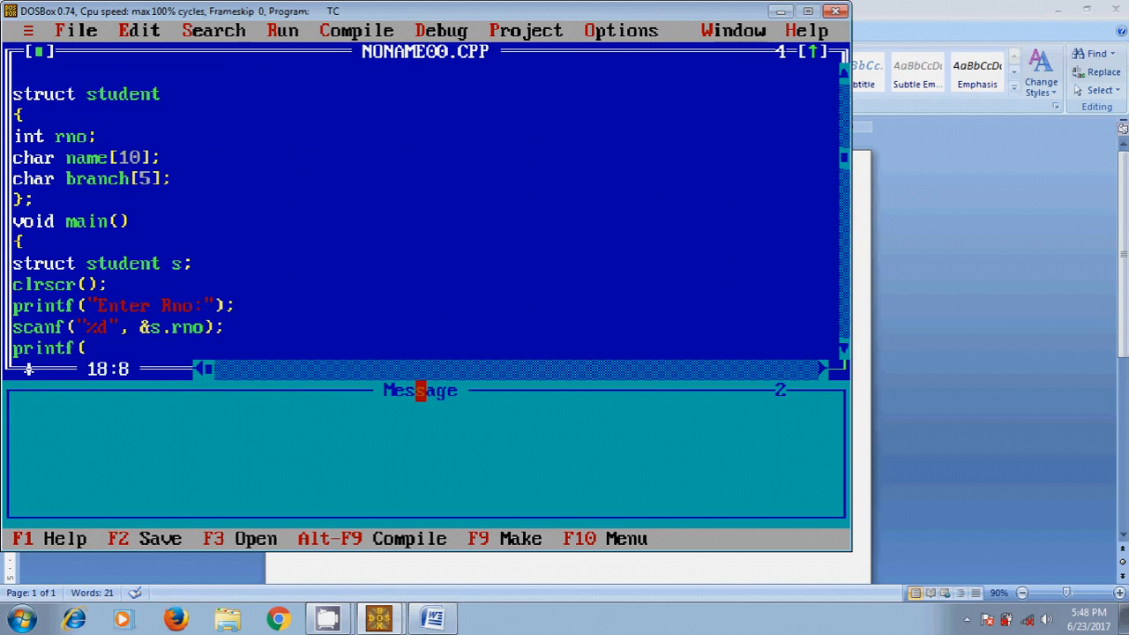
type("\"Enter name:")
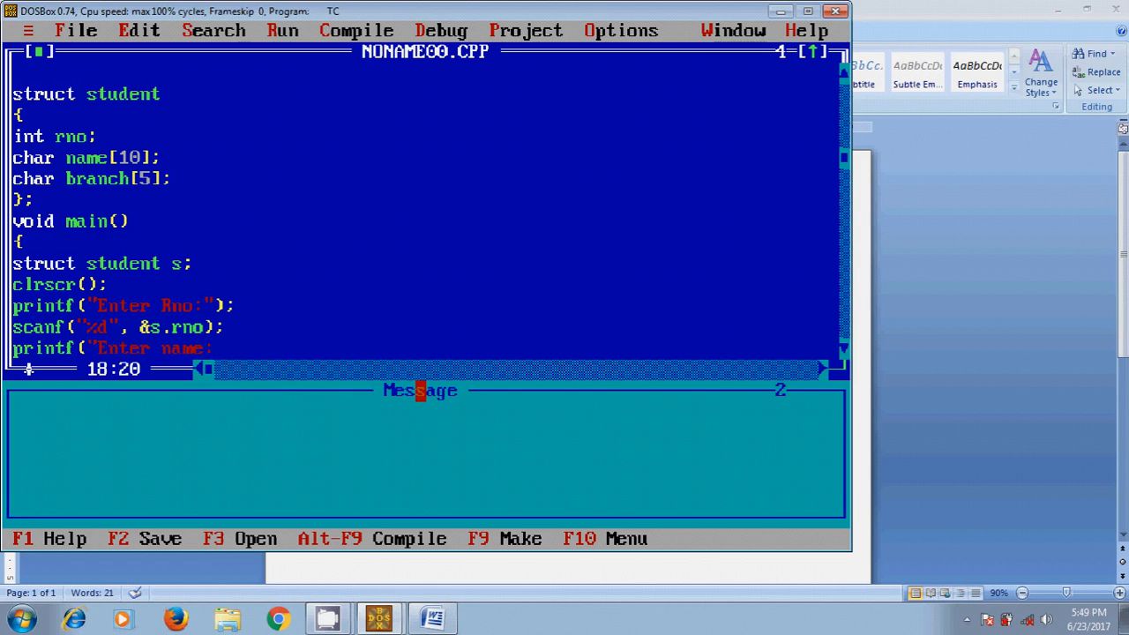
type("\");")
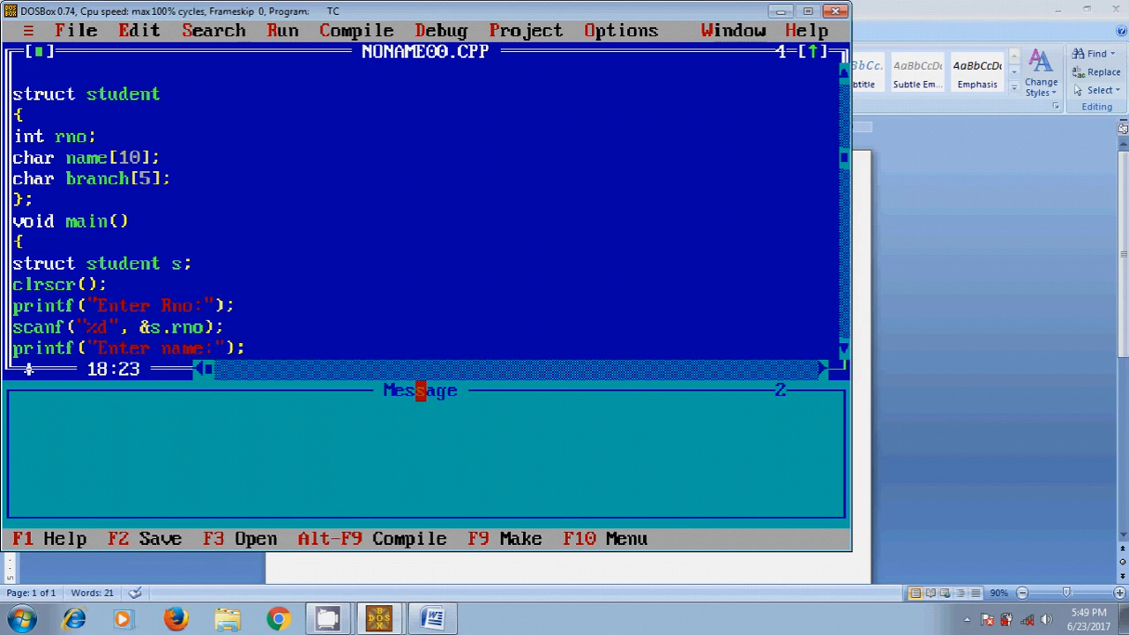
Read the name with scanf("%s",s.name);.
type("scanf")
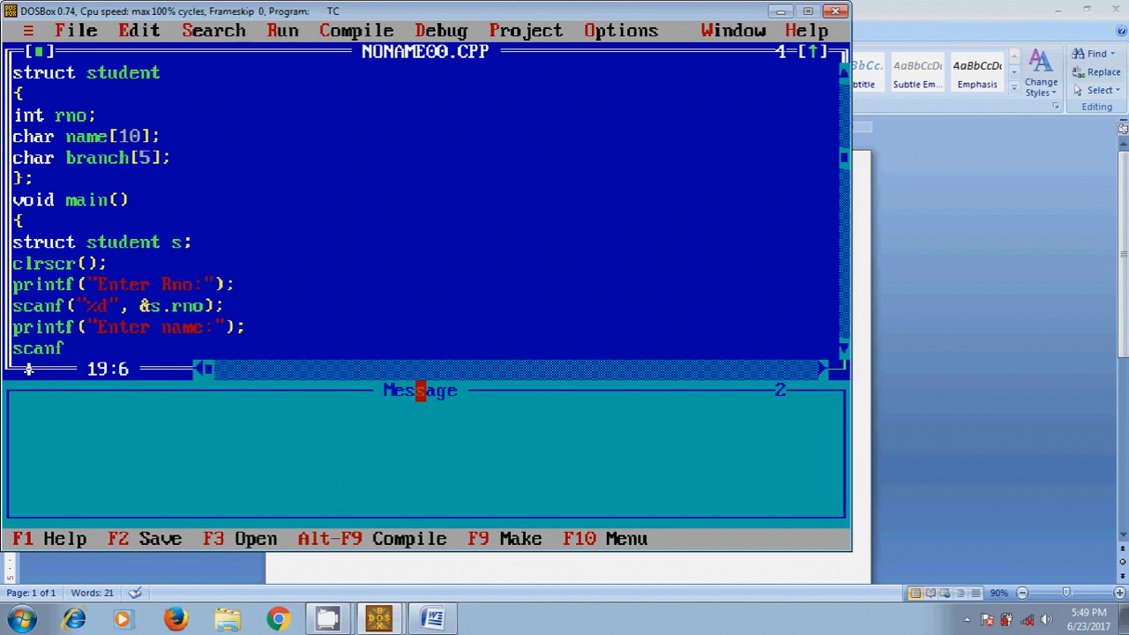
type("(")
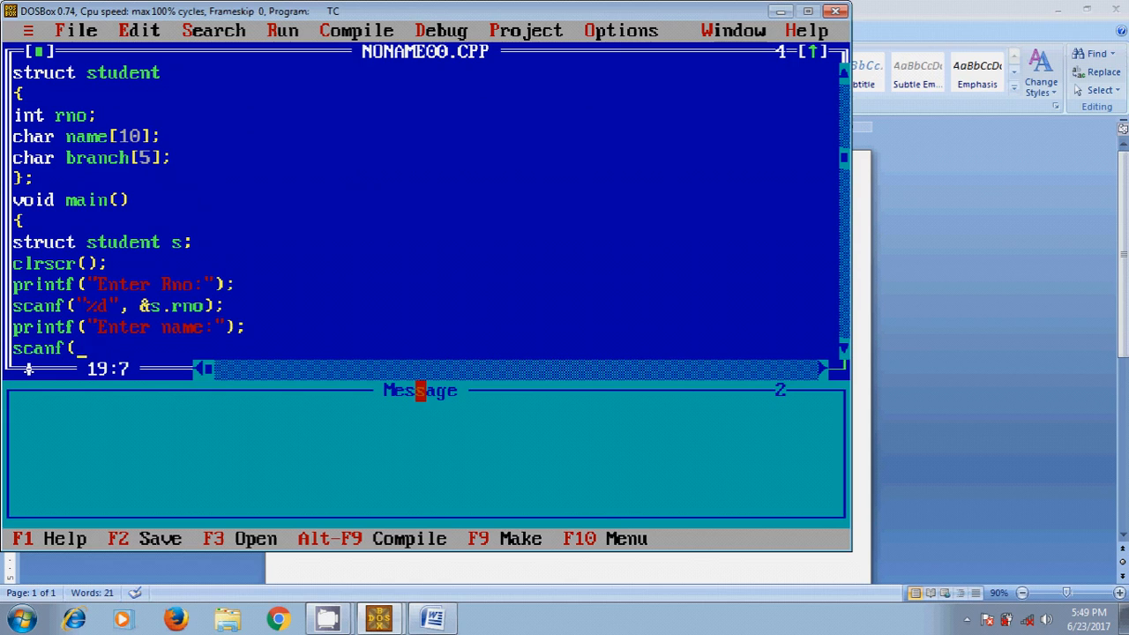
type("\"")
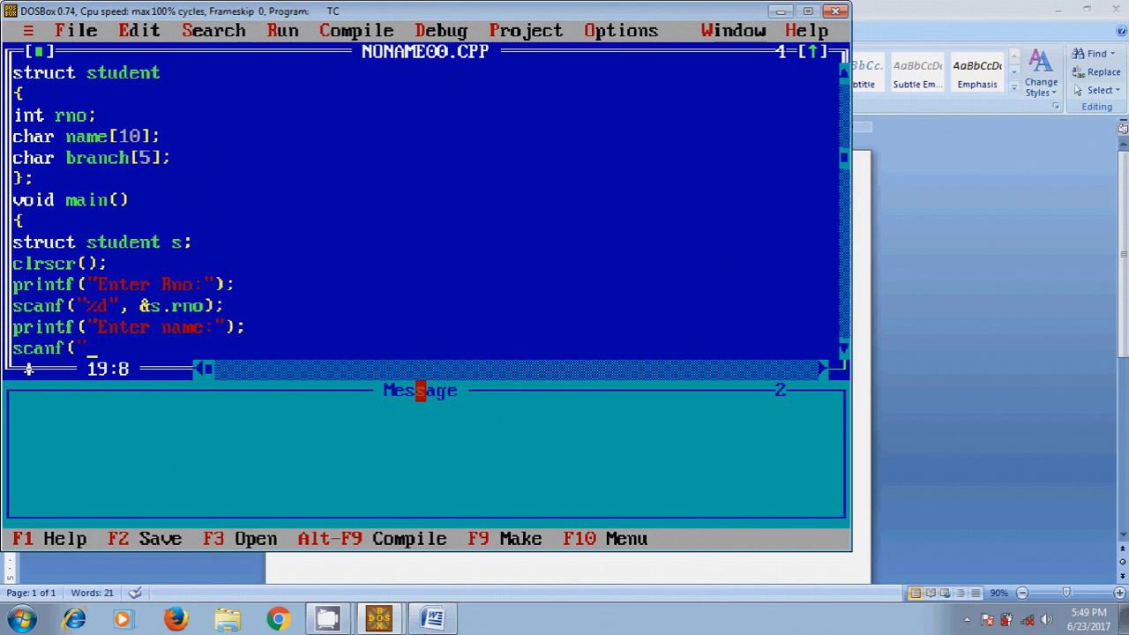
type("%")
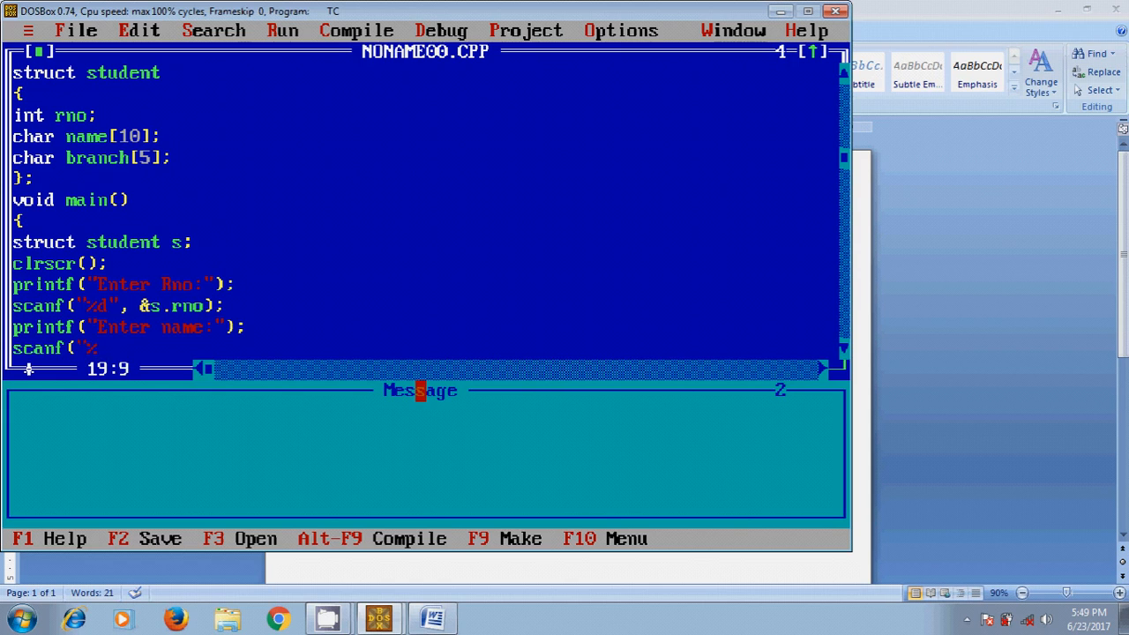
type("s")
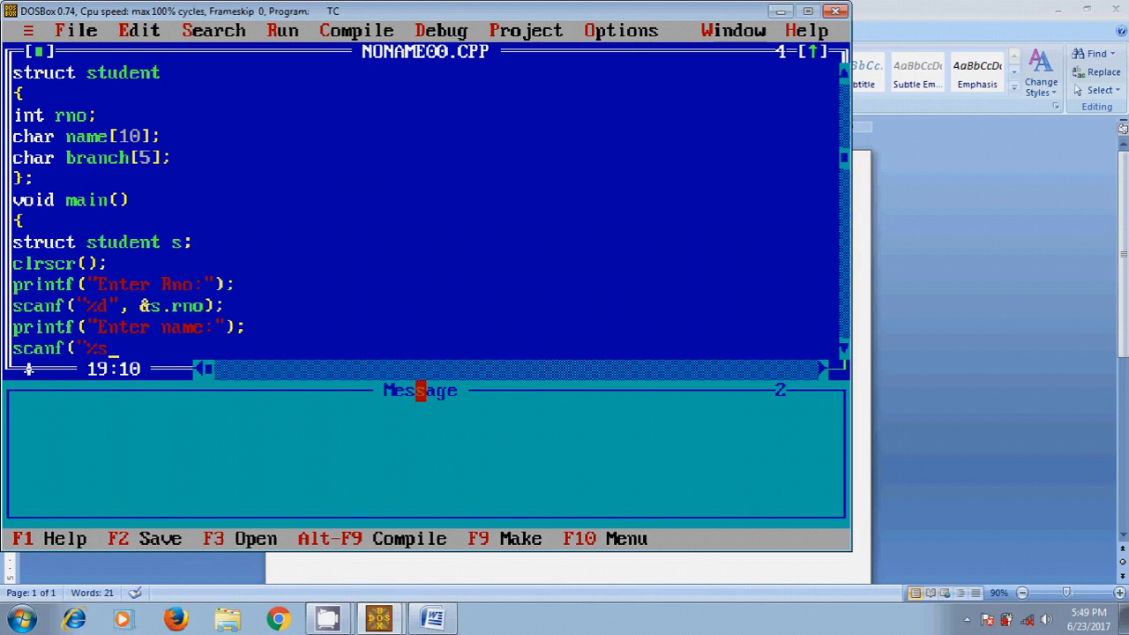
type(",")
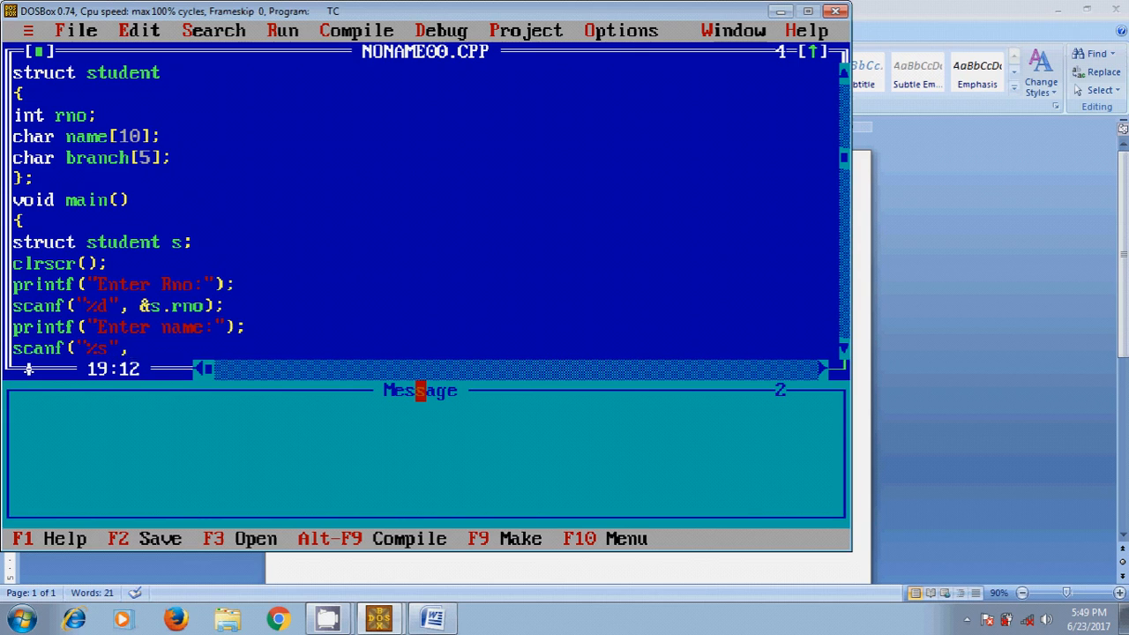
type("s.")
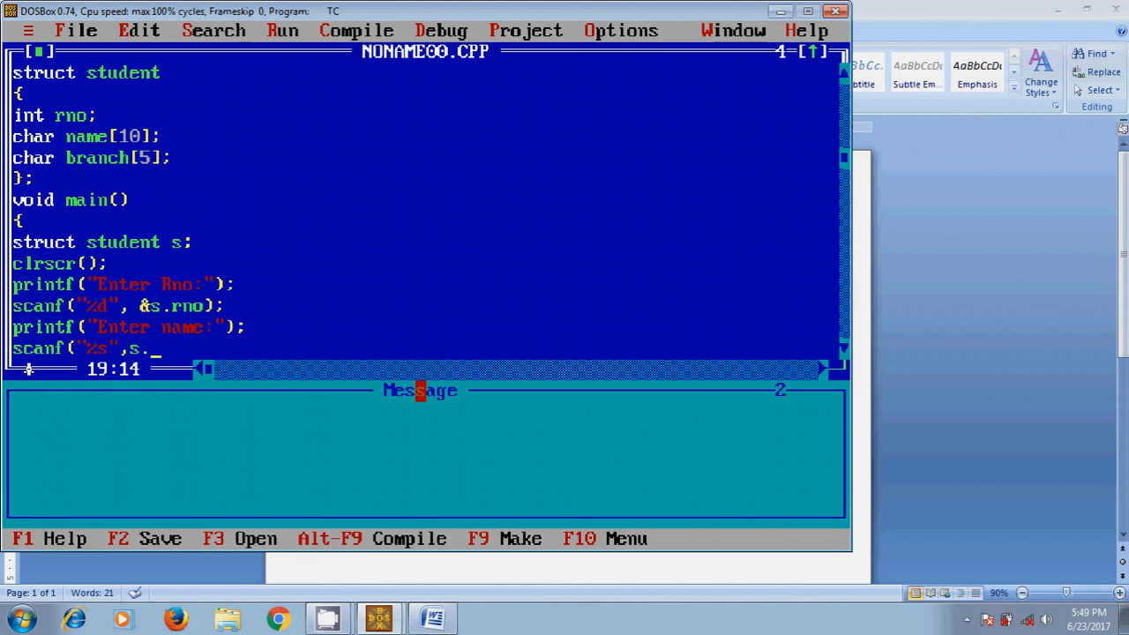
type("name);")
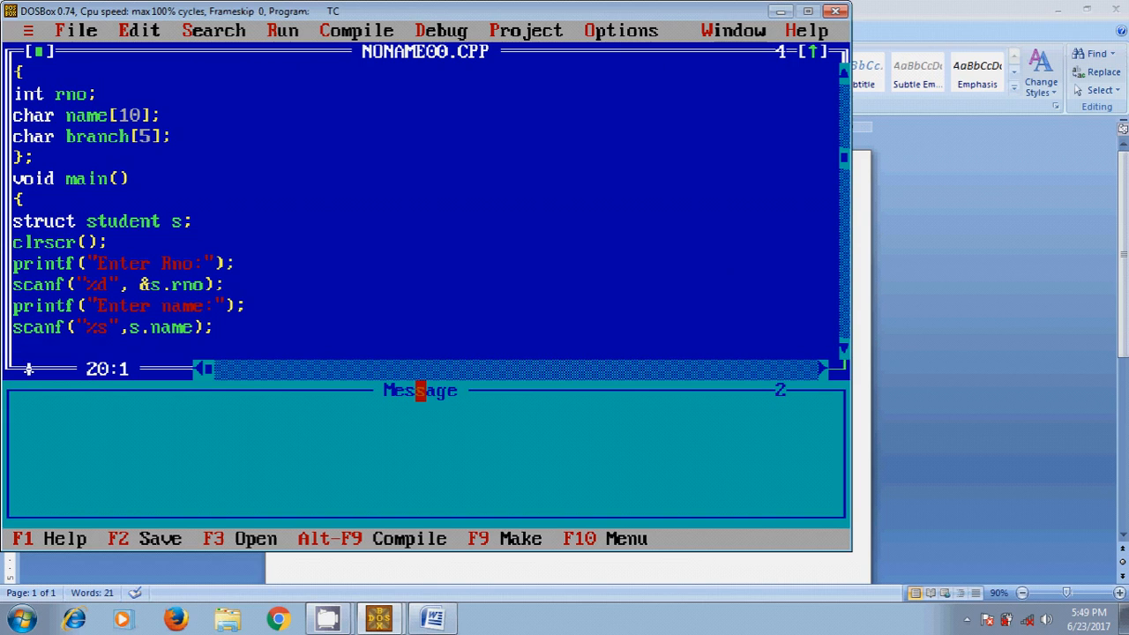
Prompt "Enter branch" and read it with scanf("%s",s.branch);.
type("printf")
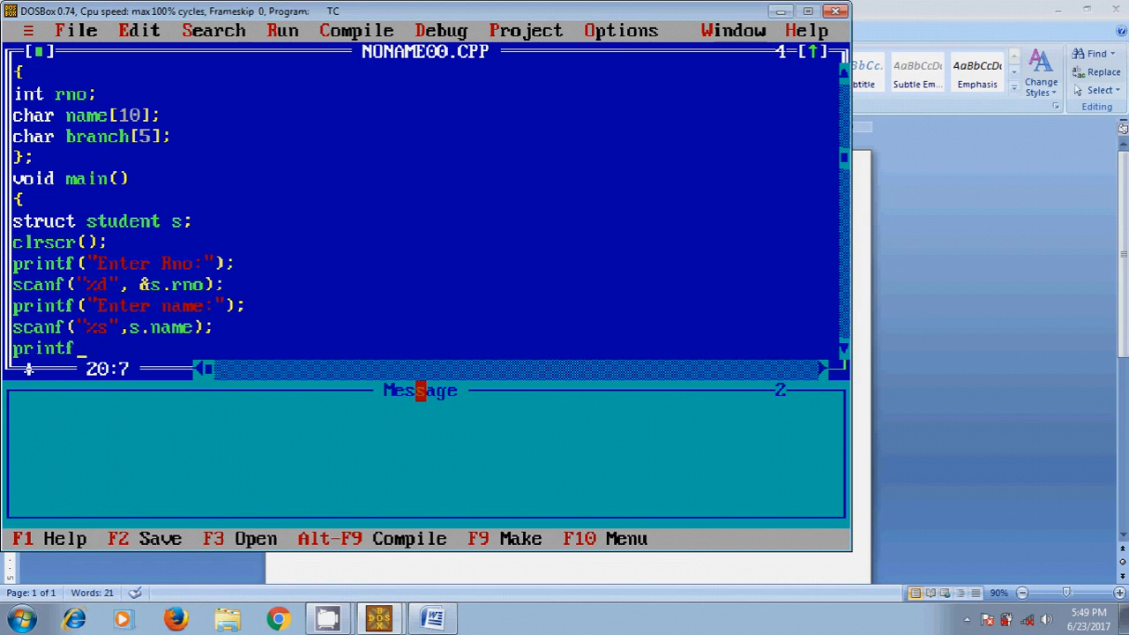
type("(\"E")
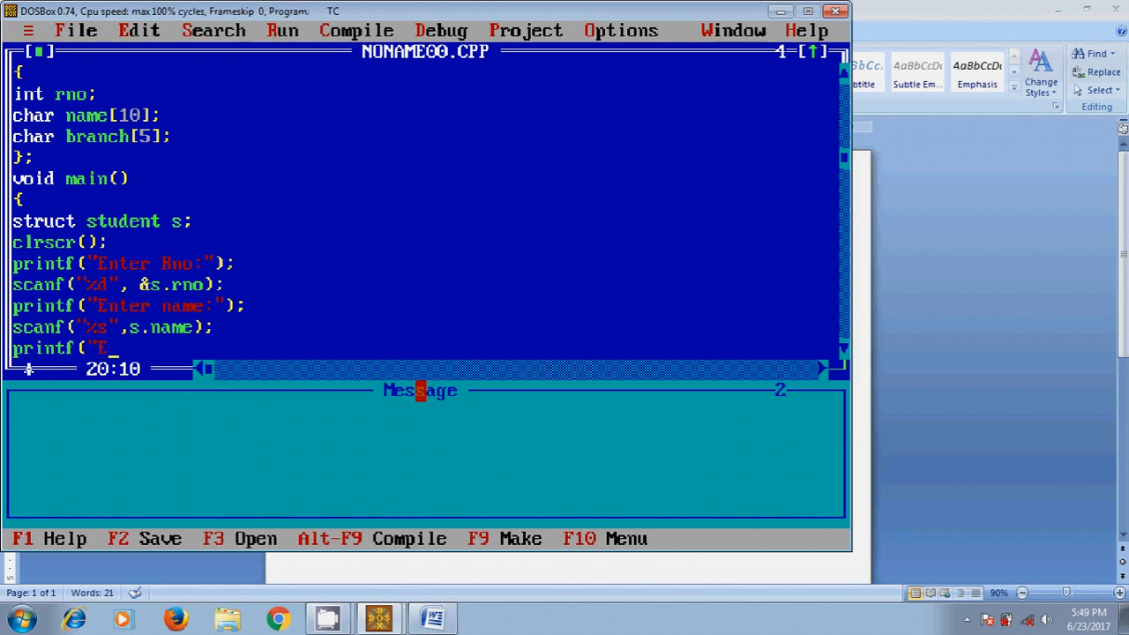
type("nter branch:\"")
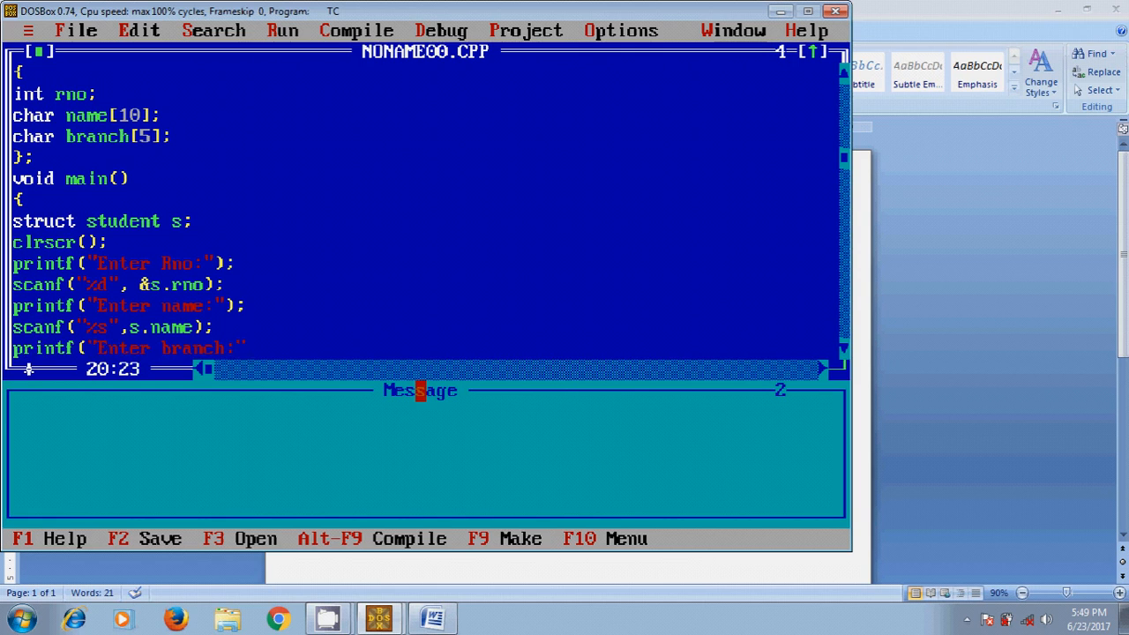
scroll("down", 3)
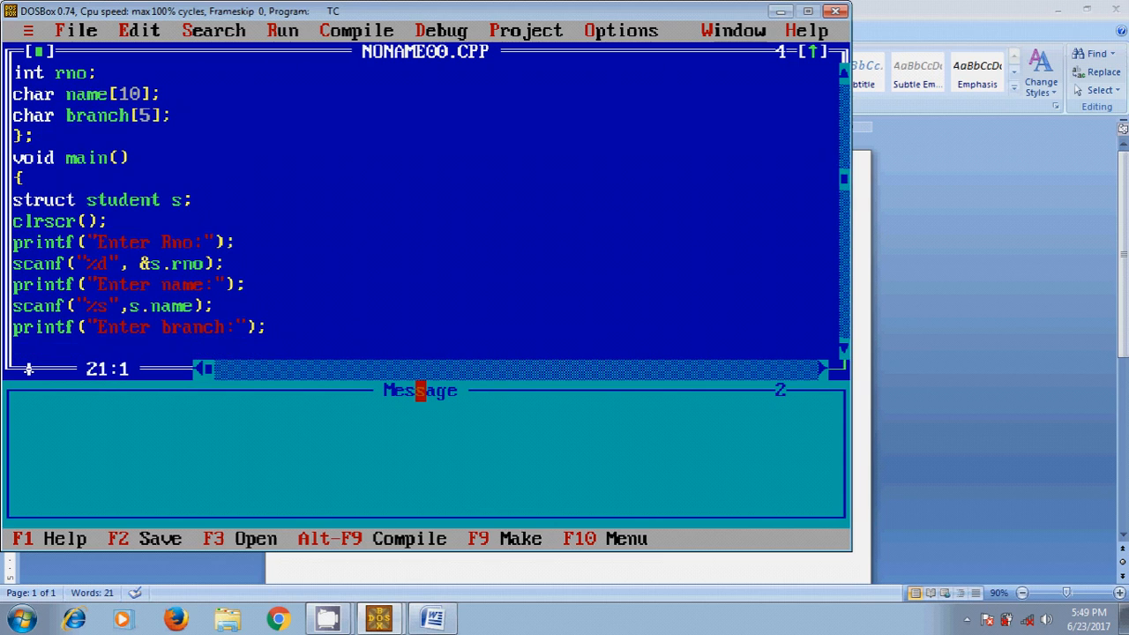
type("scanf")
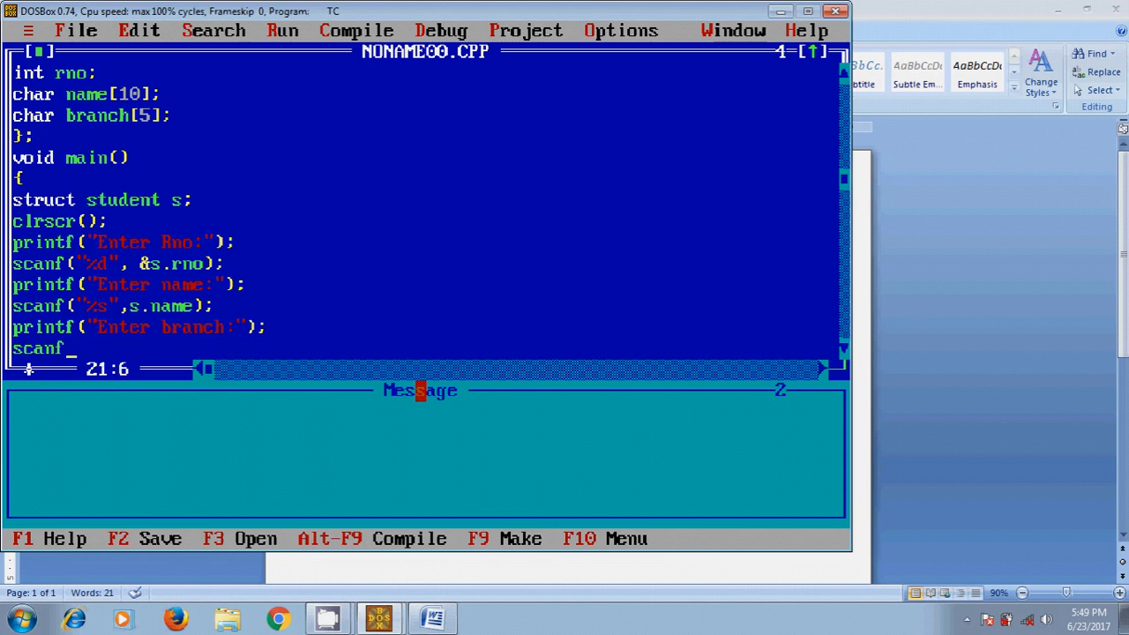
type("(\"")
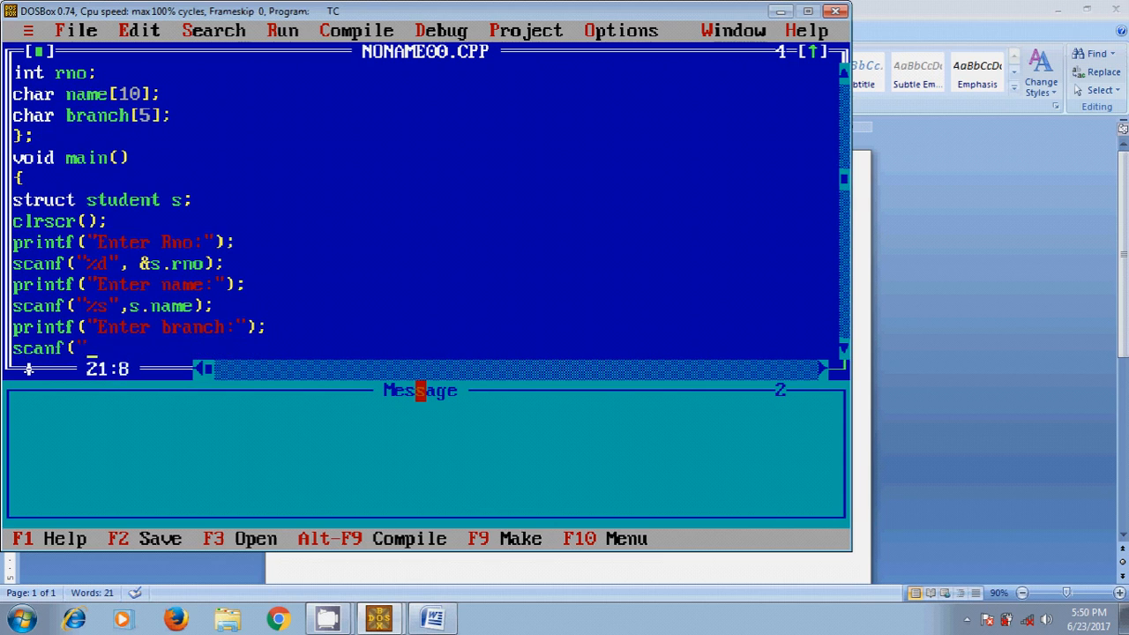
type("%s\",s")
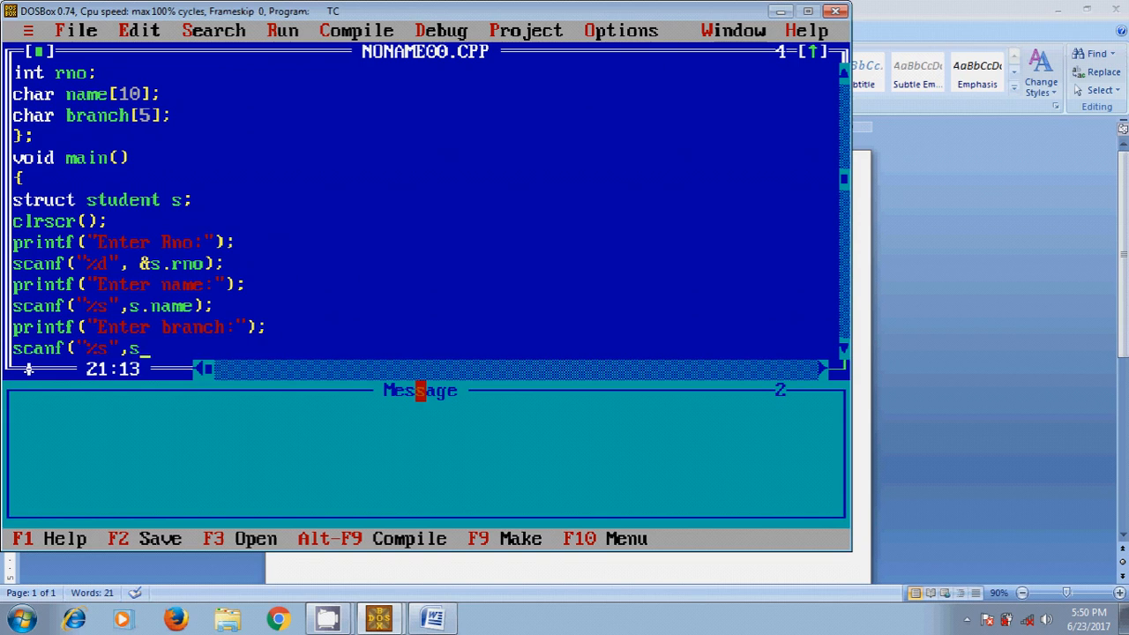
type(".")
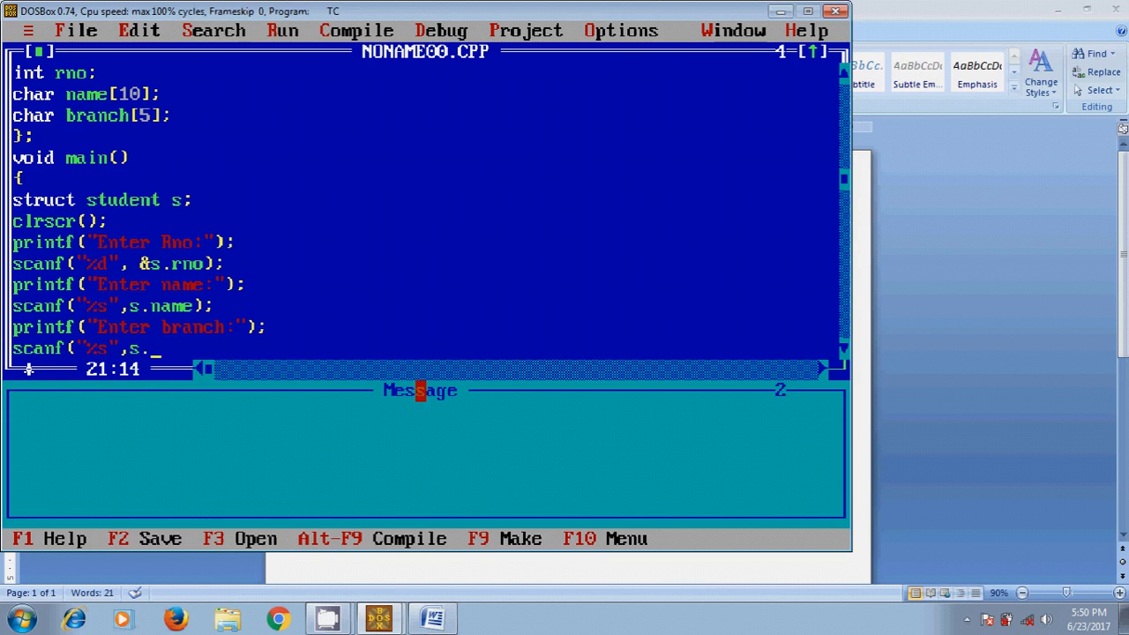
type("bran")
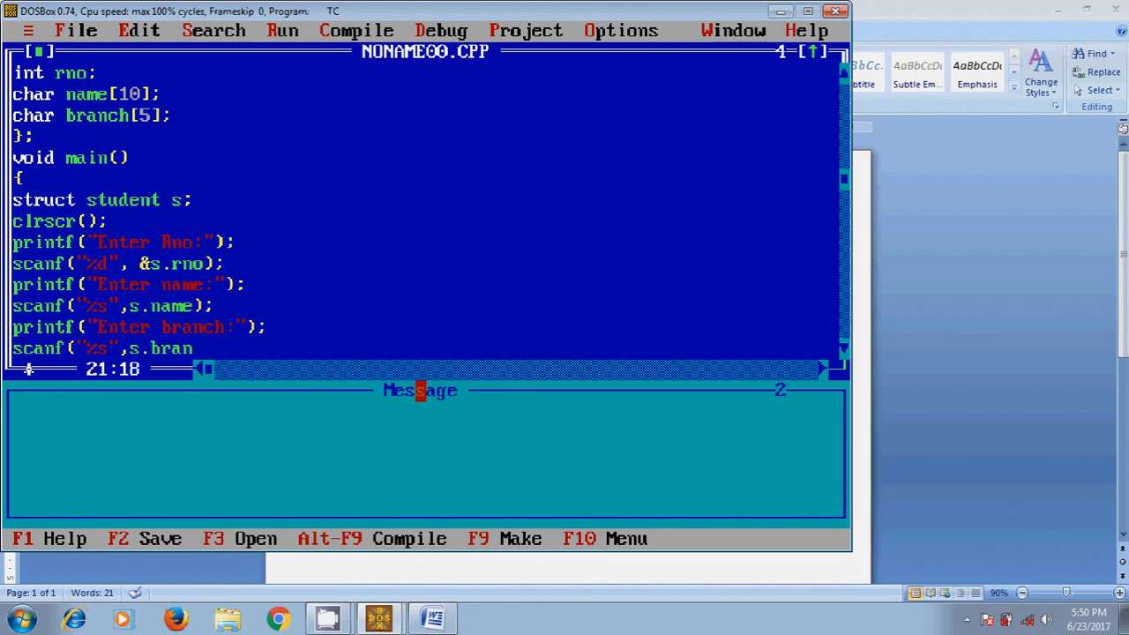
type("ch")
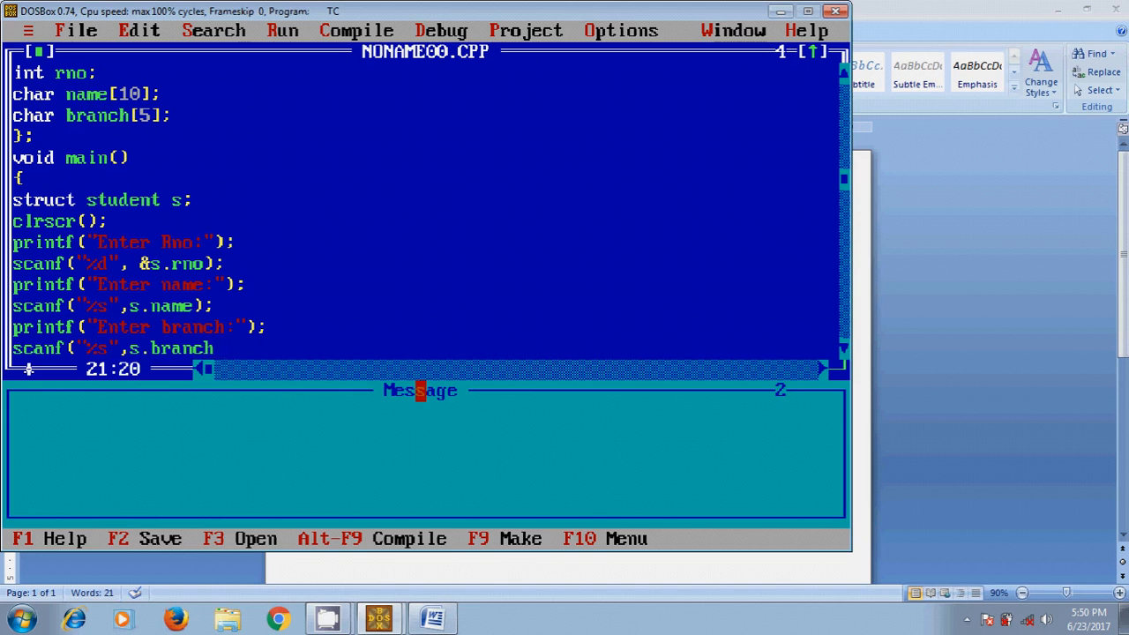
type(");")
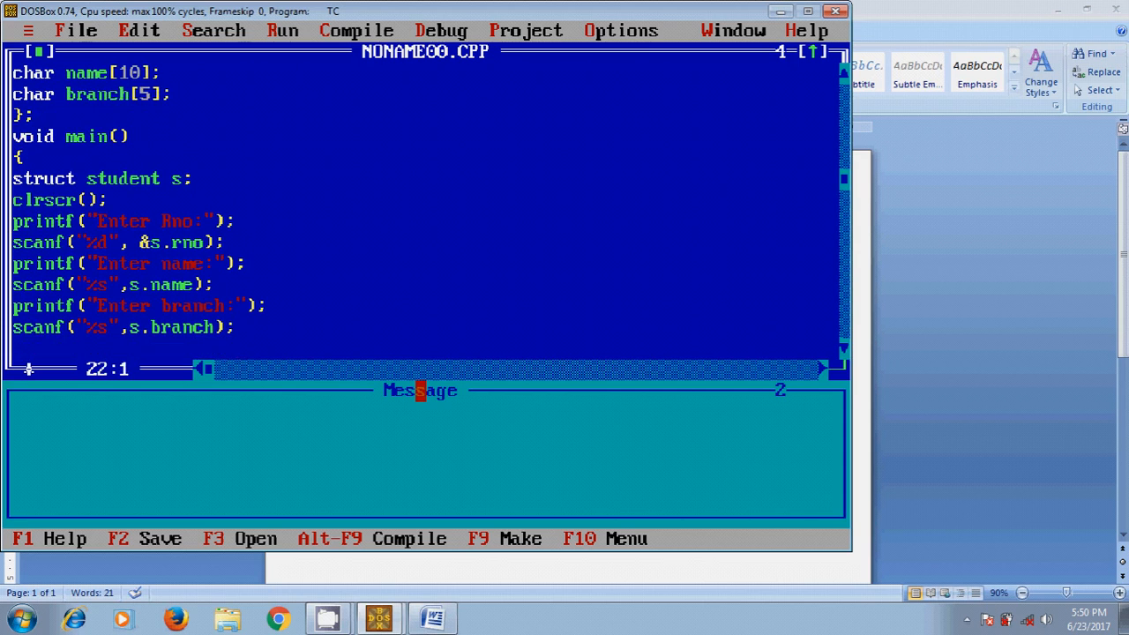
Print the stored roll number and name with printf("\n rno:%d",s.rno) and printf("\n name:%s",s.name).
type("printf")
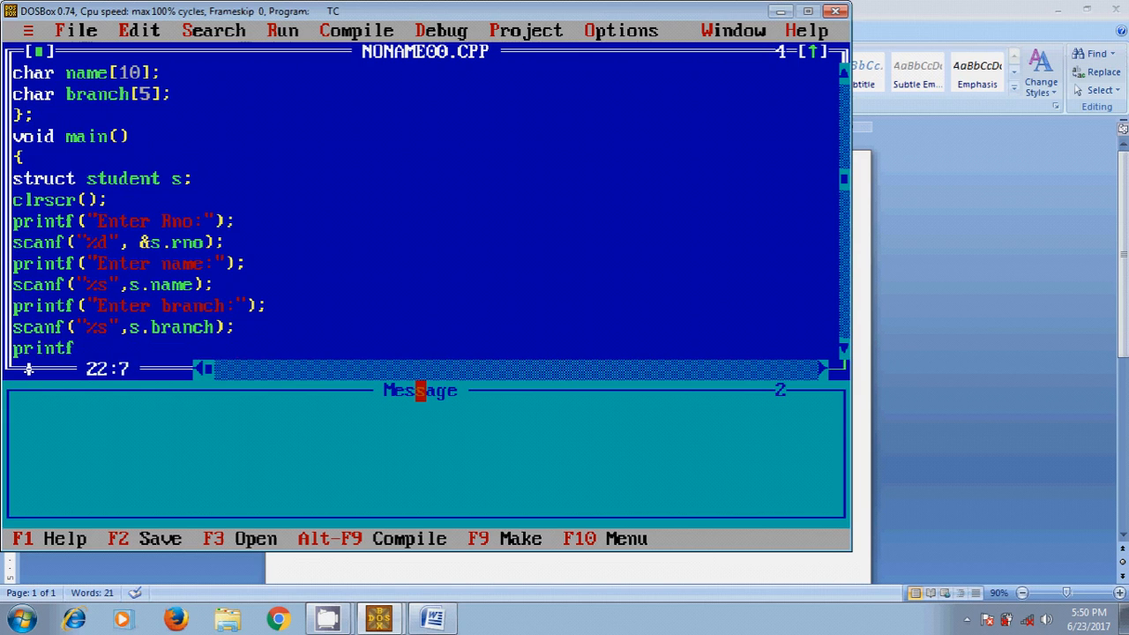
type("(")
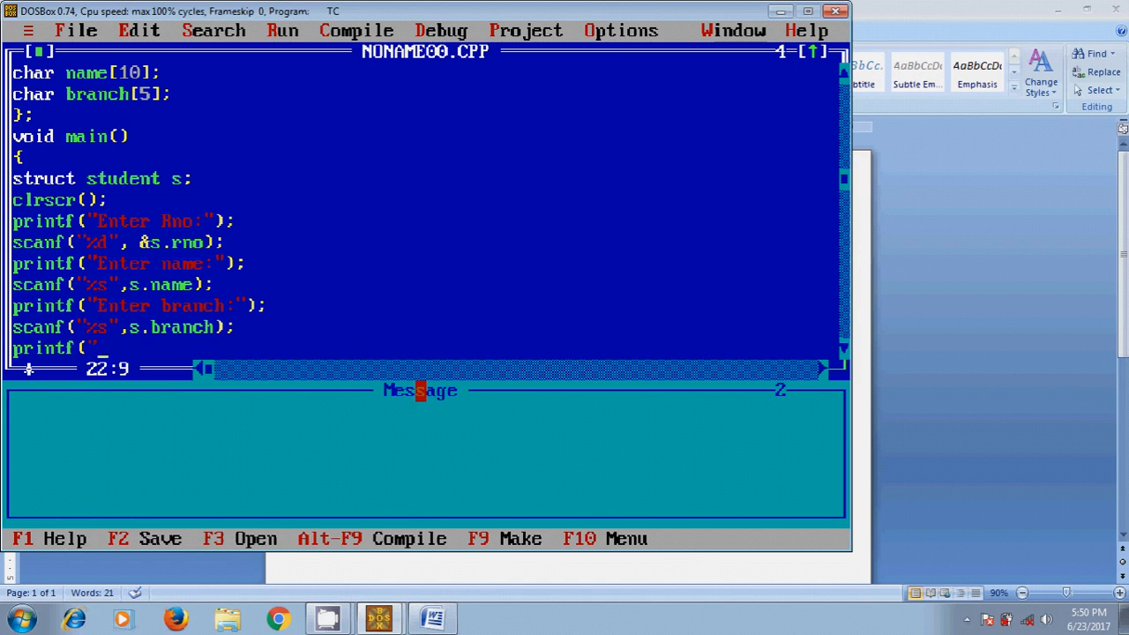
type("%n")
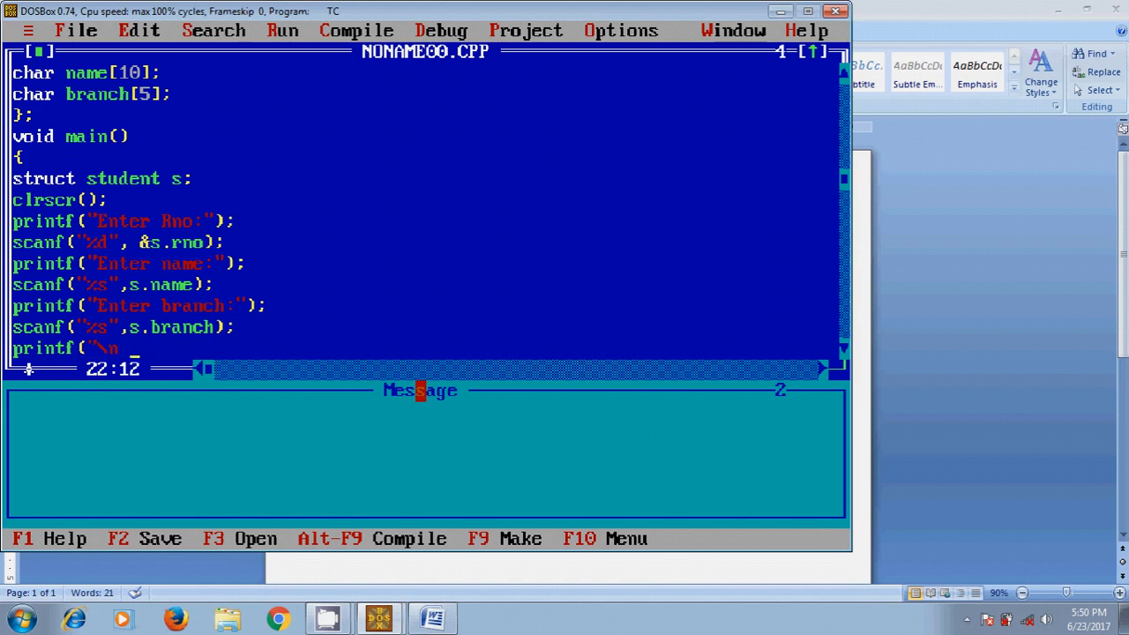
type("rno:")
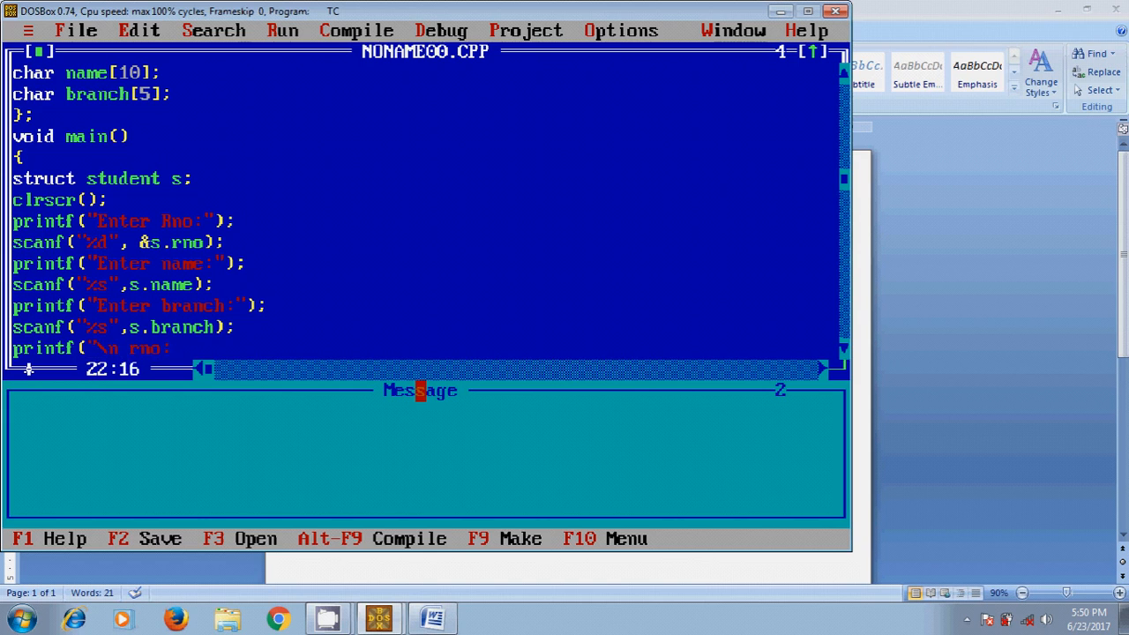
type("%d\",")
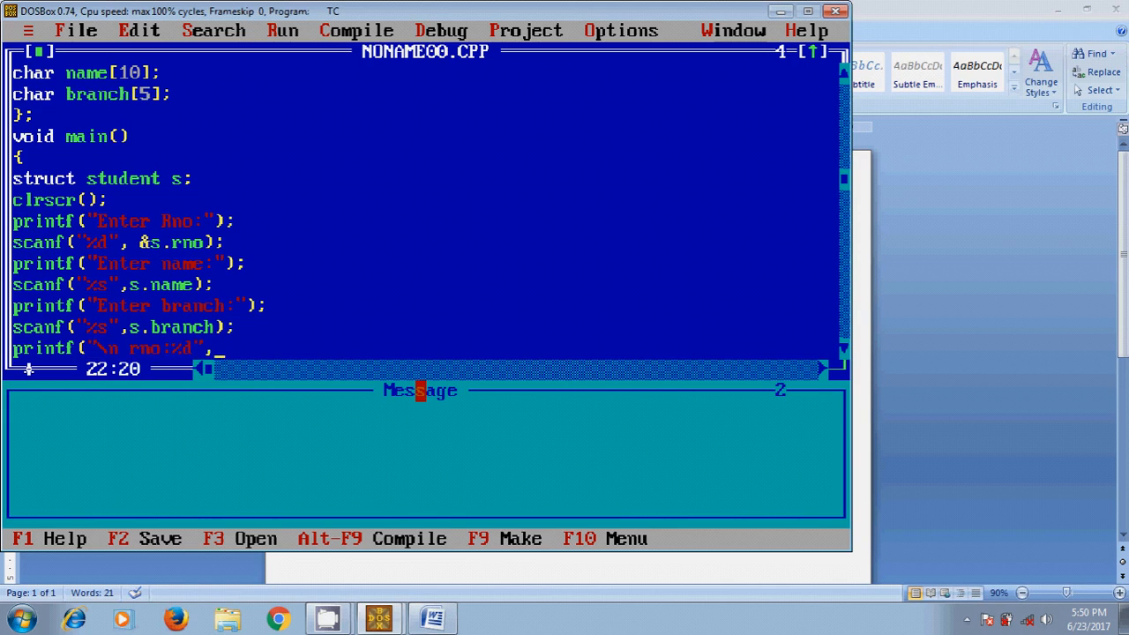
type("s.rno);")
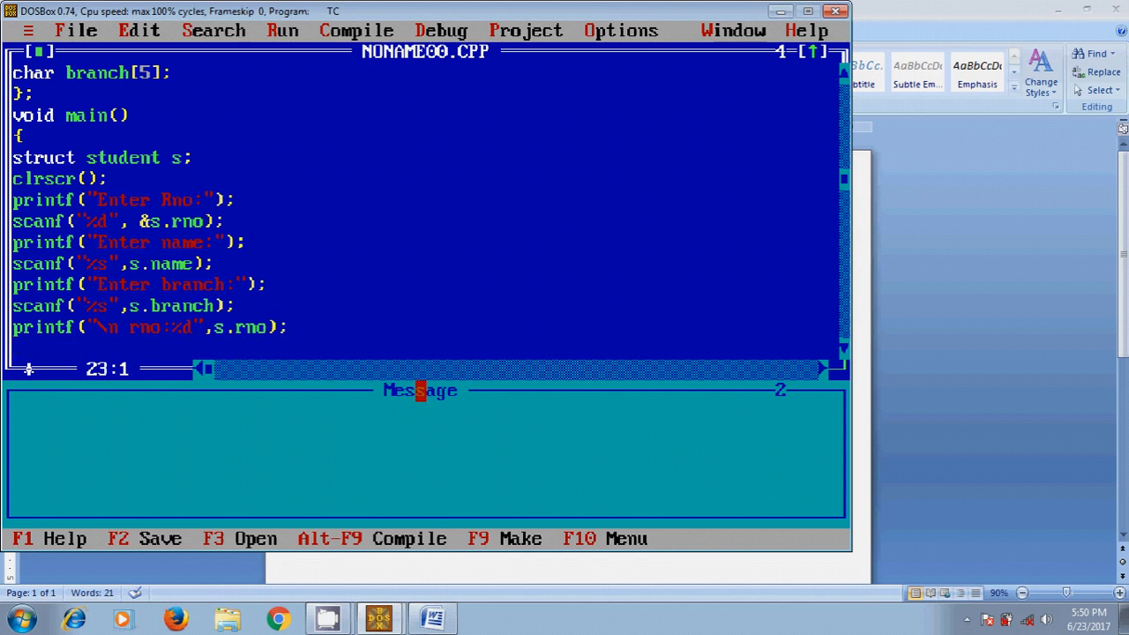
type("prin")
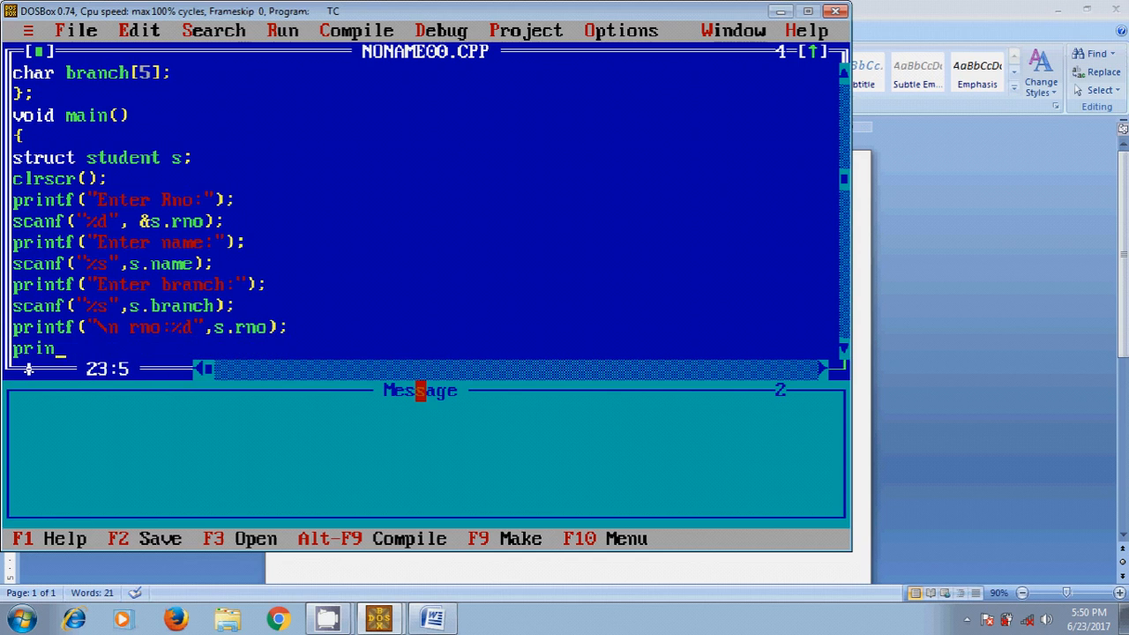
type("tf(")
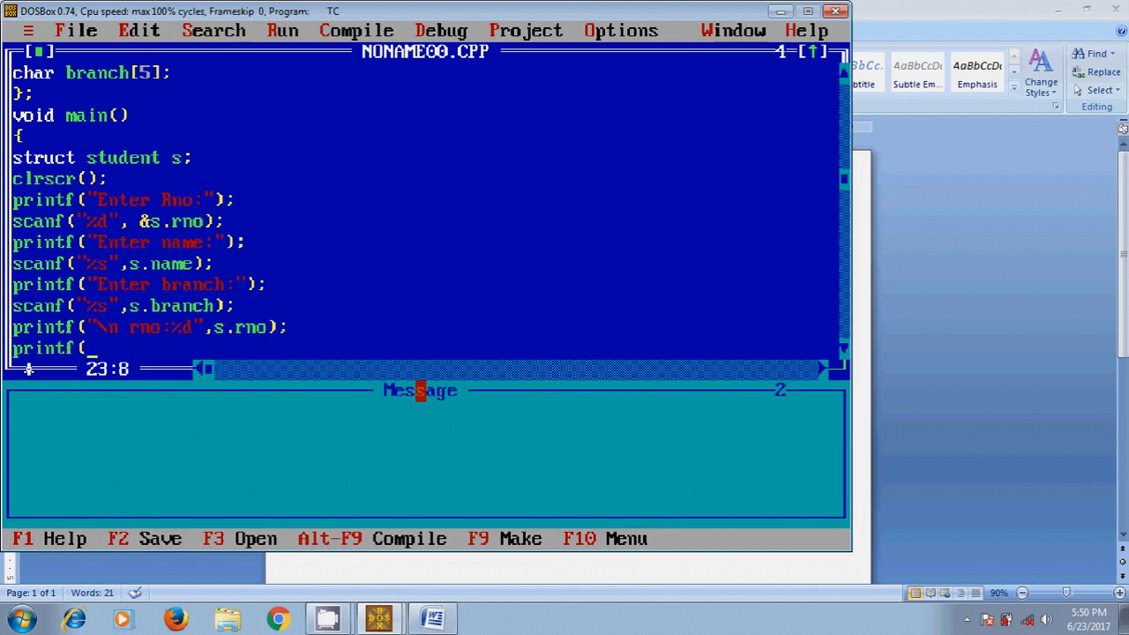
type("\\n nam")
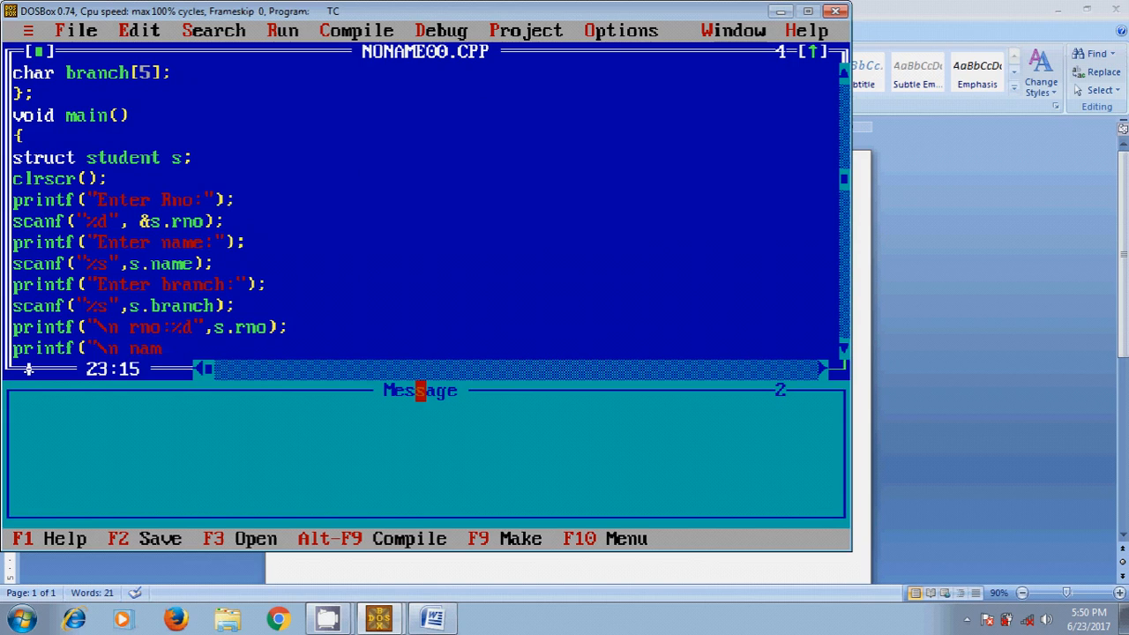
type("e:")
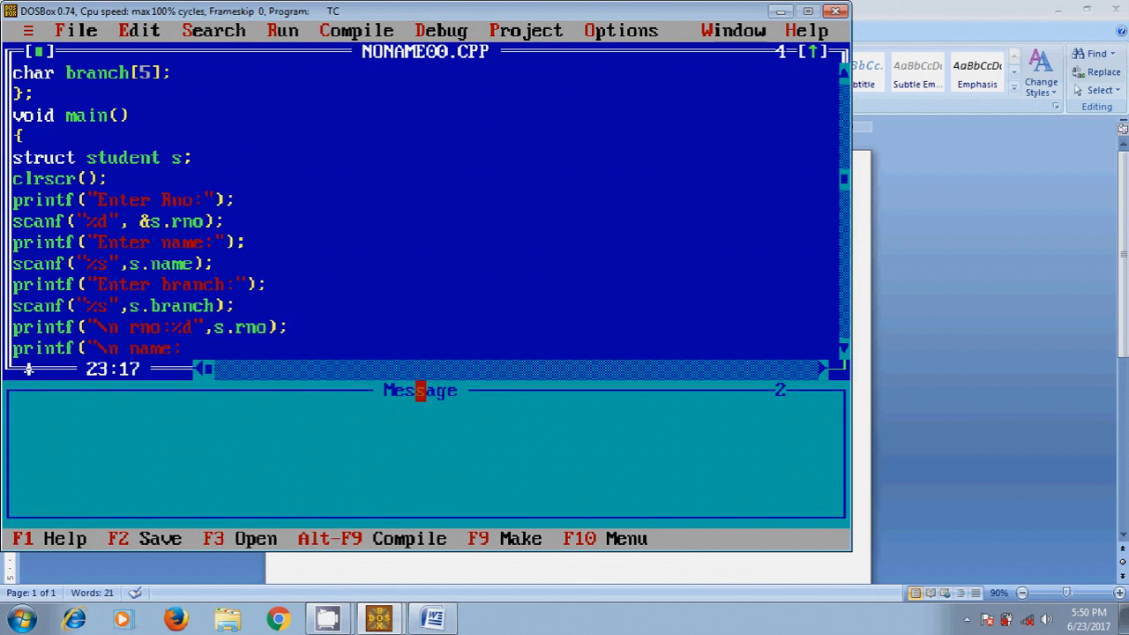
type("%s\"")
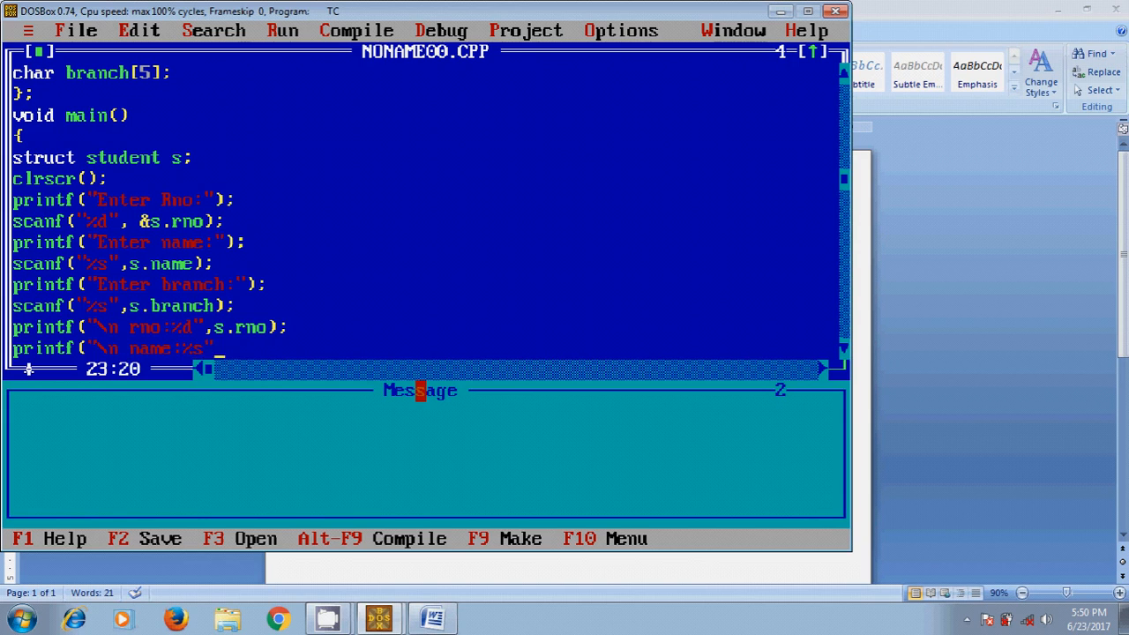
type(",s.na")
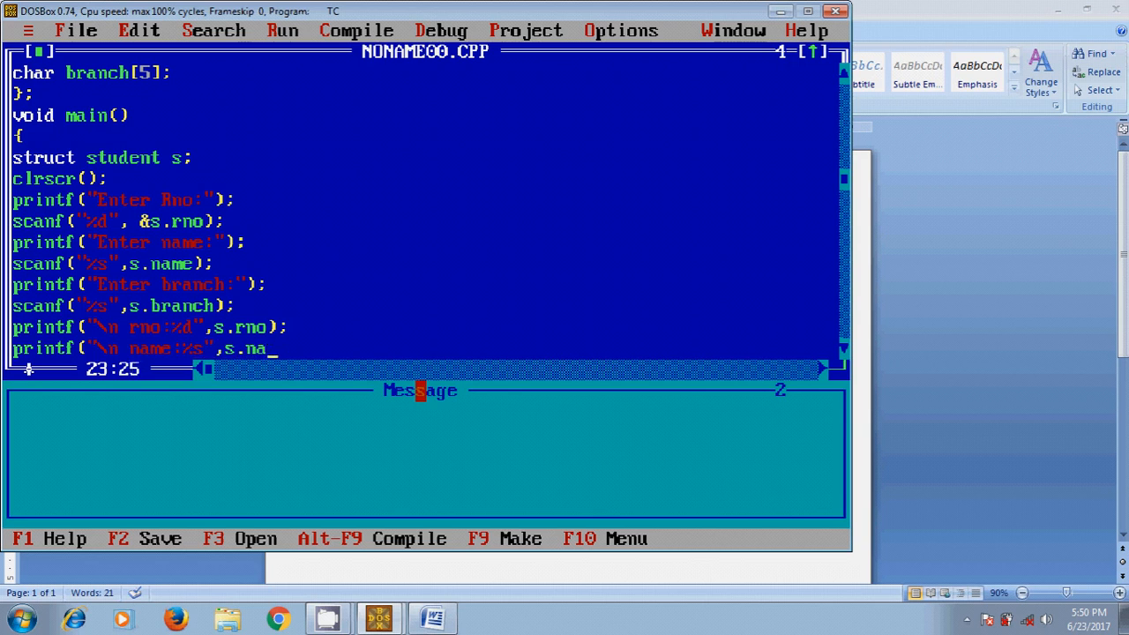
type("me);")
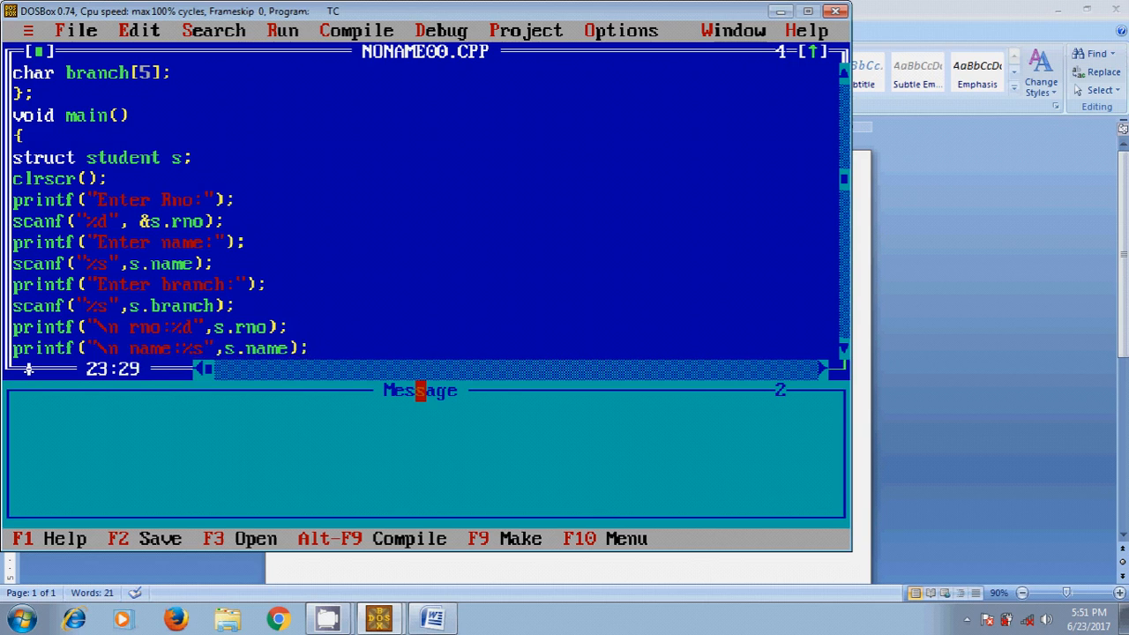
Print the branch with printf("\n branch:%s",s.branch); and start the getch line.
type("print")
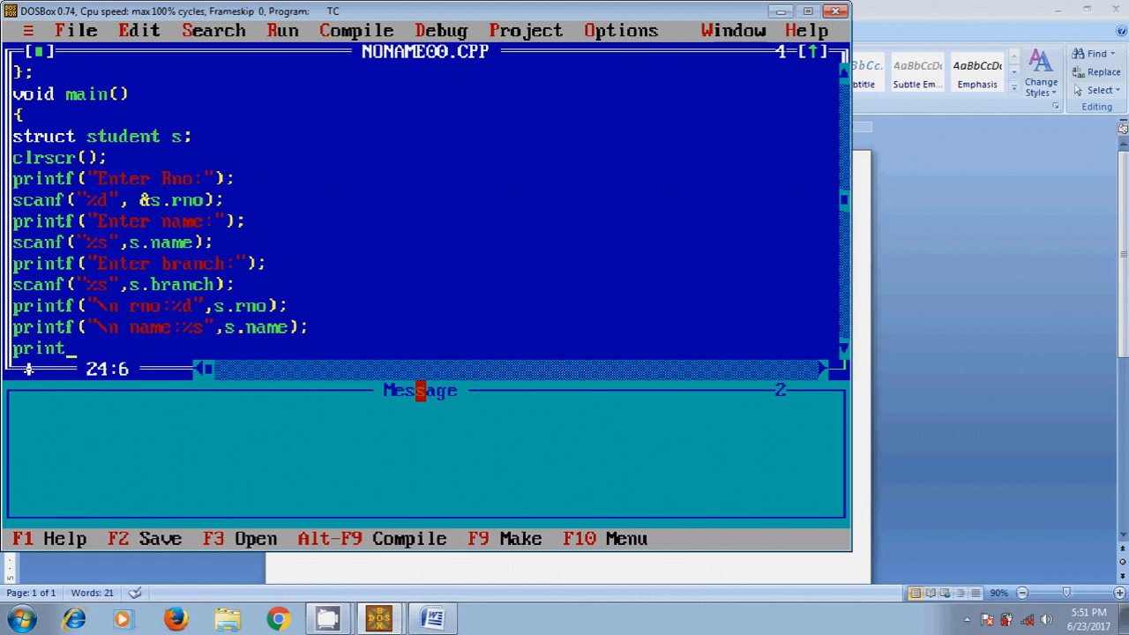
type("f(\"\\")
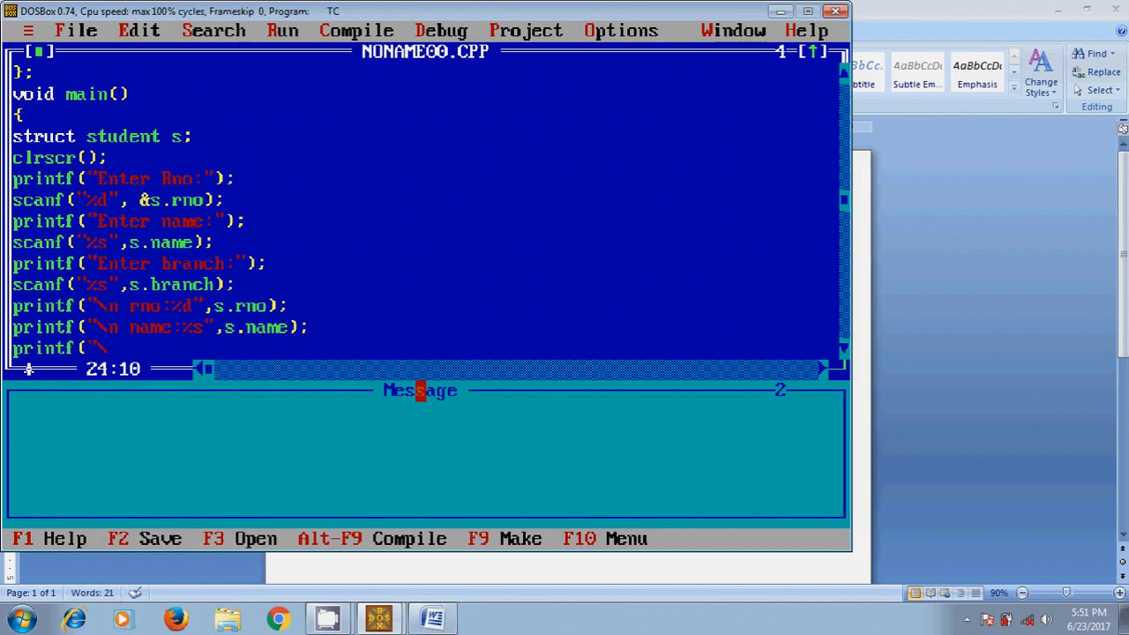
type("branch")
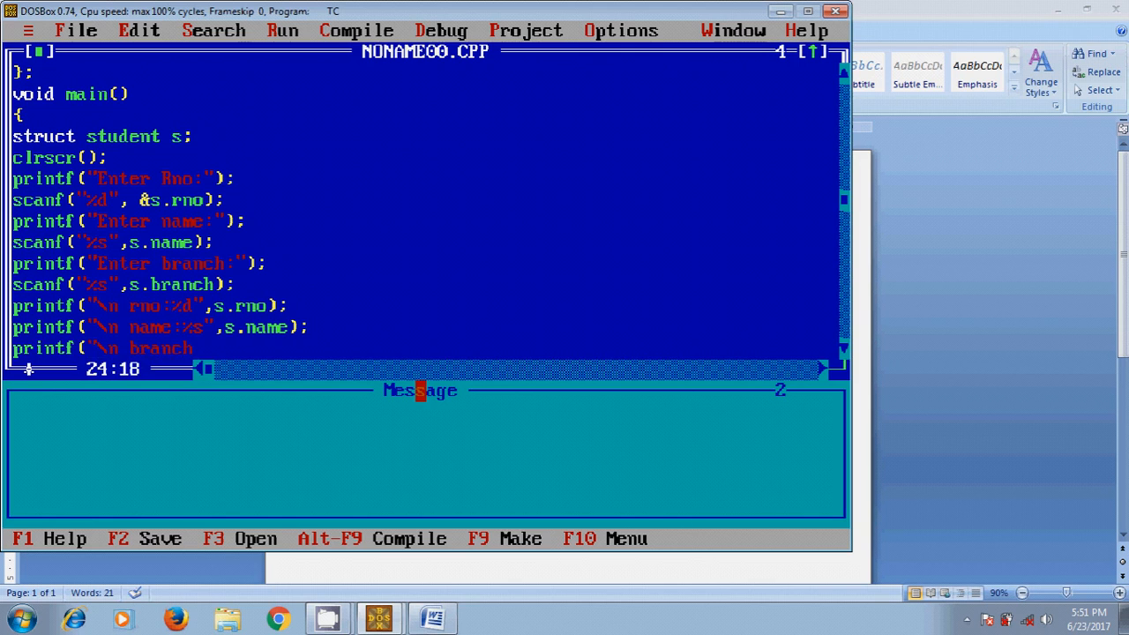
type("%s\",s")
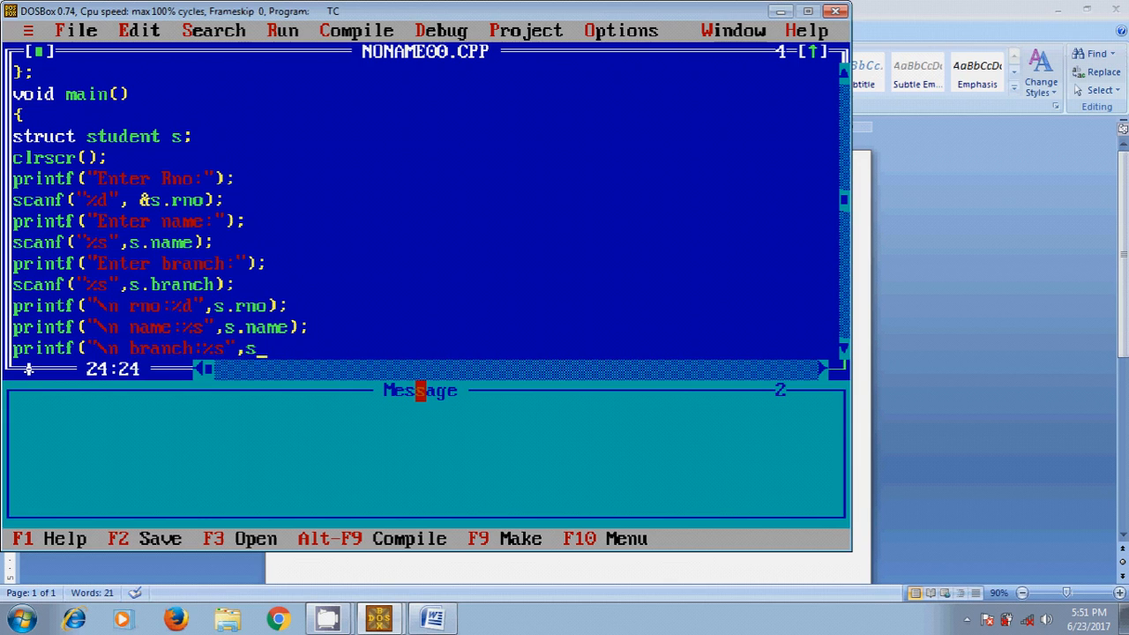
type("branch")
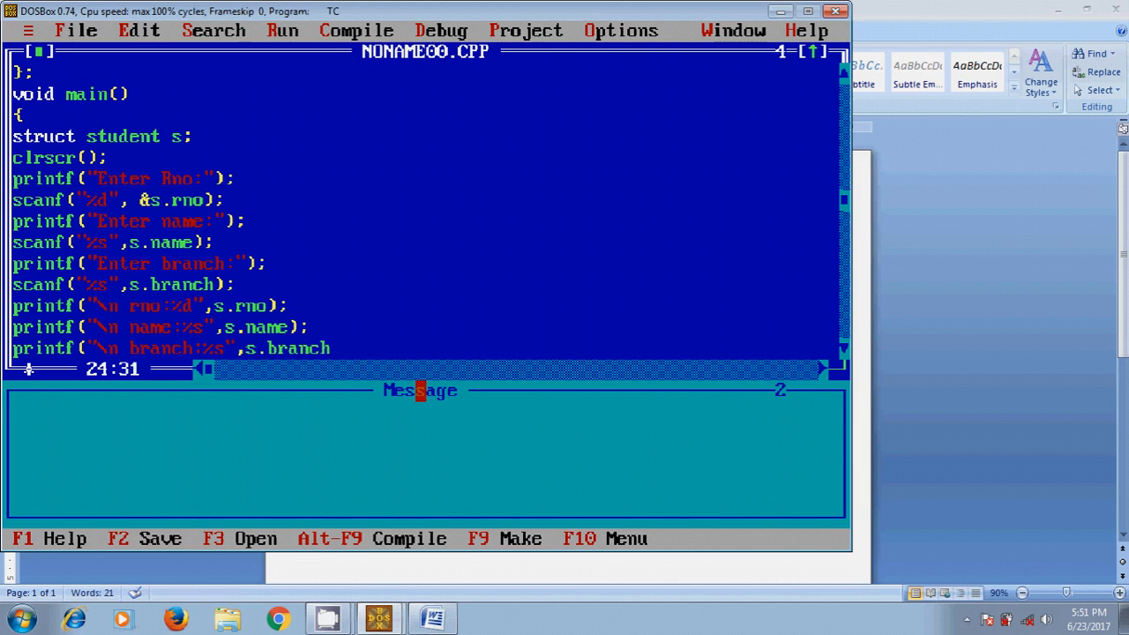
type(");")
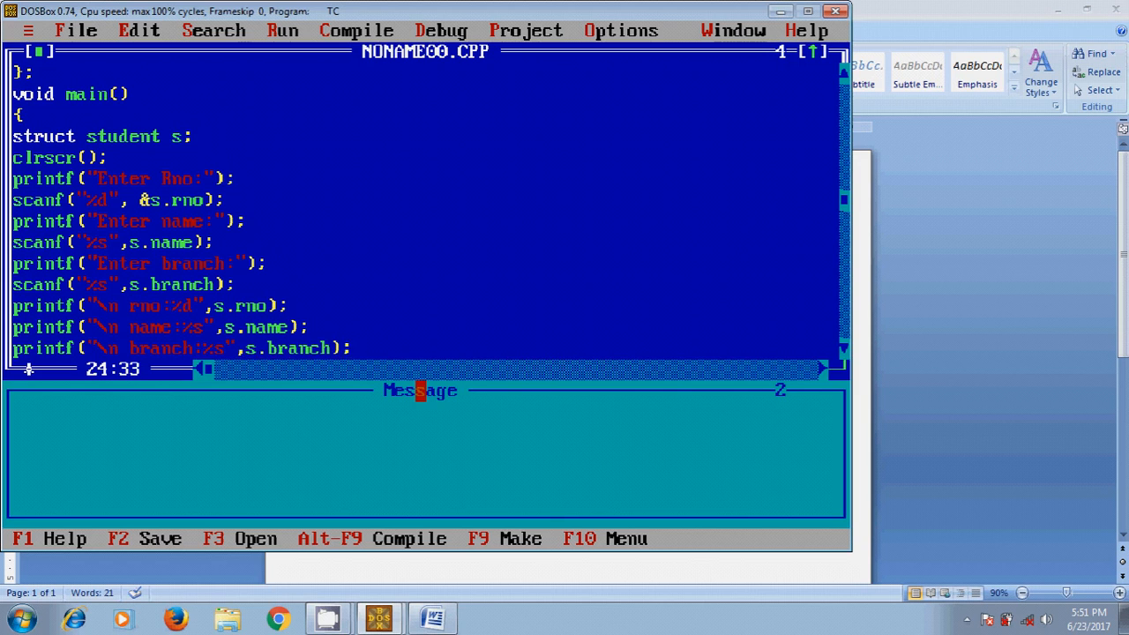
type("g")
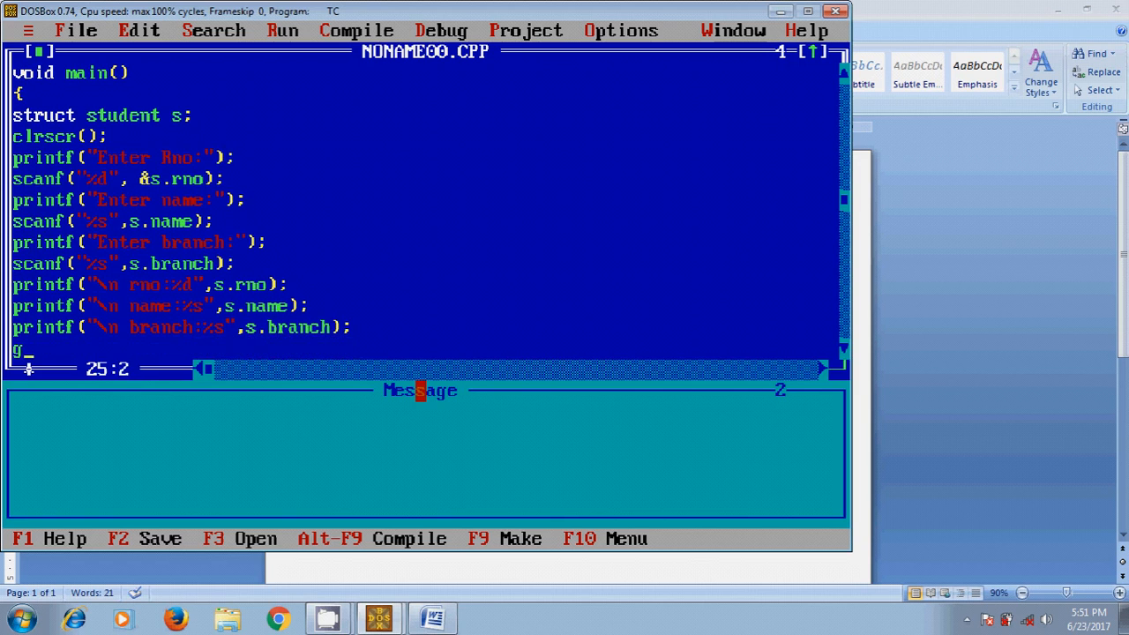
Finish getch(); and compile the program with zero warnings and errors.
type("etcvh")
type("}")
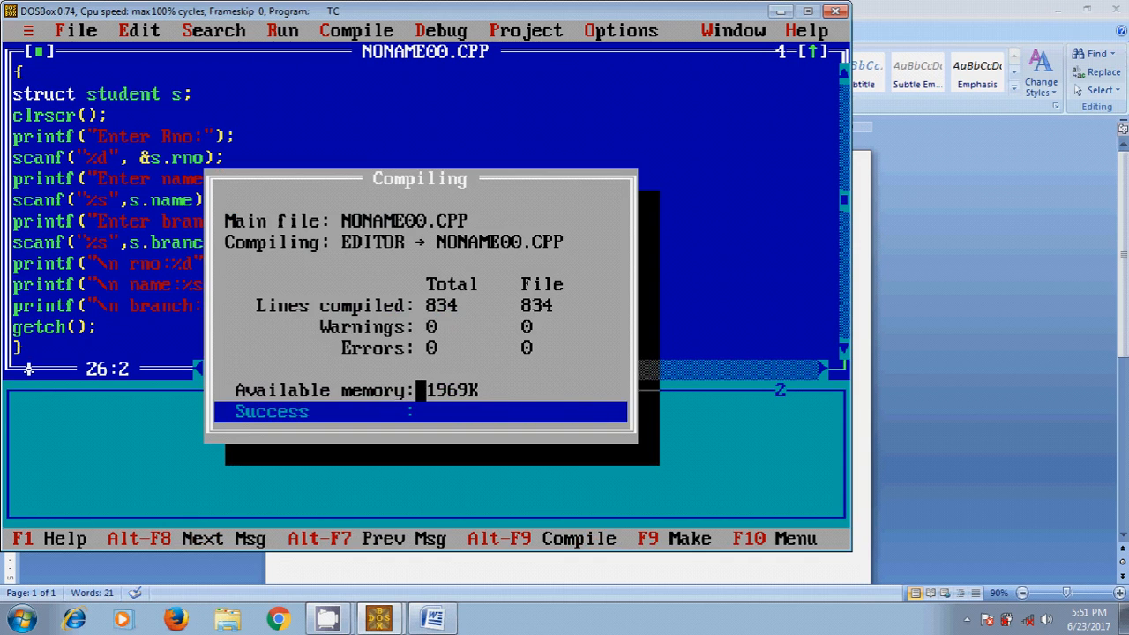
left_click(75, 30)
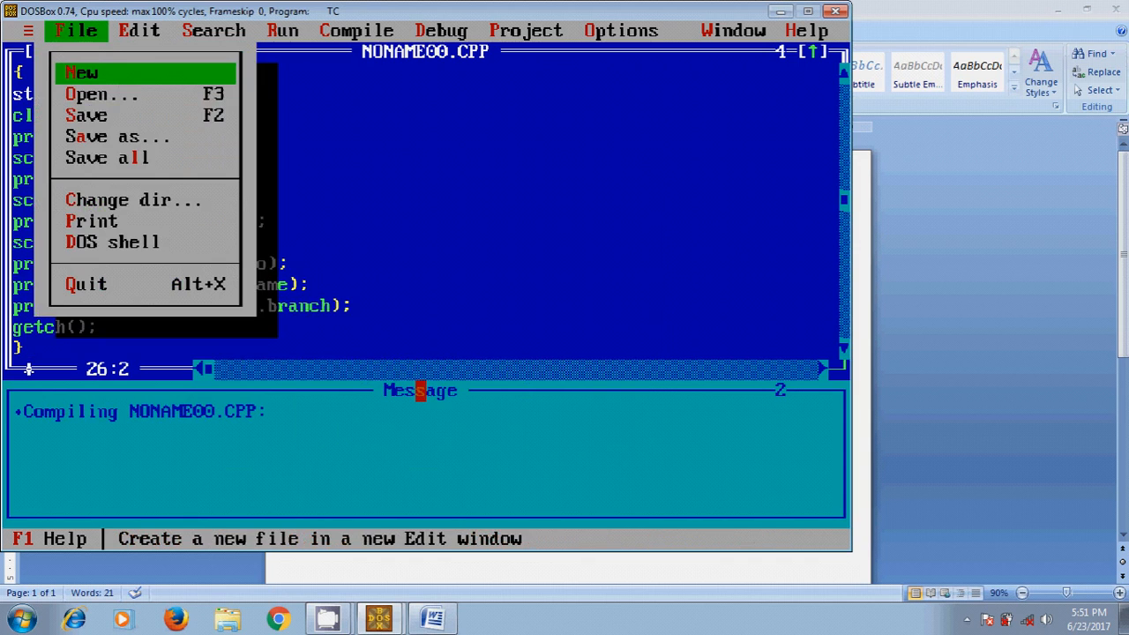
left_click(106, 136)
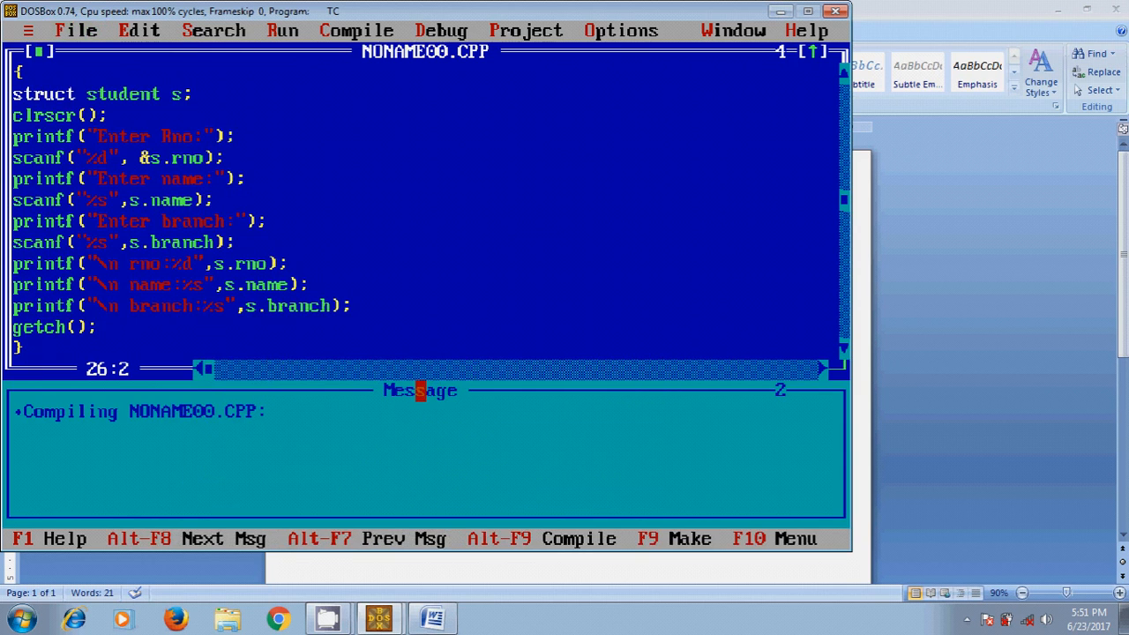
left_click(282, 30)
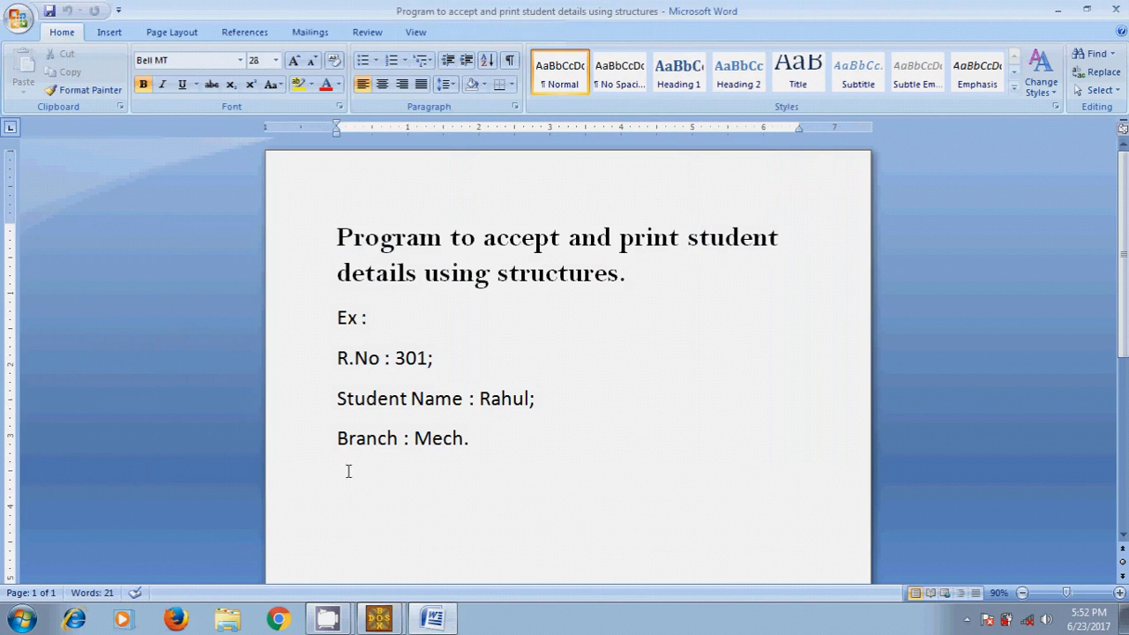
mouse_move(379, 617)
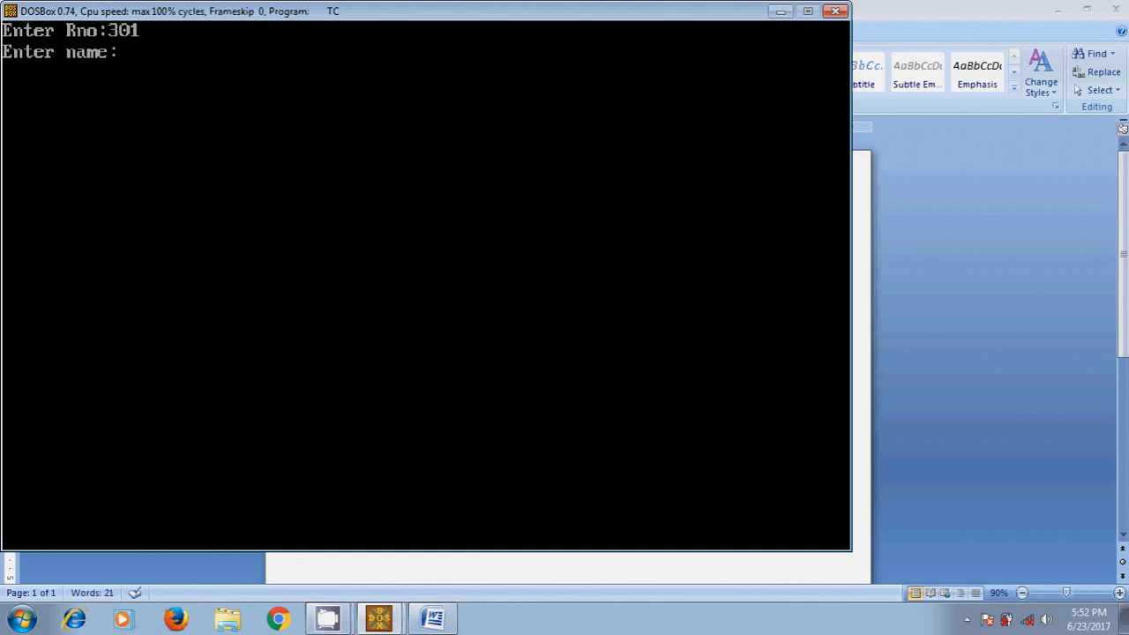
Run the program entering roll number 301, name rahul and branch mech.
type("rahul")
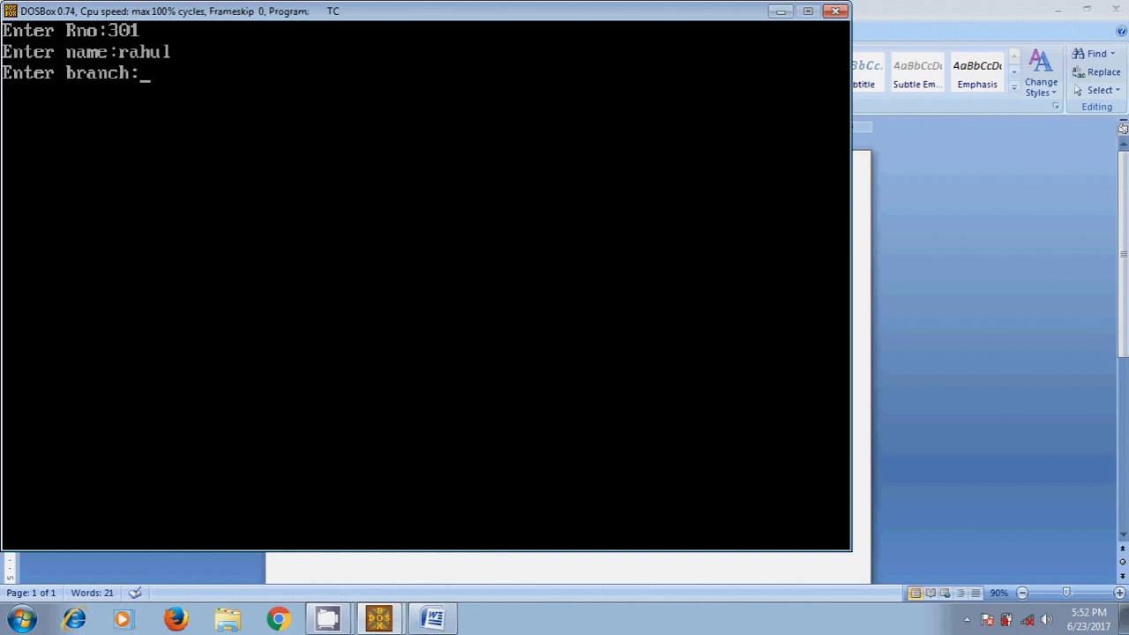
type("mech")
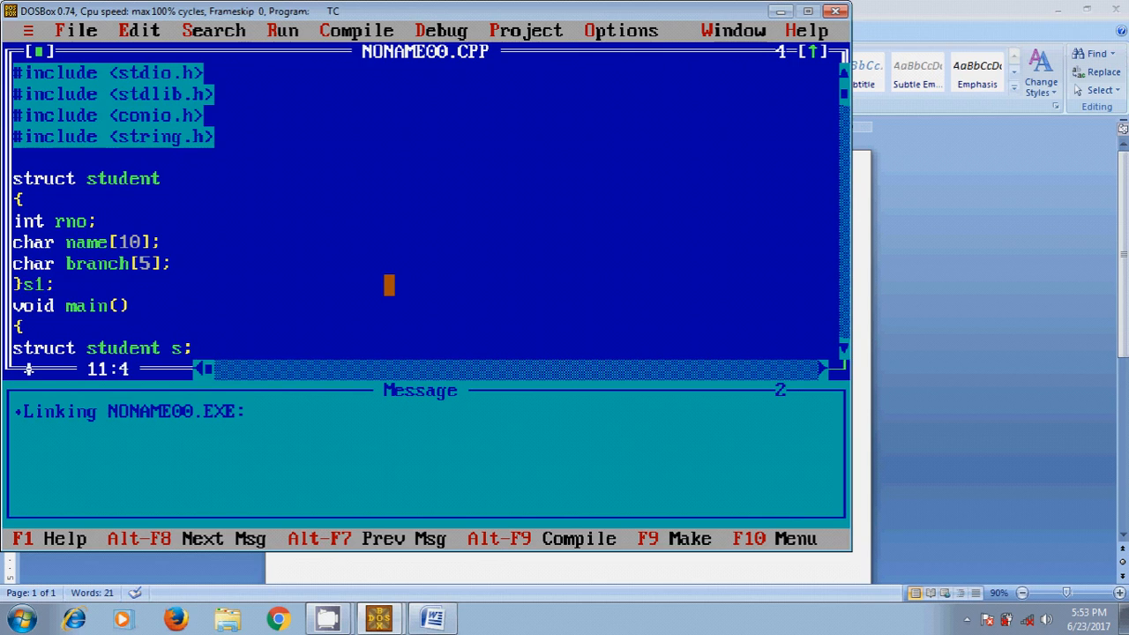
Initialize s1 with ={rno,"cherry","mech"} in its declaration.
type("=")
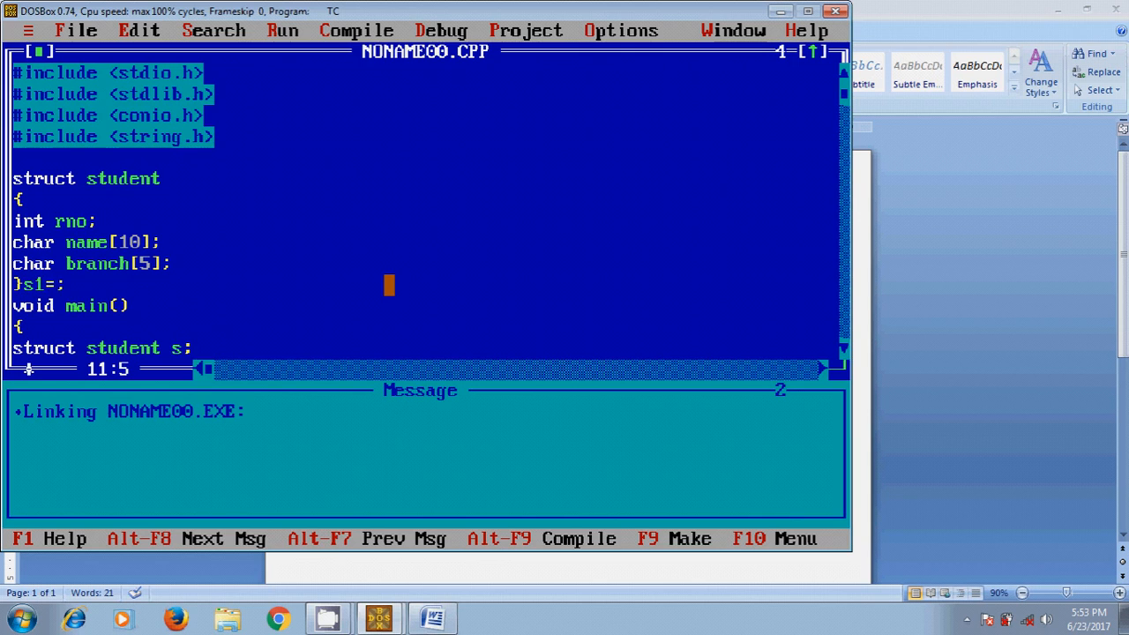
type("r")
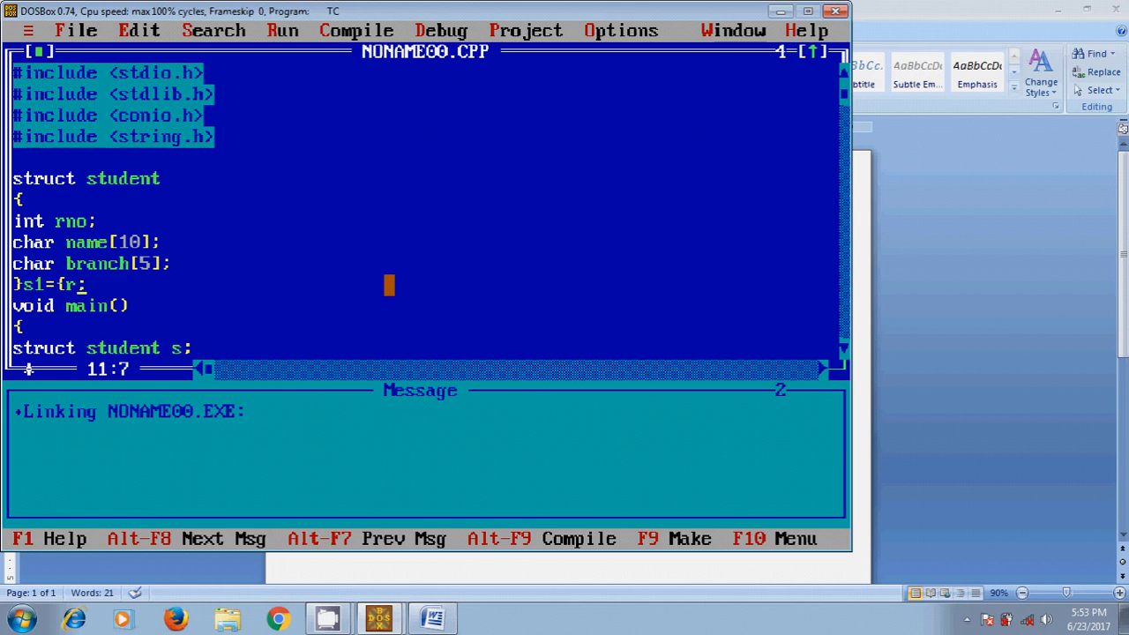
type("no,")
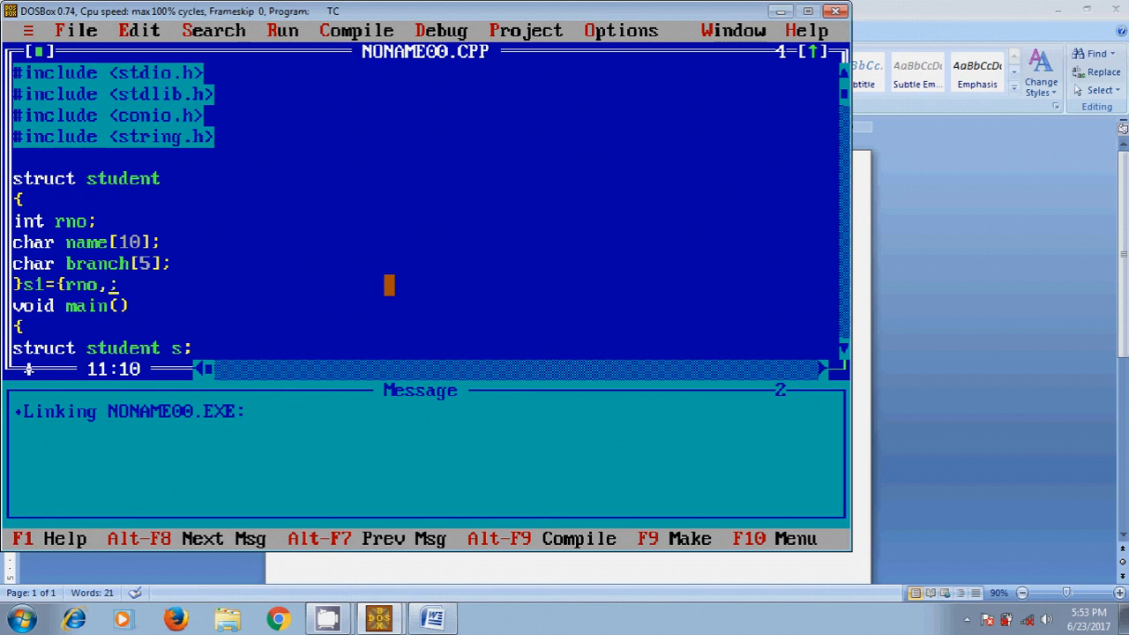
type("\"")
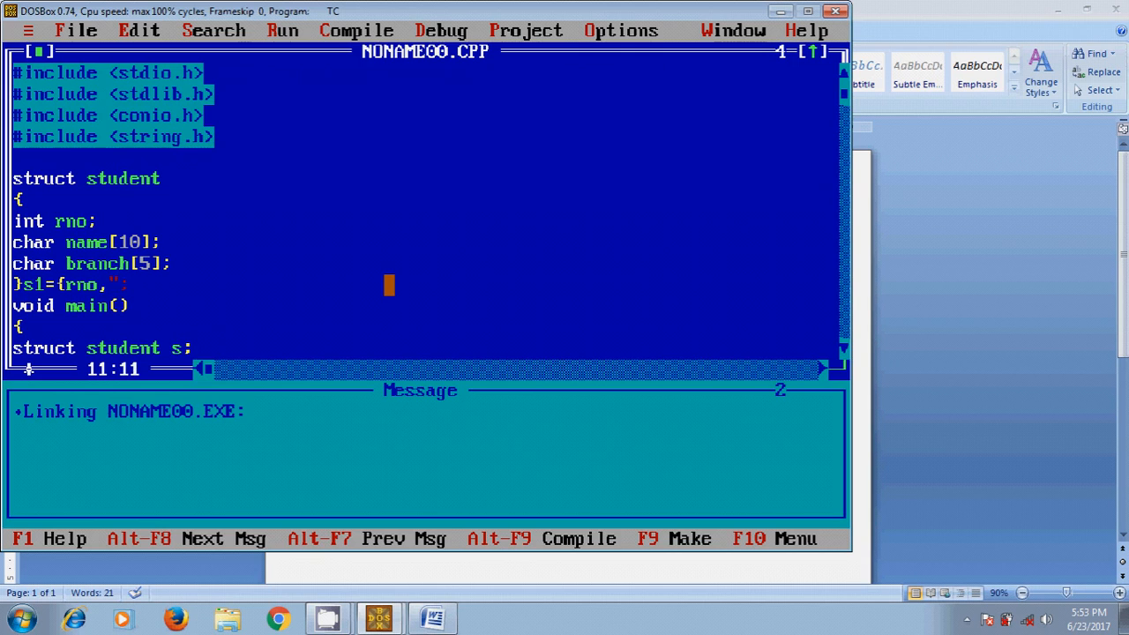
type("cher")
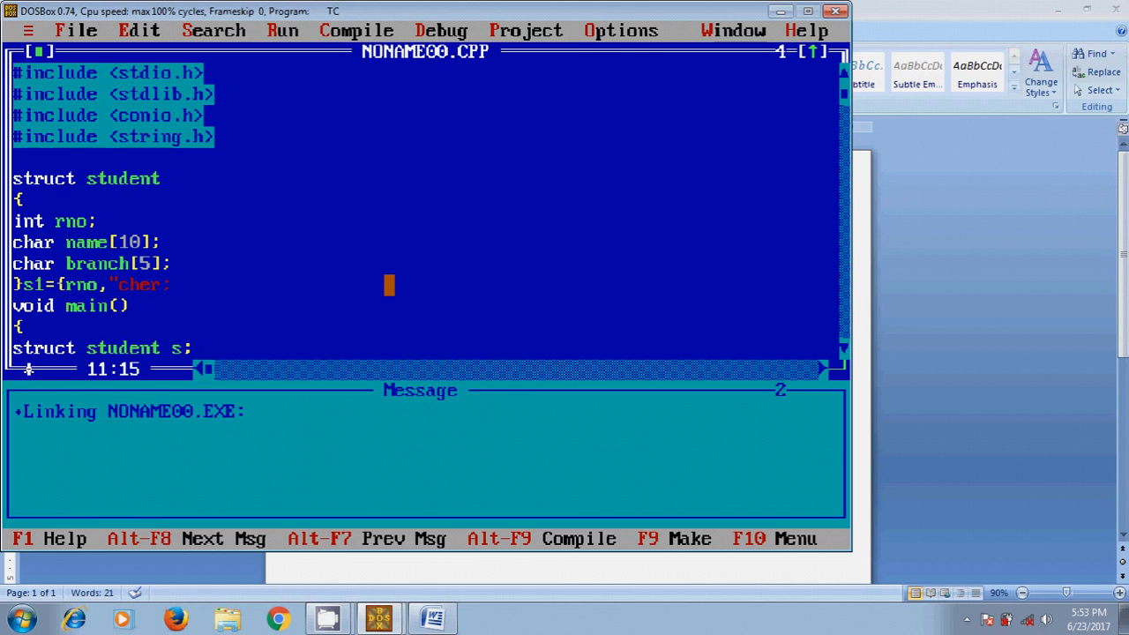
type("ry\"")
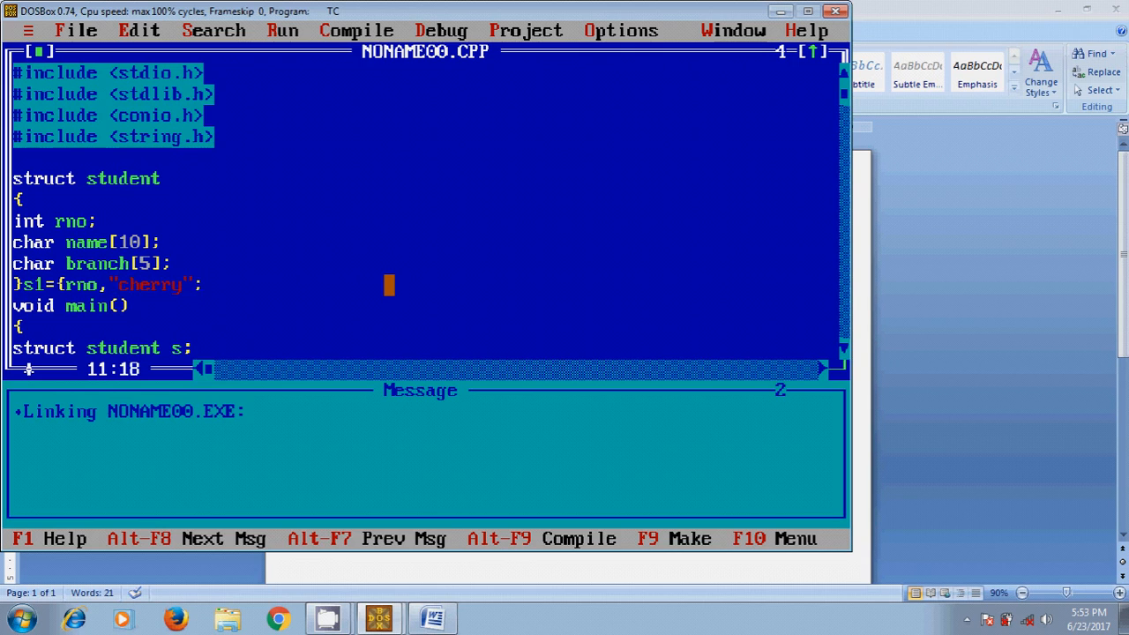
type(",")
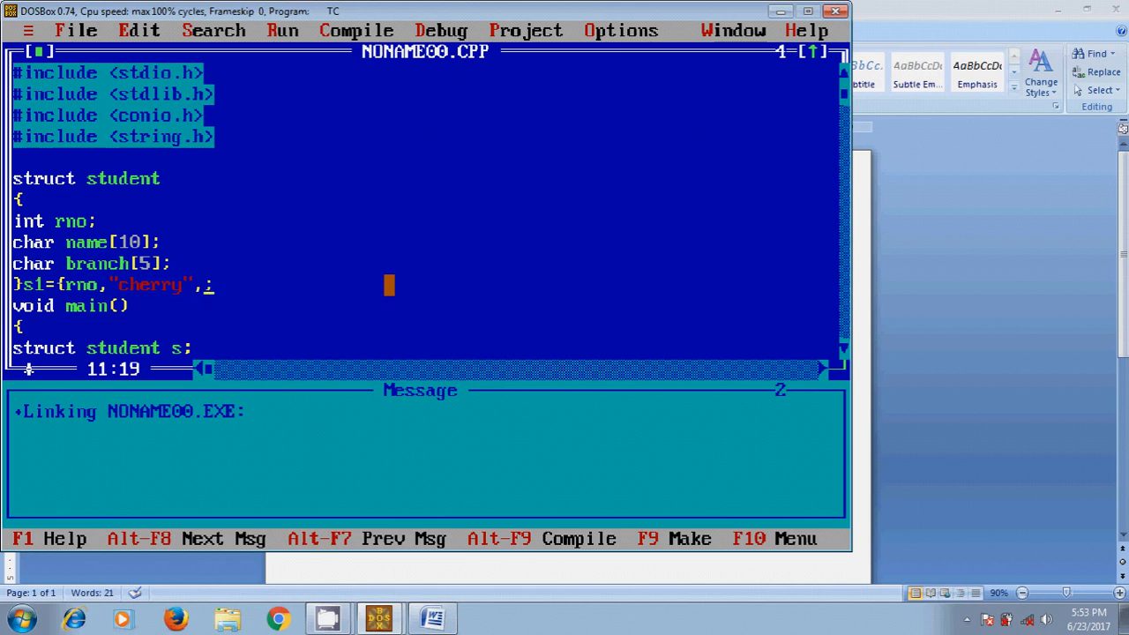
type("\"")
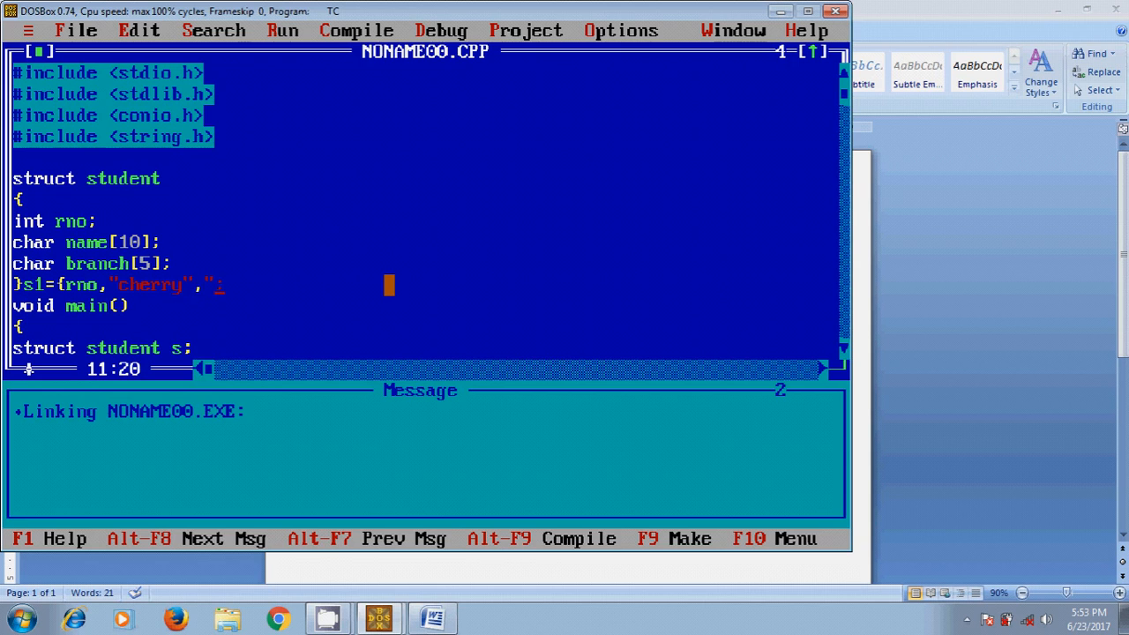
type("mec")
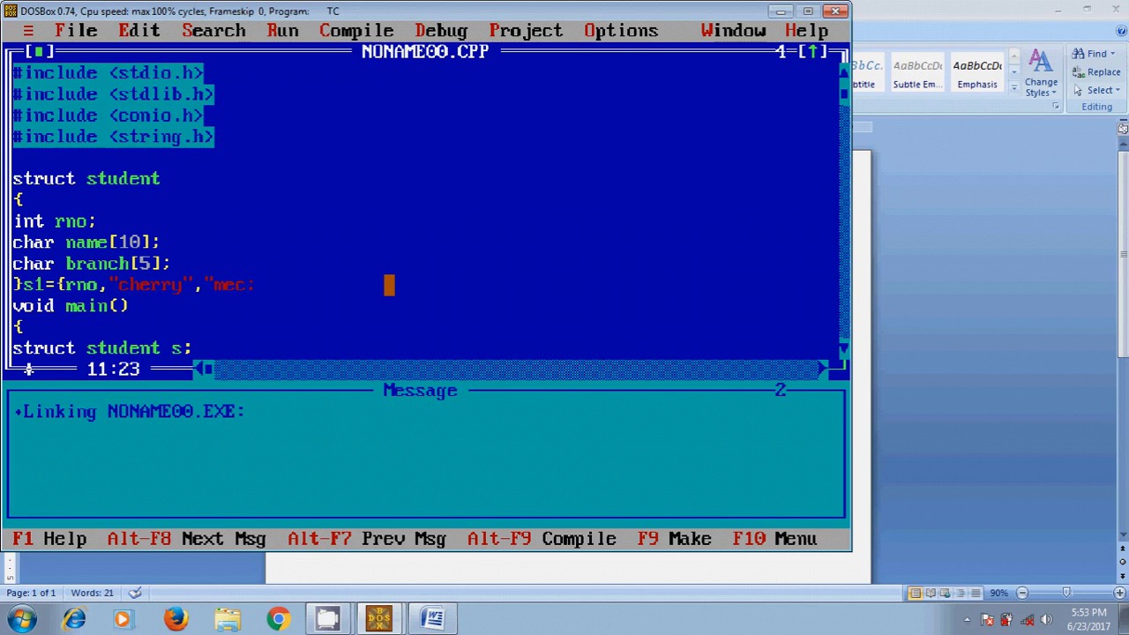
type("h\"}")
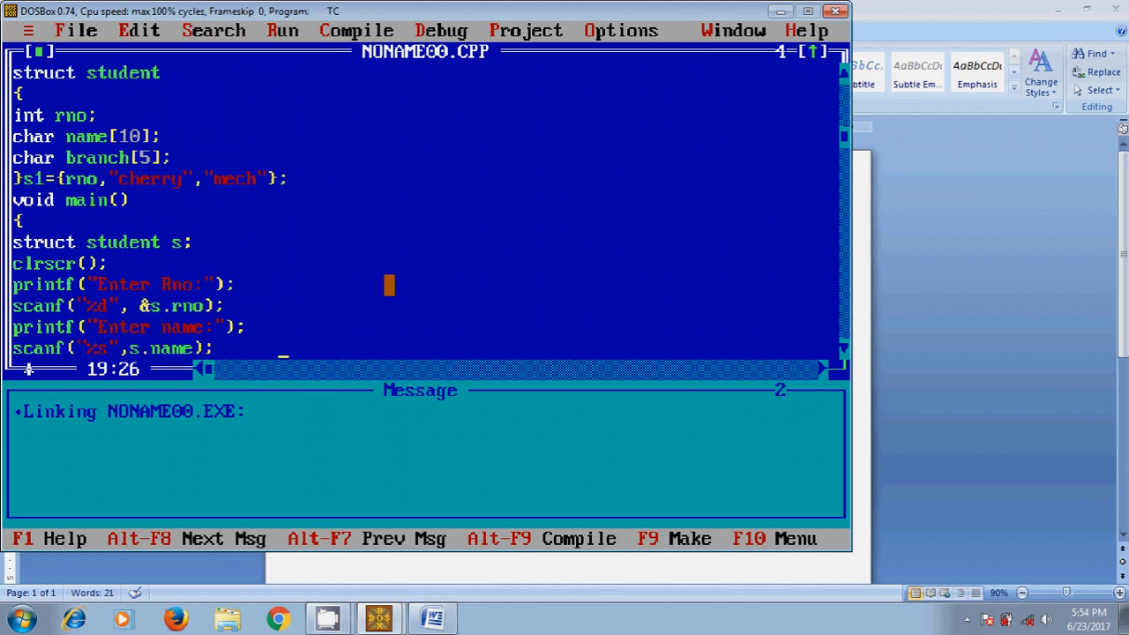
scroll("down", 3)
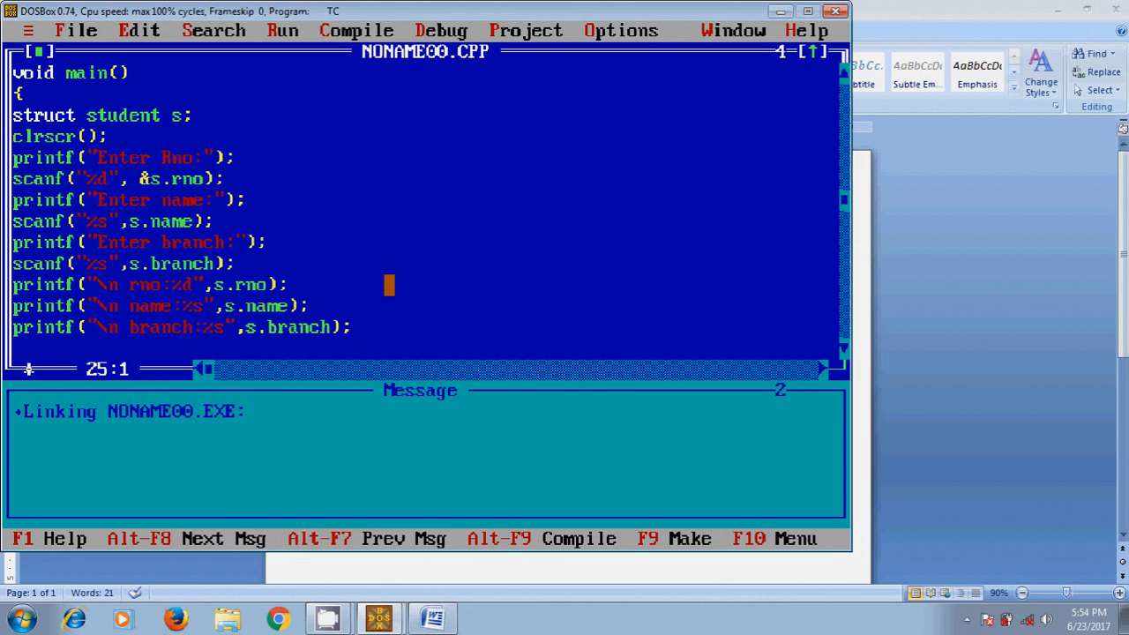
Print s1's roll number with printf("\n rno:%d",s1.rno);.
type("prin")
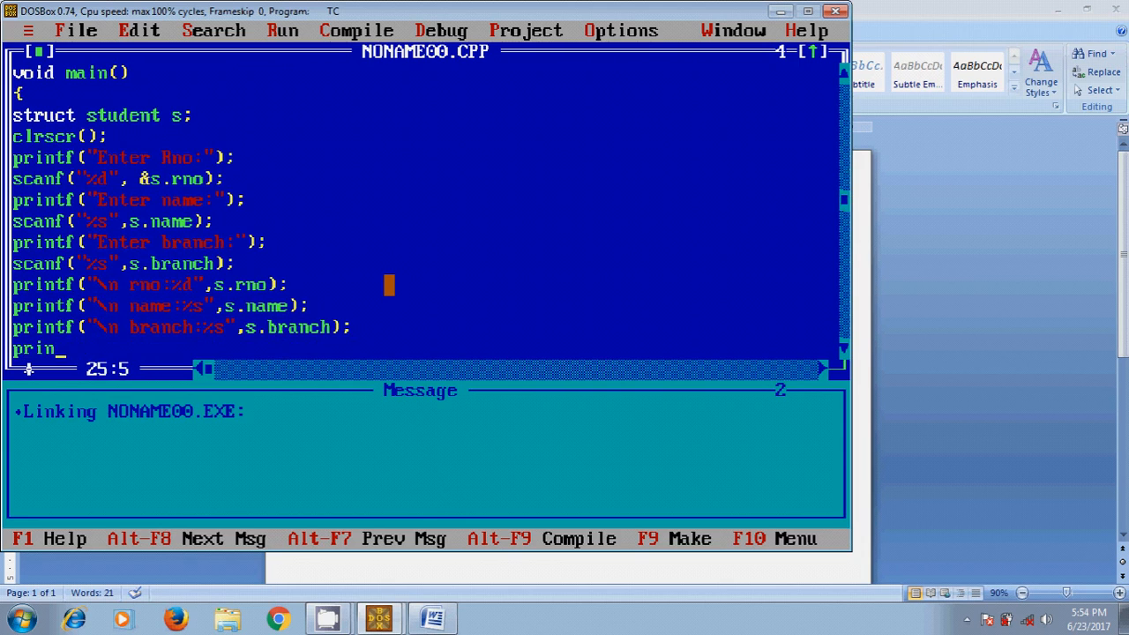
type("tf(\"\\")
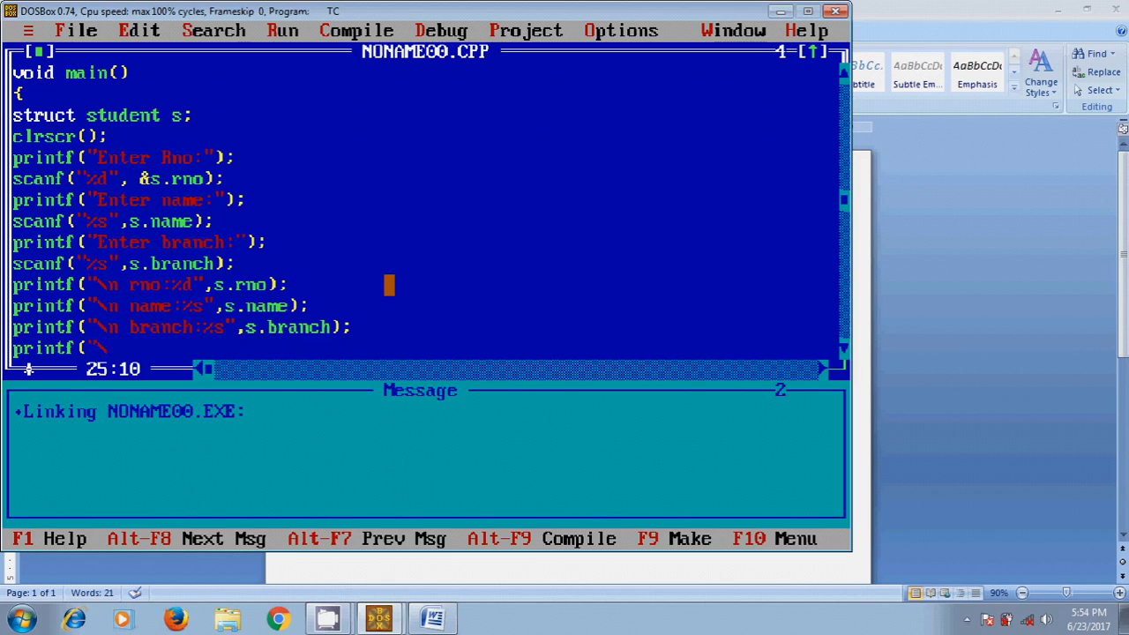
type("n rno:")
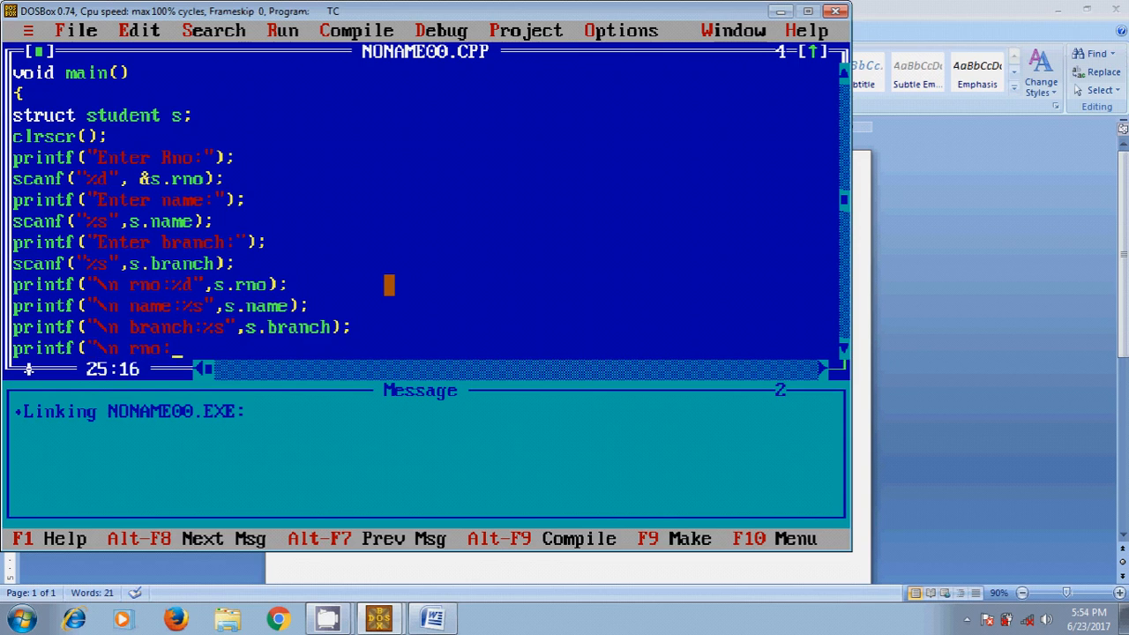
type("%d\"")
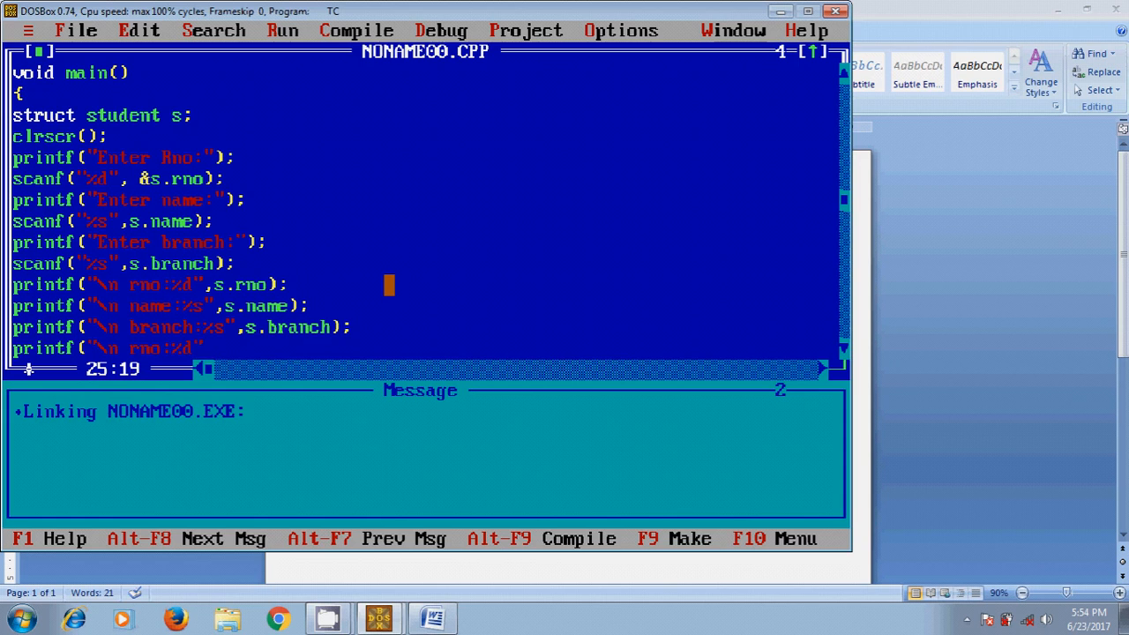
type("s1")
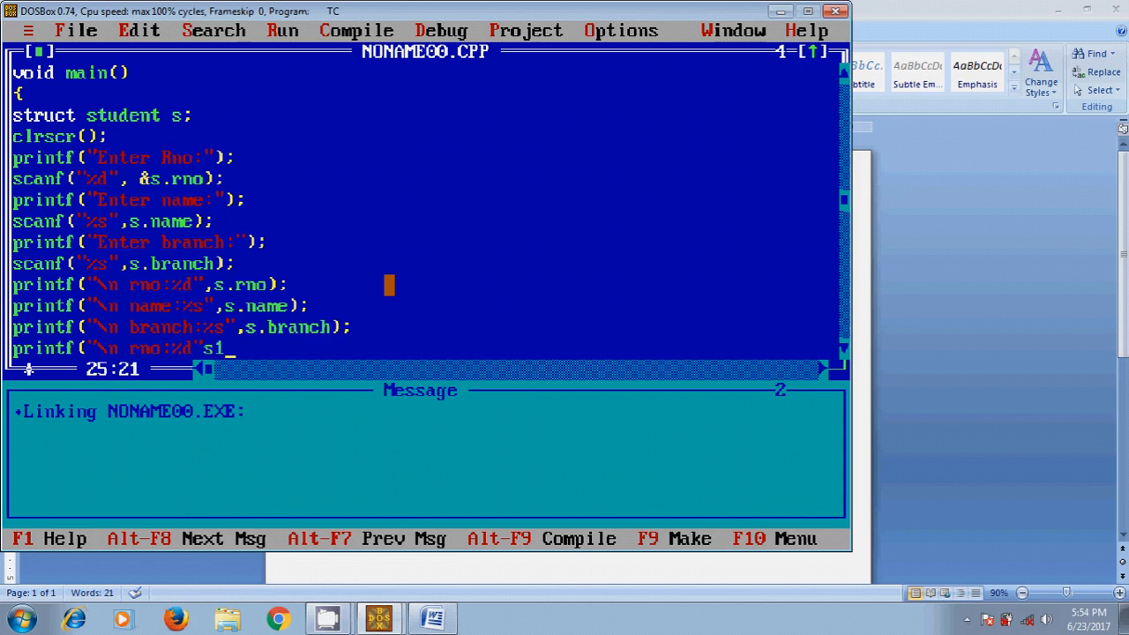
type(".")
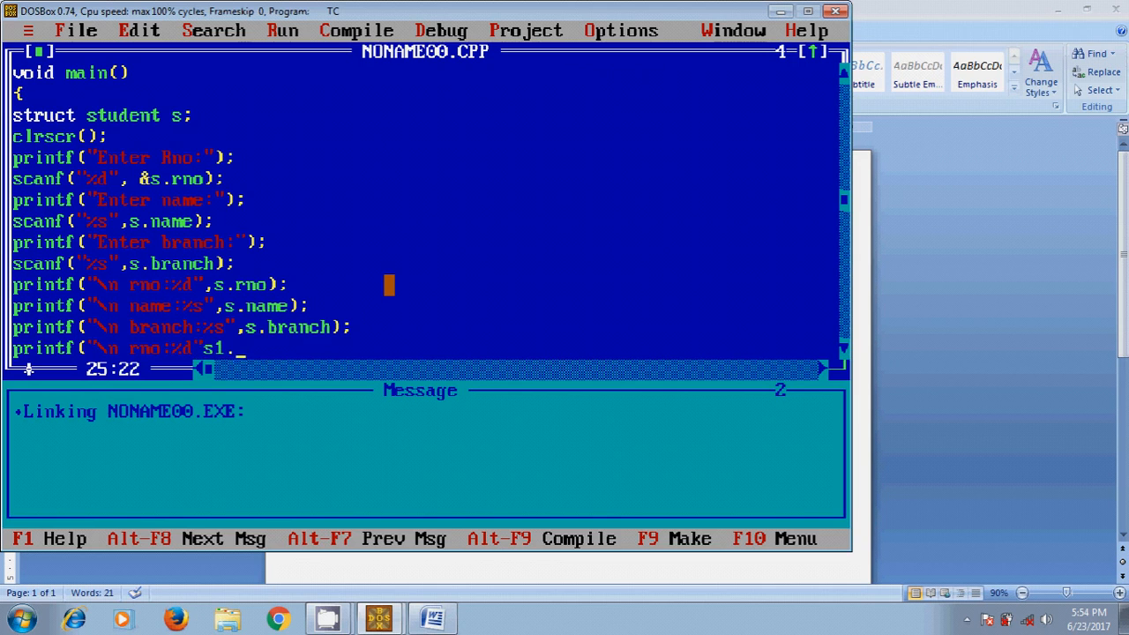
type("rno);")
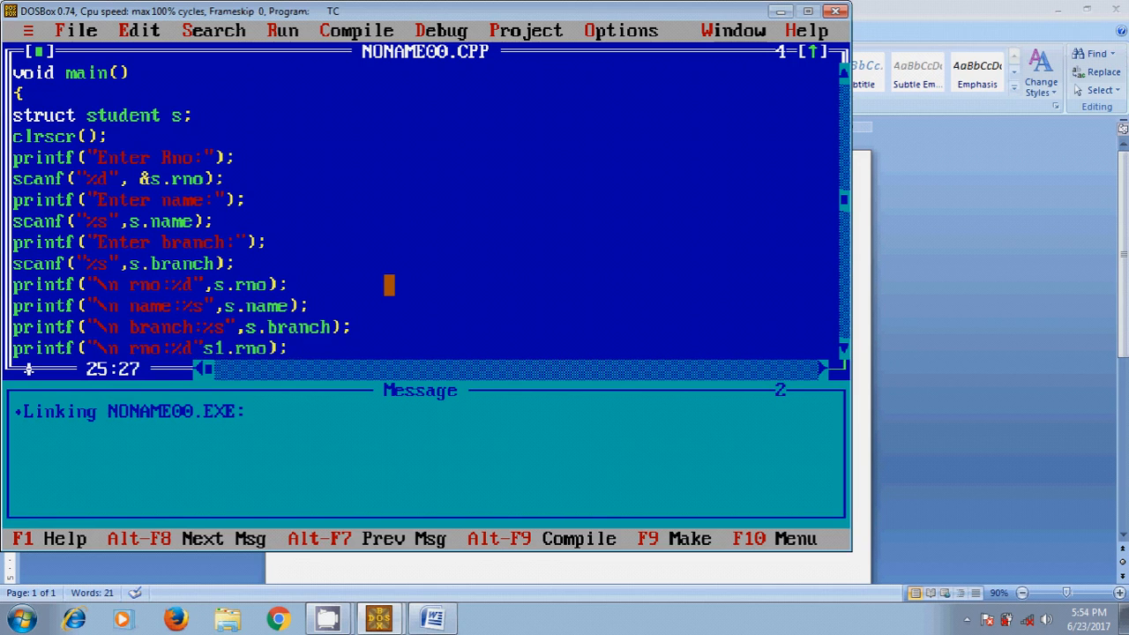
Print s1's name with printf("\n name:%s",s1.name);.
type("pri")
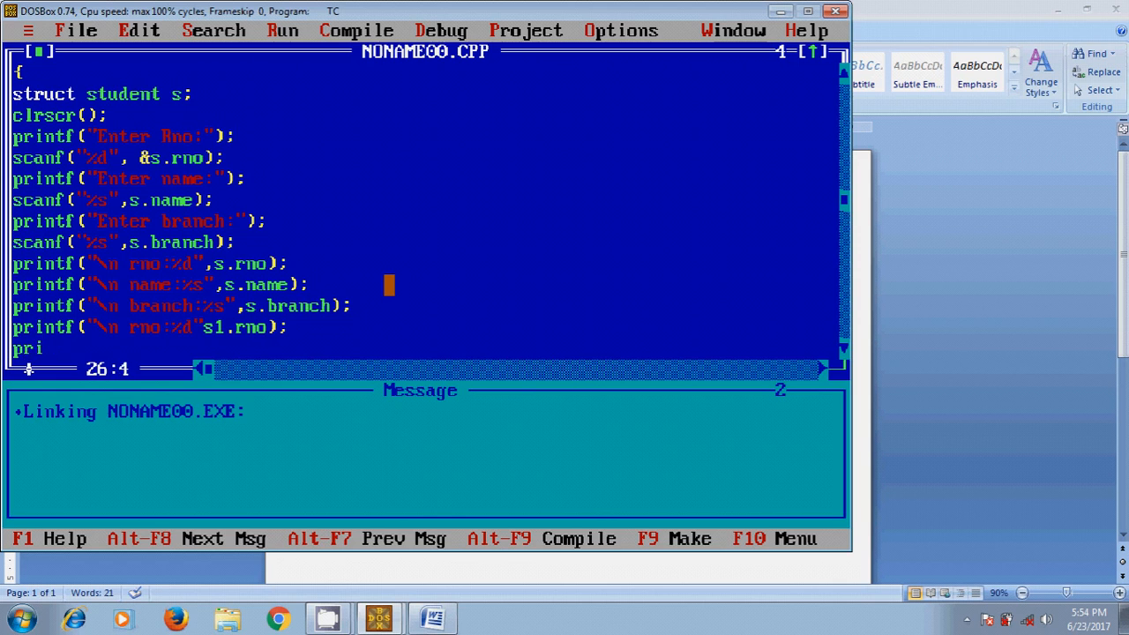
type("ntf(")
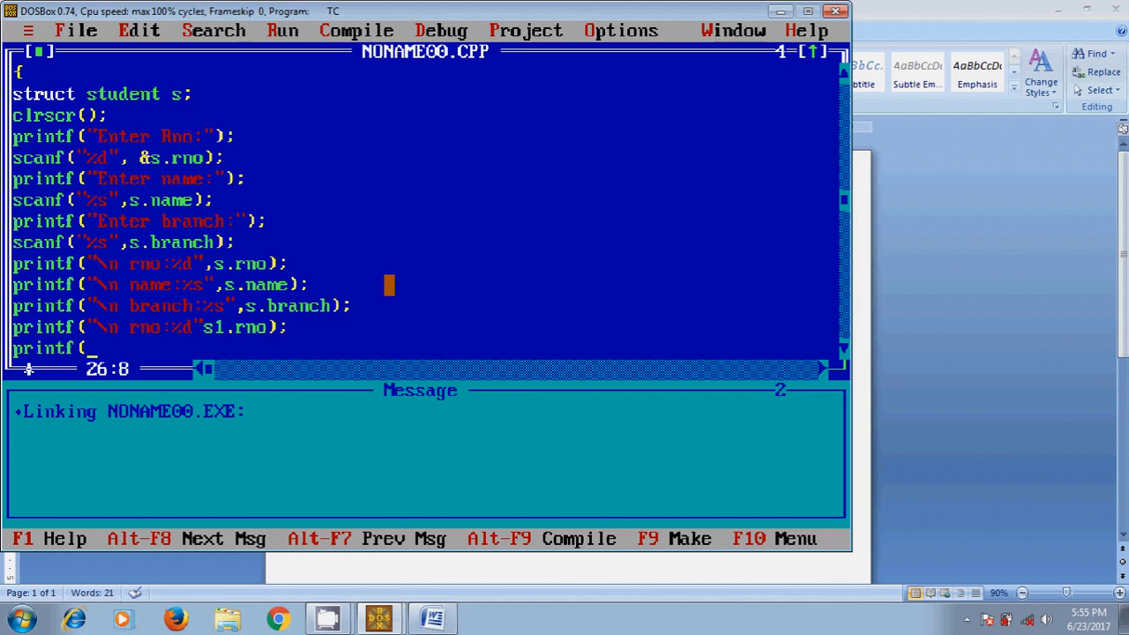
type("\\n")
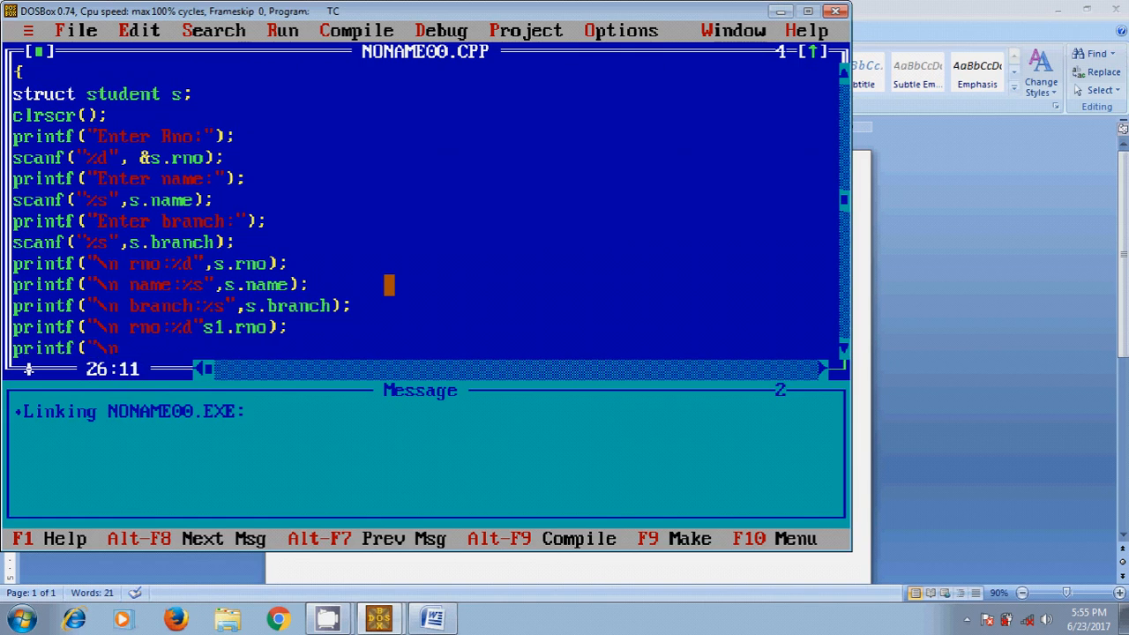
key("Right")
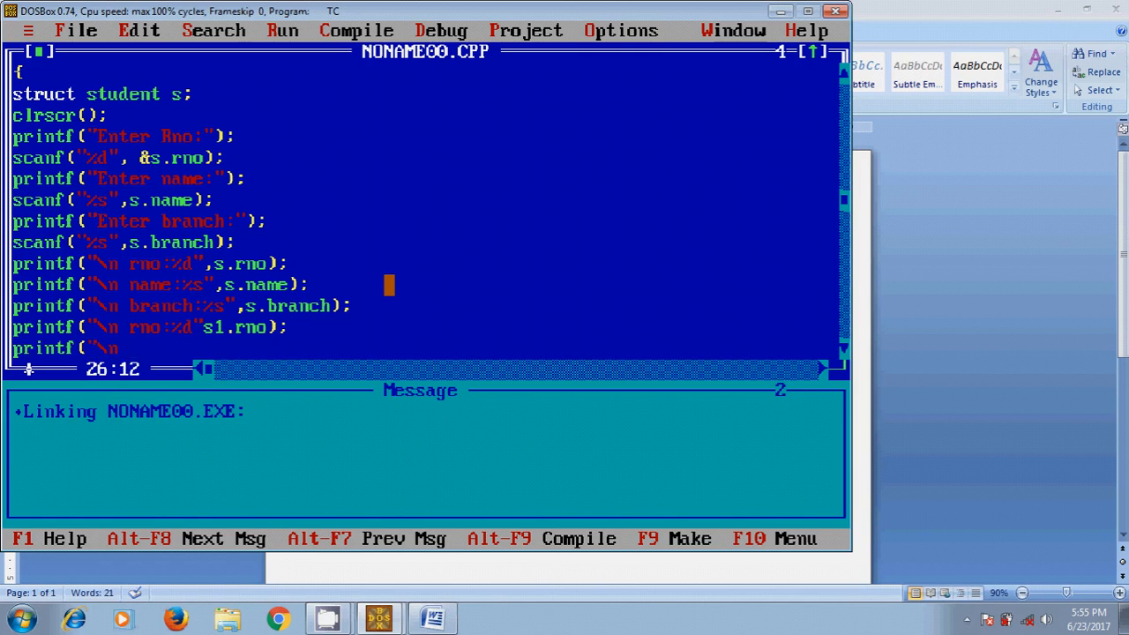
type("name")
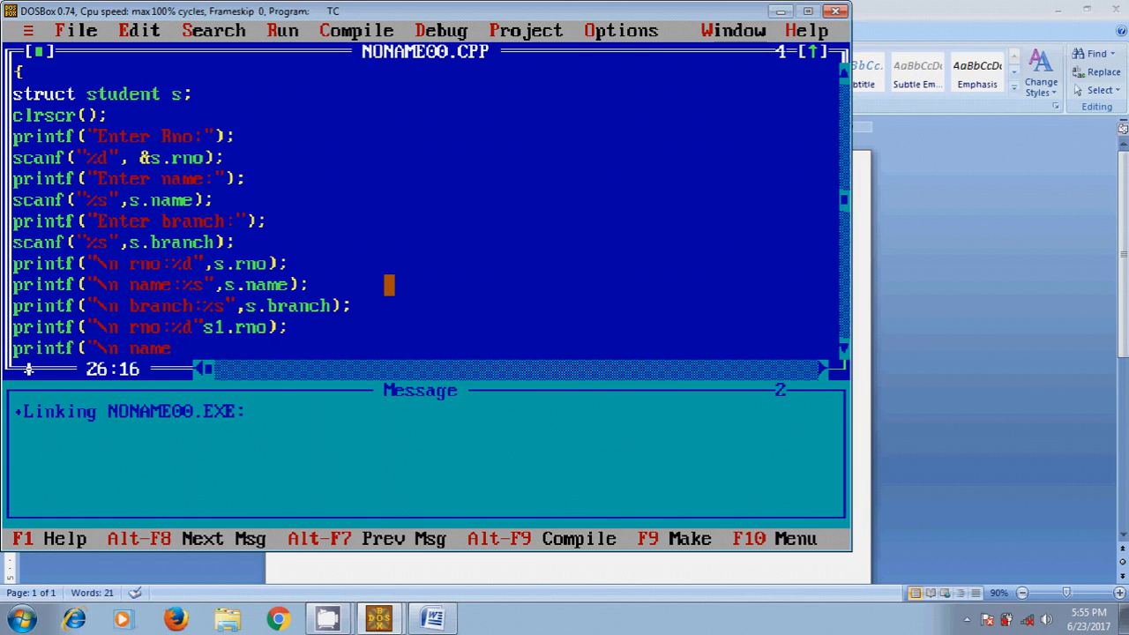
type(":%s")
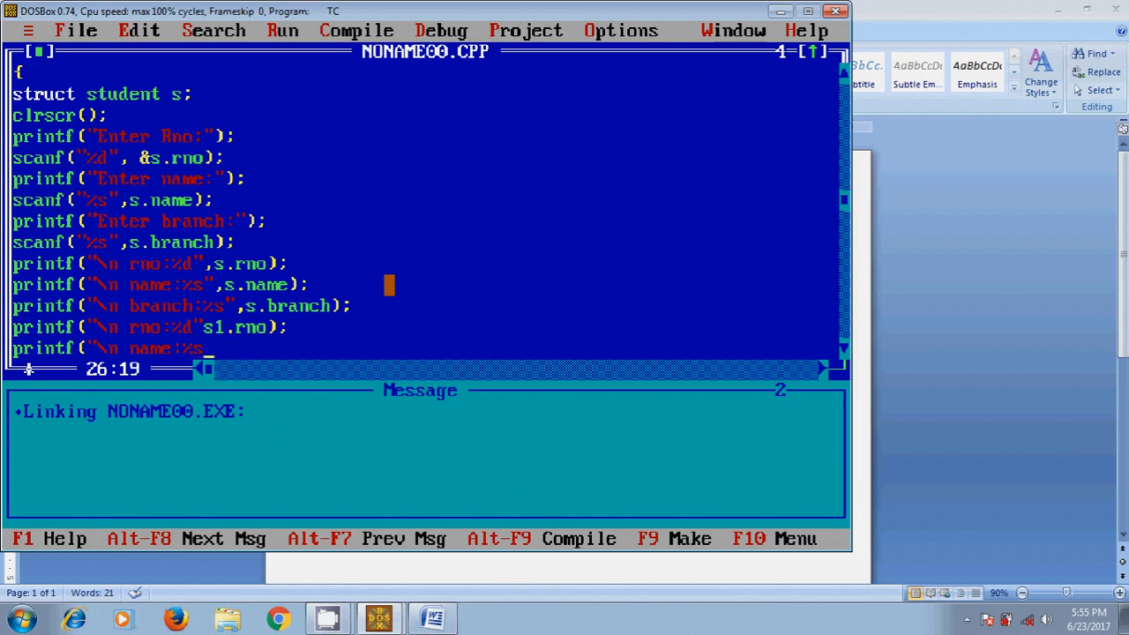
key("Right")
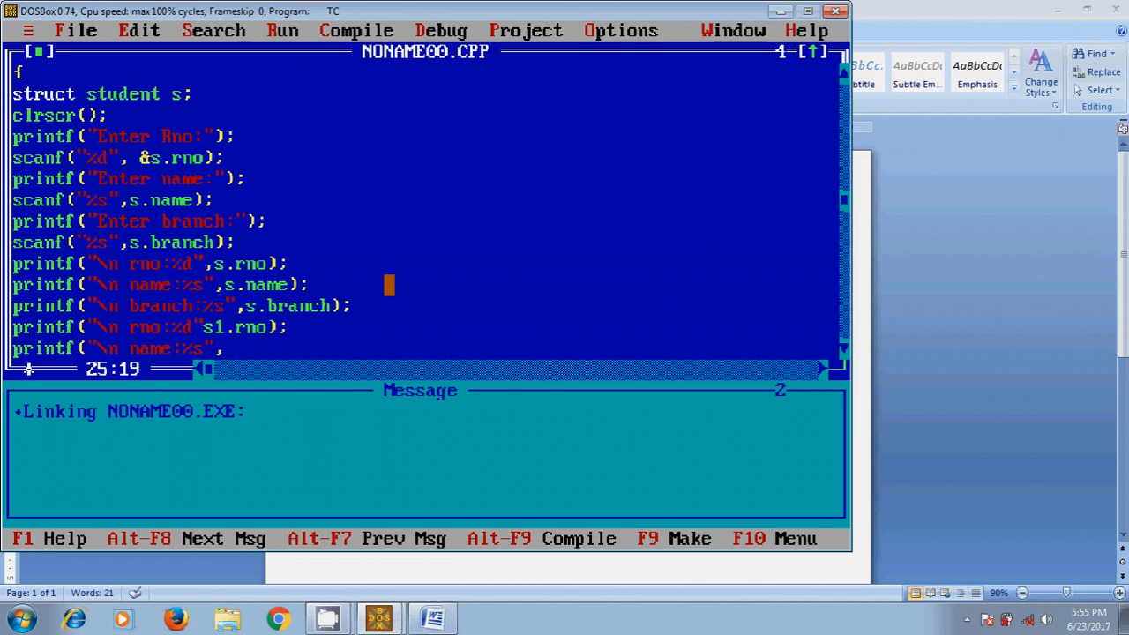
key("Right")
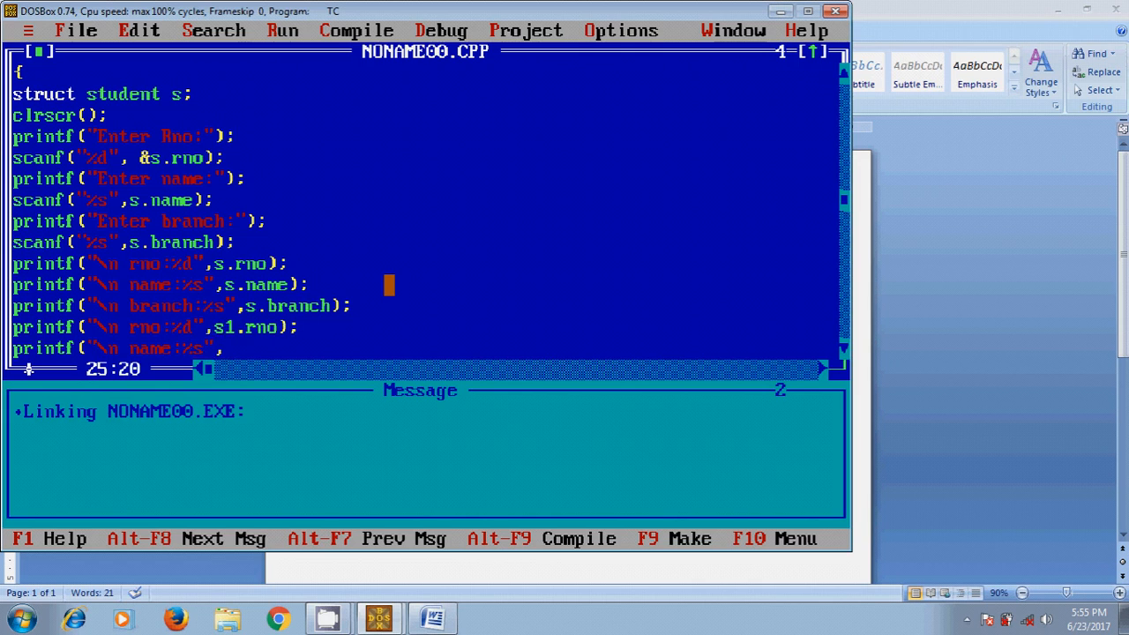
type("s")
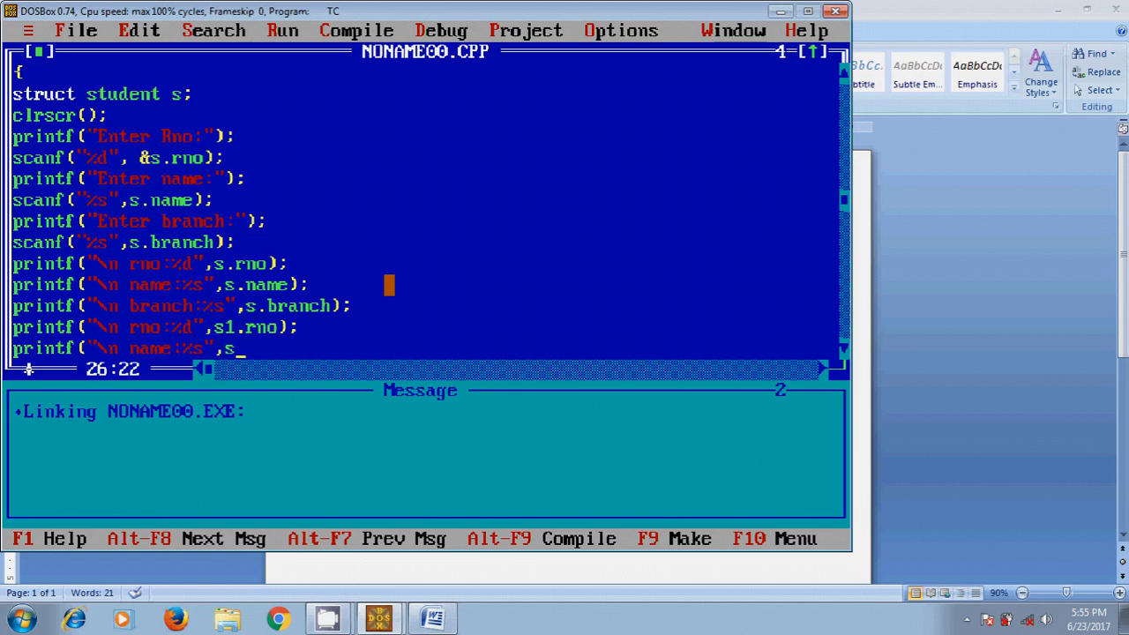
type("1.nam")
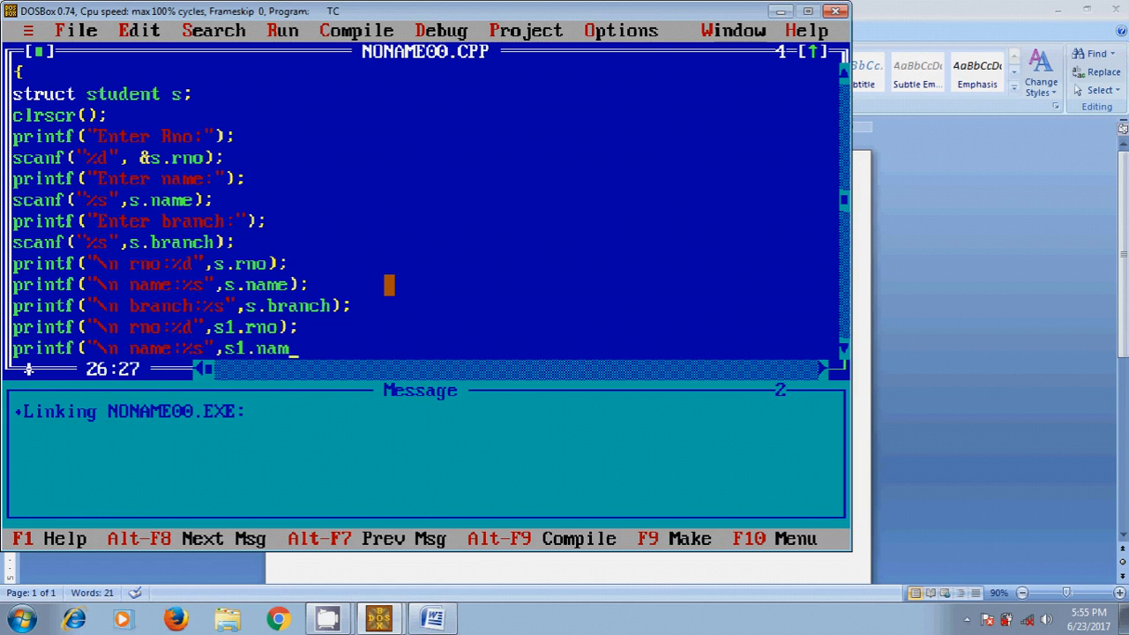
type("e);")
type("pr")
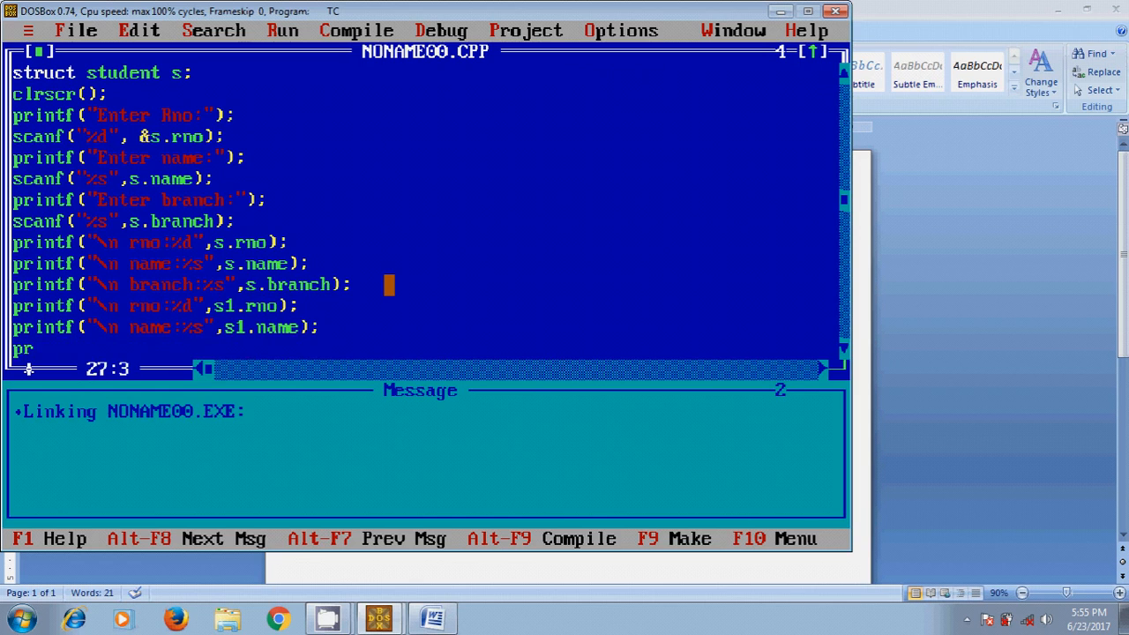
Print s1's branch with printf("\n branch:%s",s1.branch);.
type("intf(\"\\n")
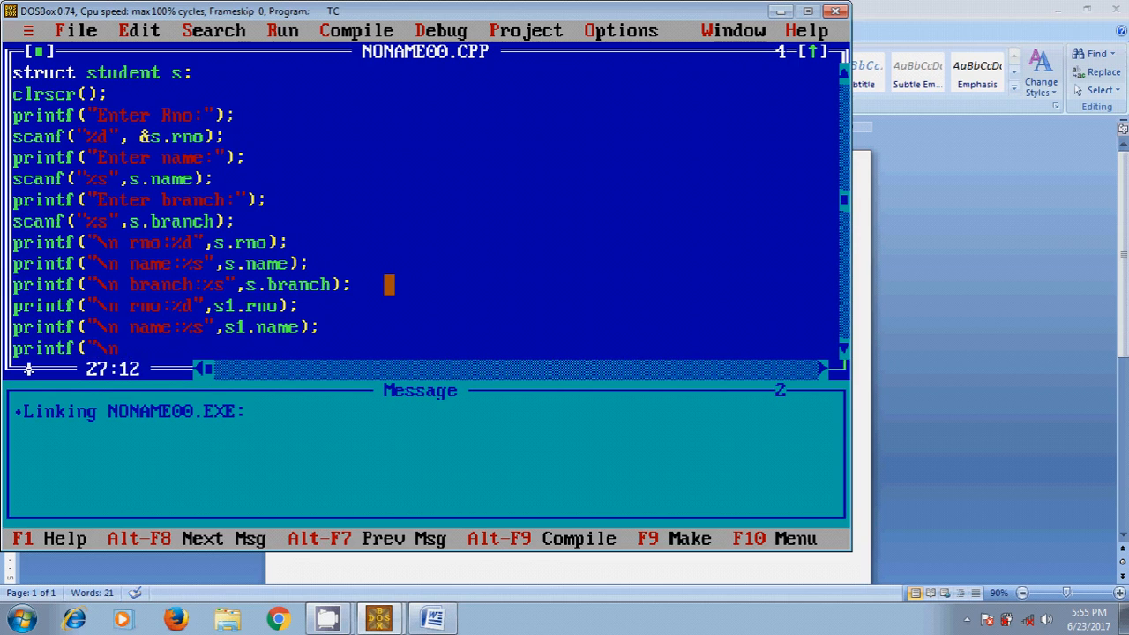
type("branch:")
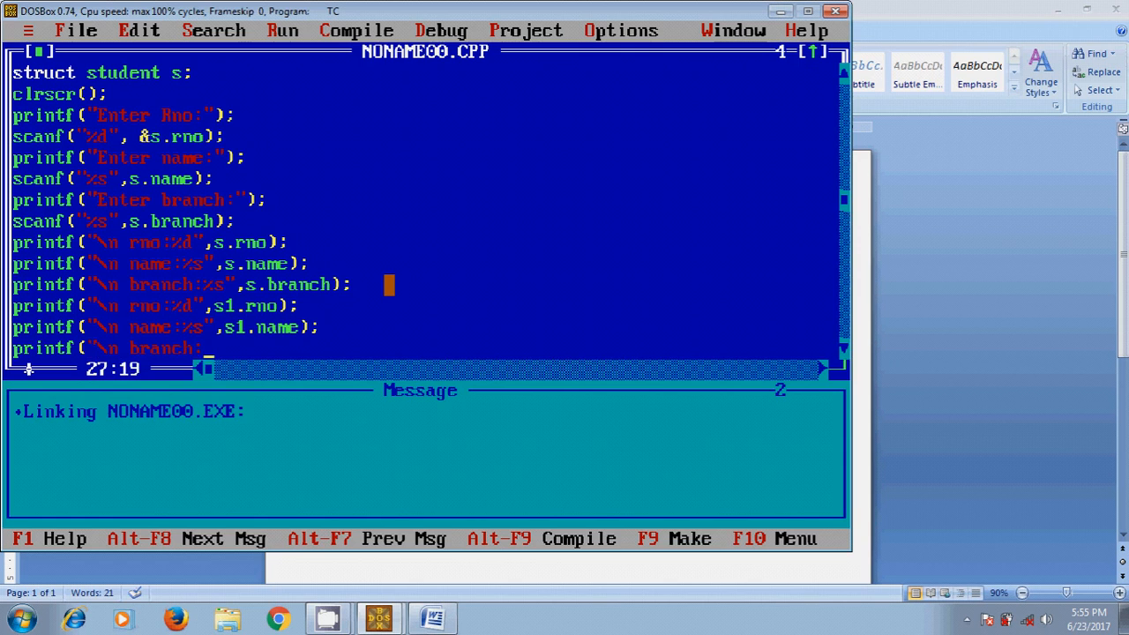
type("%s")
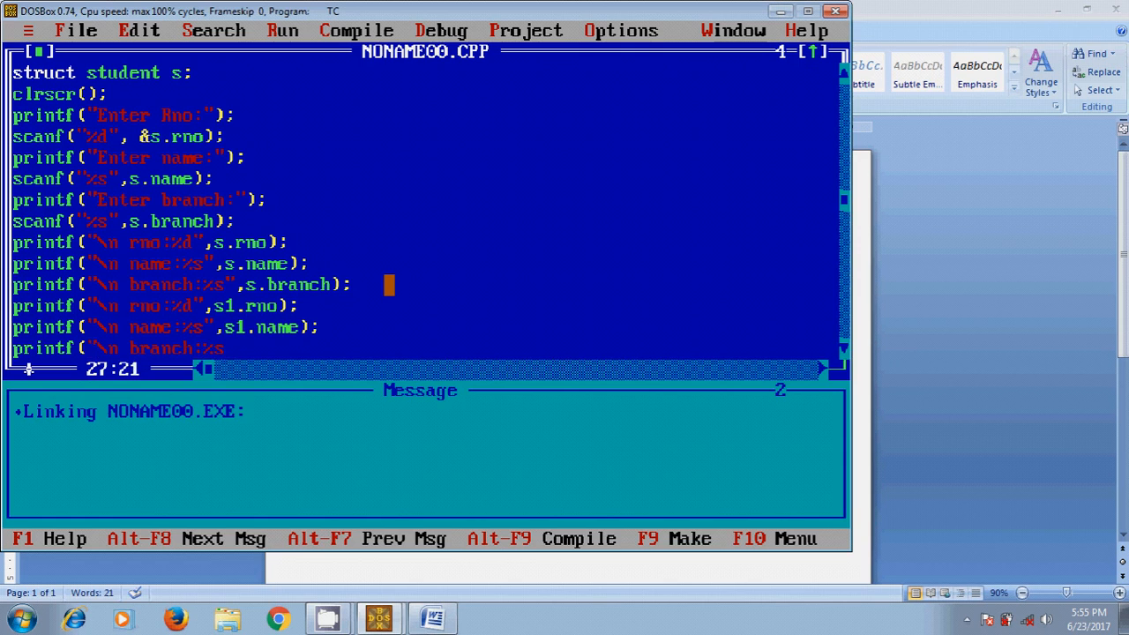
key("Right")
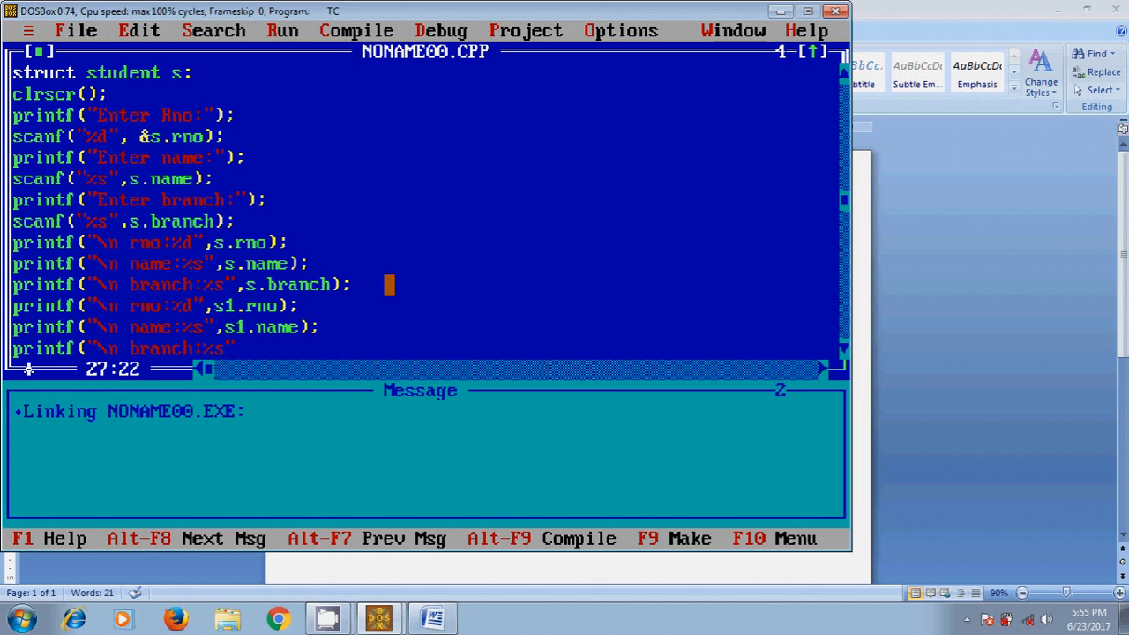
type(",s1.b")
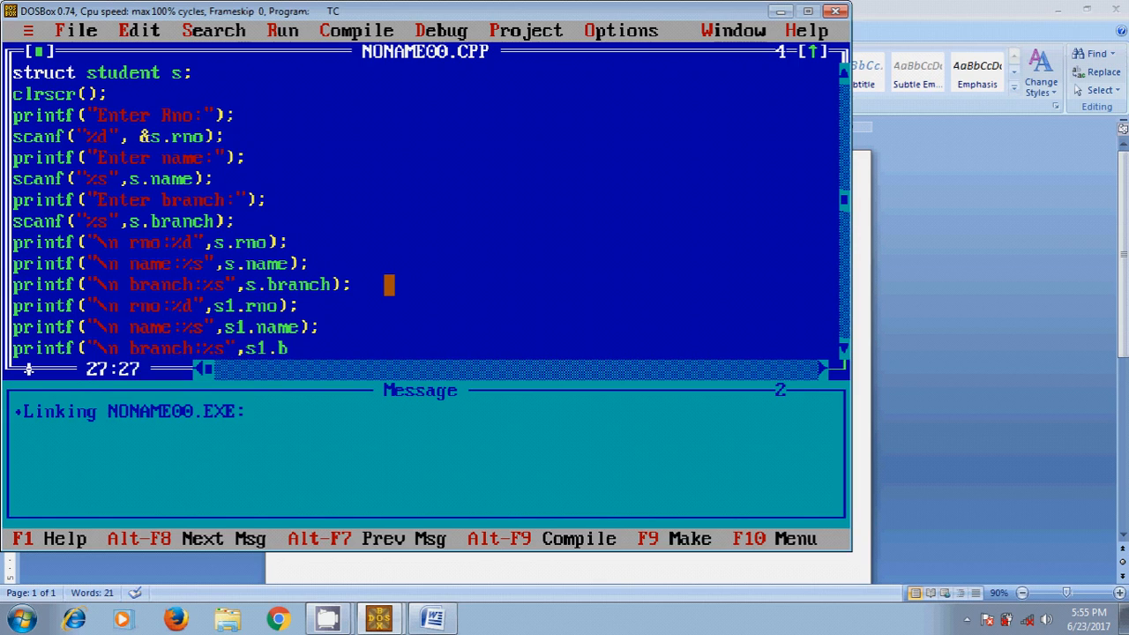
type("ranch")
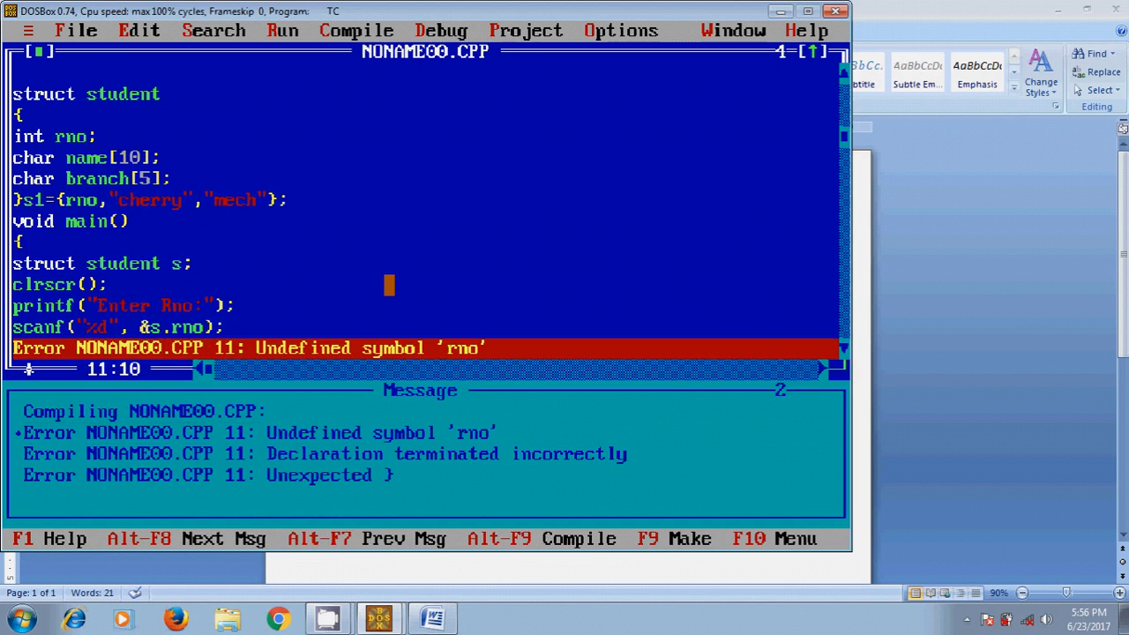
Initialize s1 with roll number 302, save the source file overwriting the old one, and rerun.
type("printf(\"Enter name:\");")
type("3")
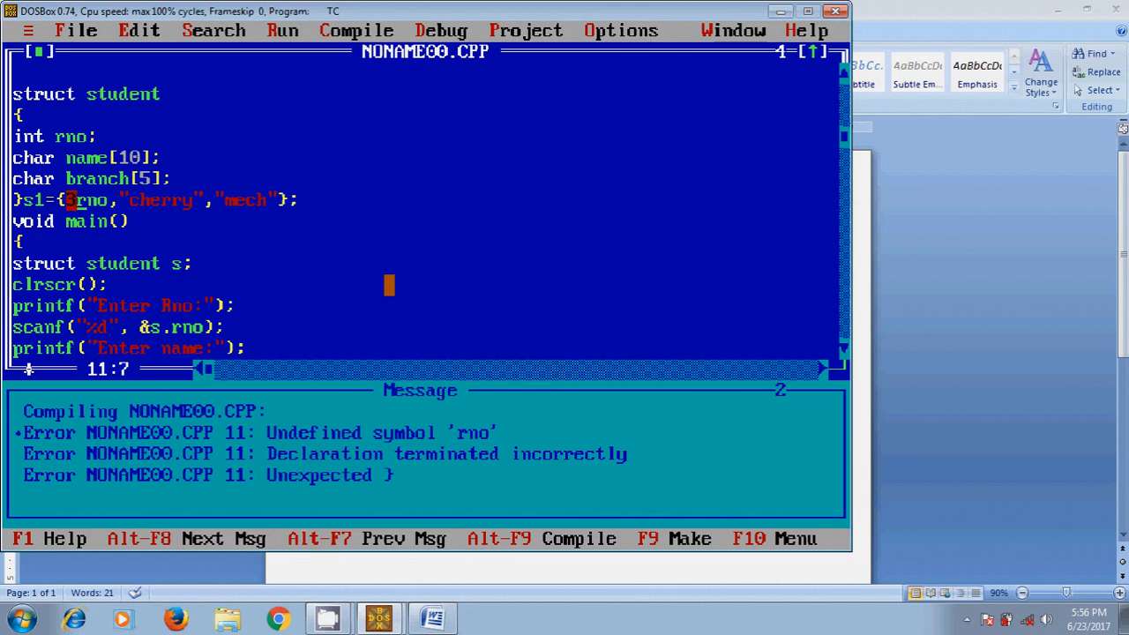
type("500")
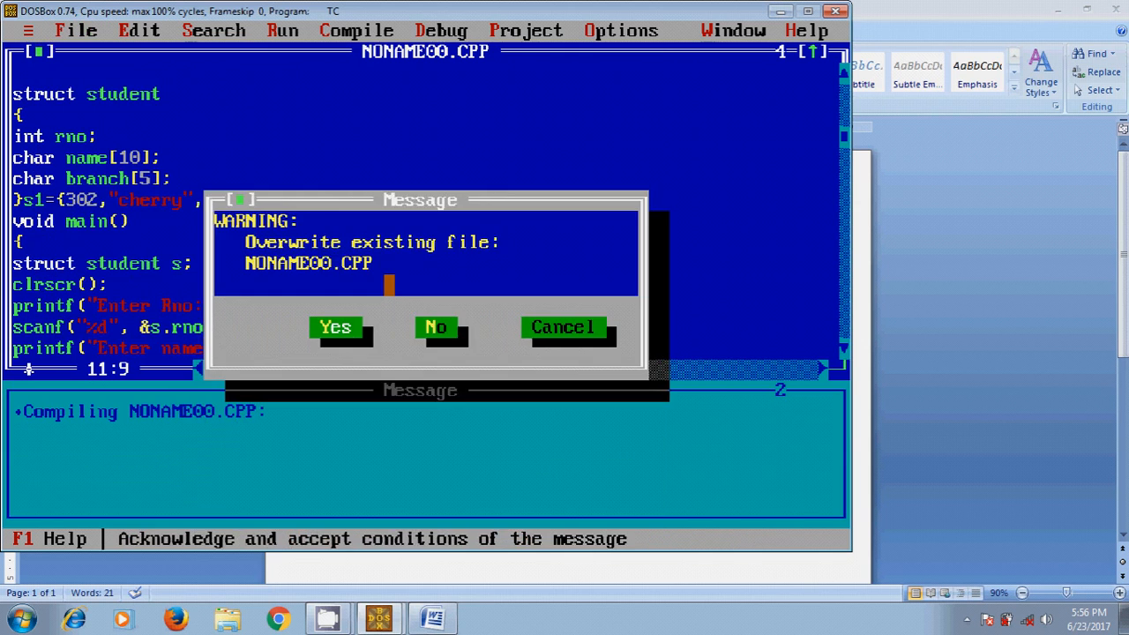
left_click(335, 327)
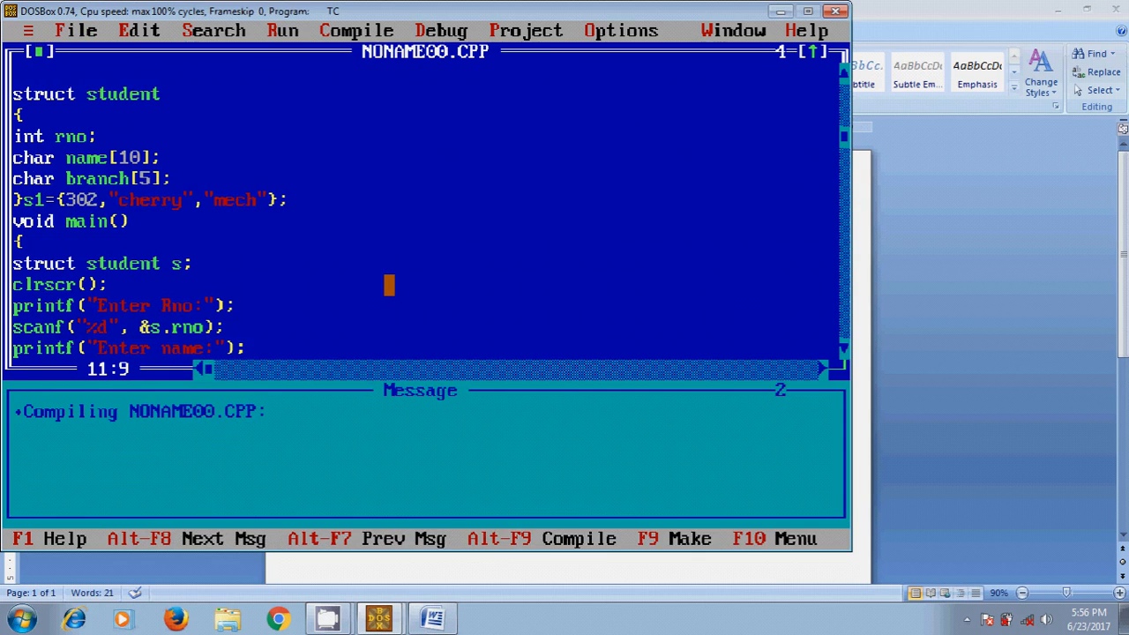
left_click(282, 30)
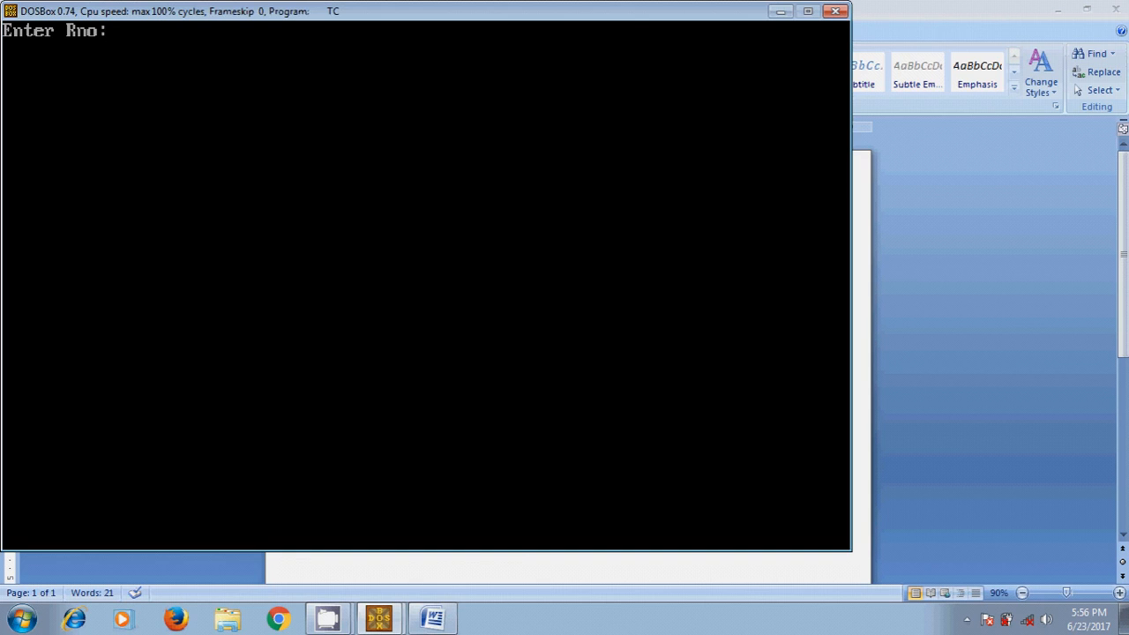
Enter roll number 301, name rahul and branch mech at the program's prompts.
type("301")
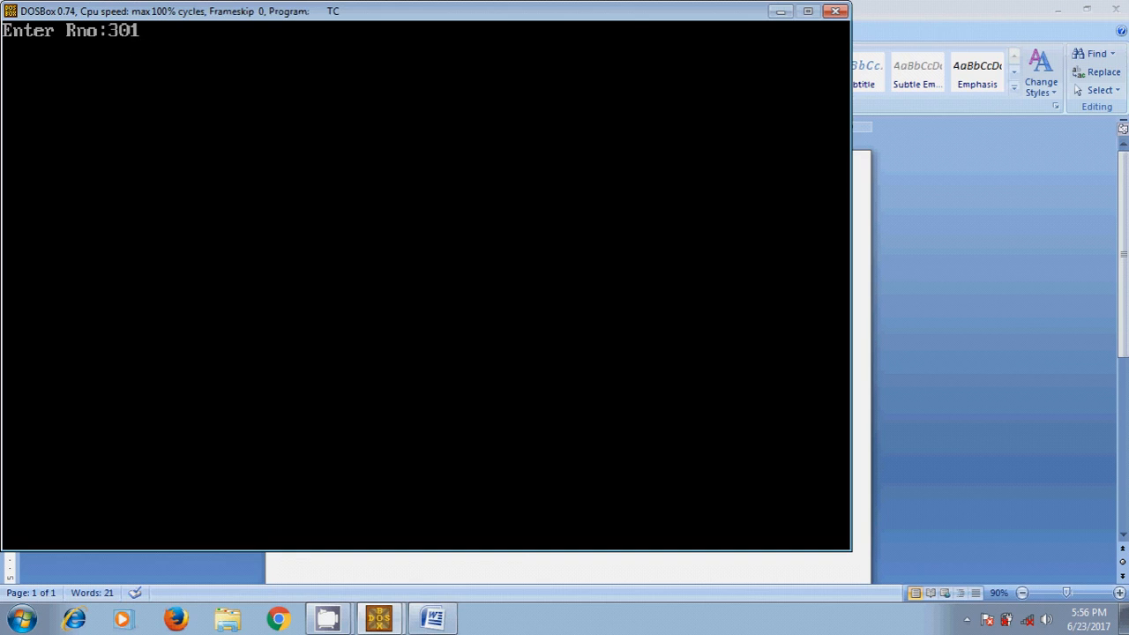
type("rahul")
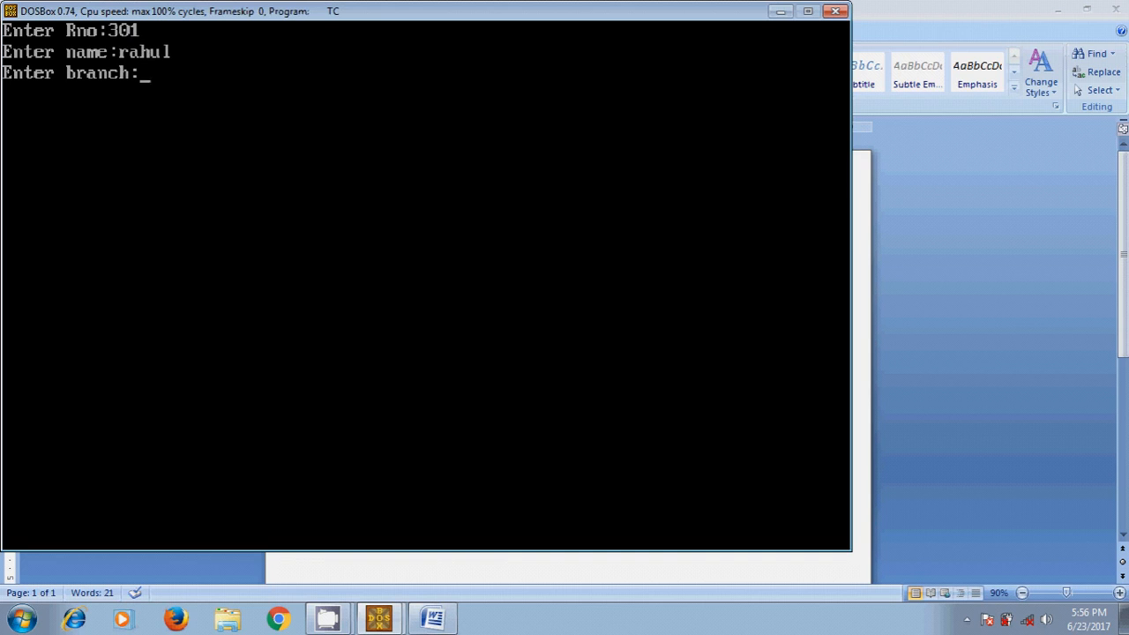
type("mech")
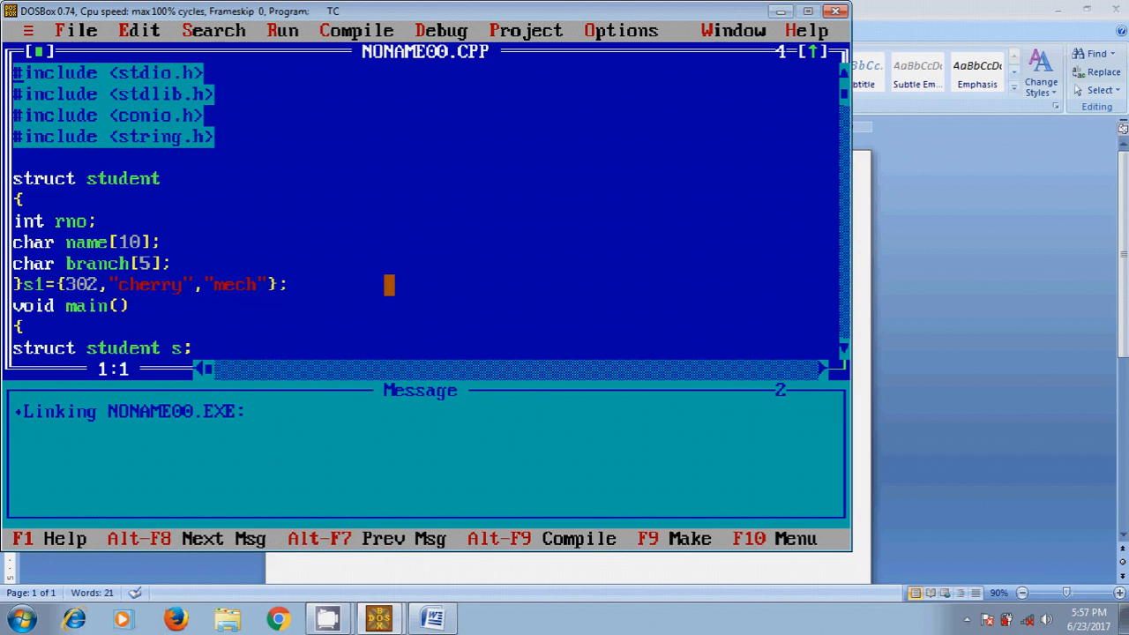
Minimize the Turbo C++ and Word windows to reveal the desktop.
left_click(430, 618)
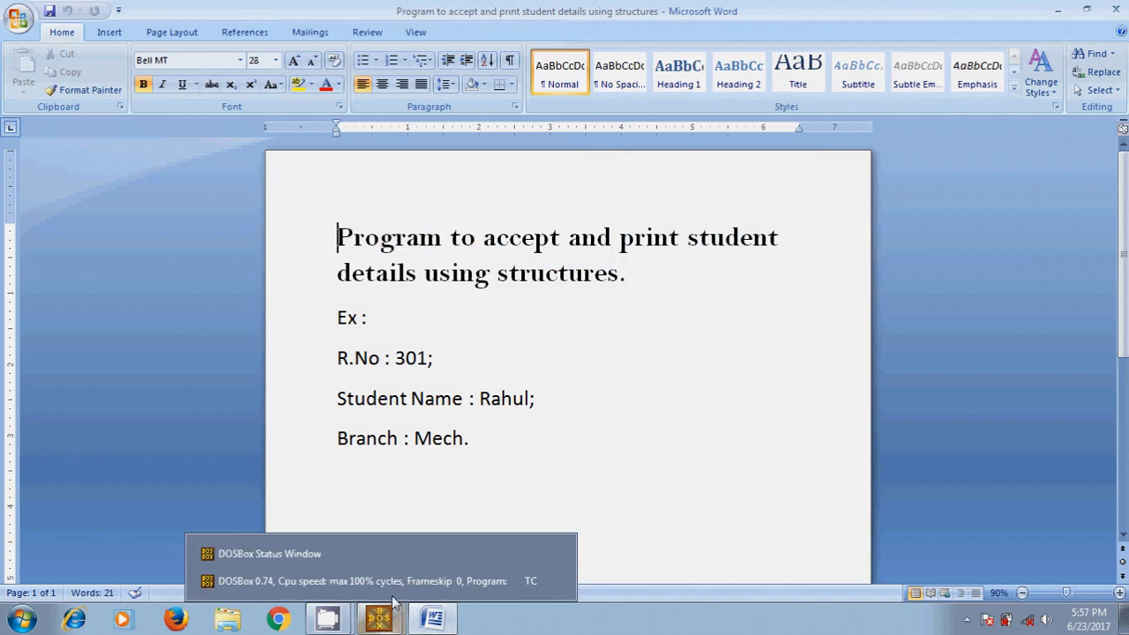
left_click(380, 569)
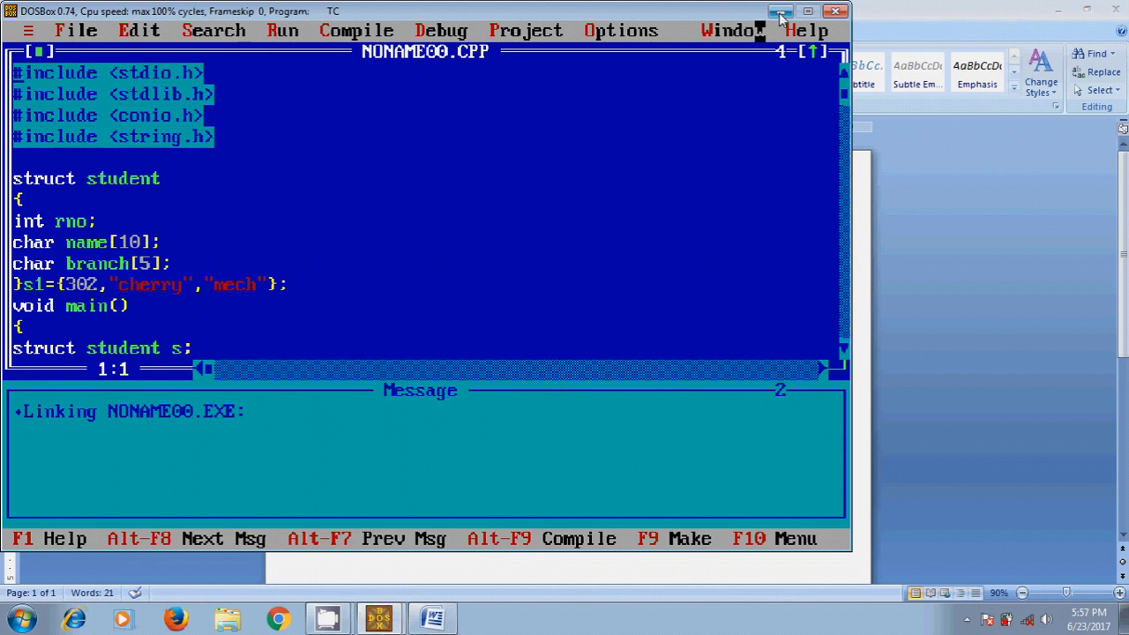
left_click(779, 11)
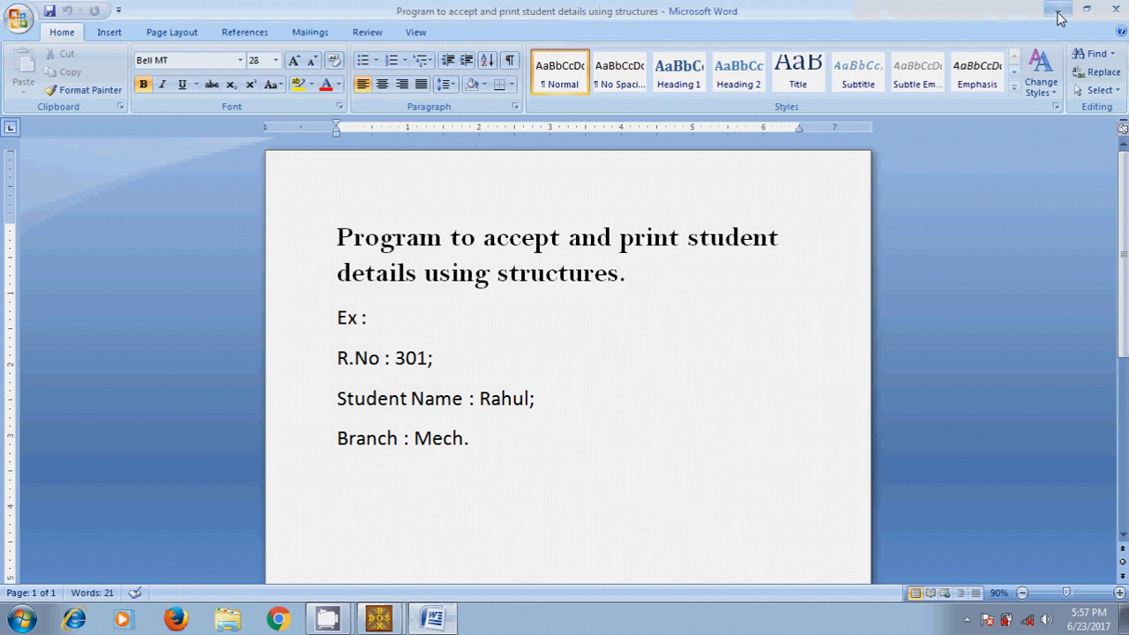
left_click(1058, 16)
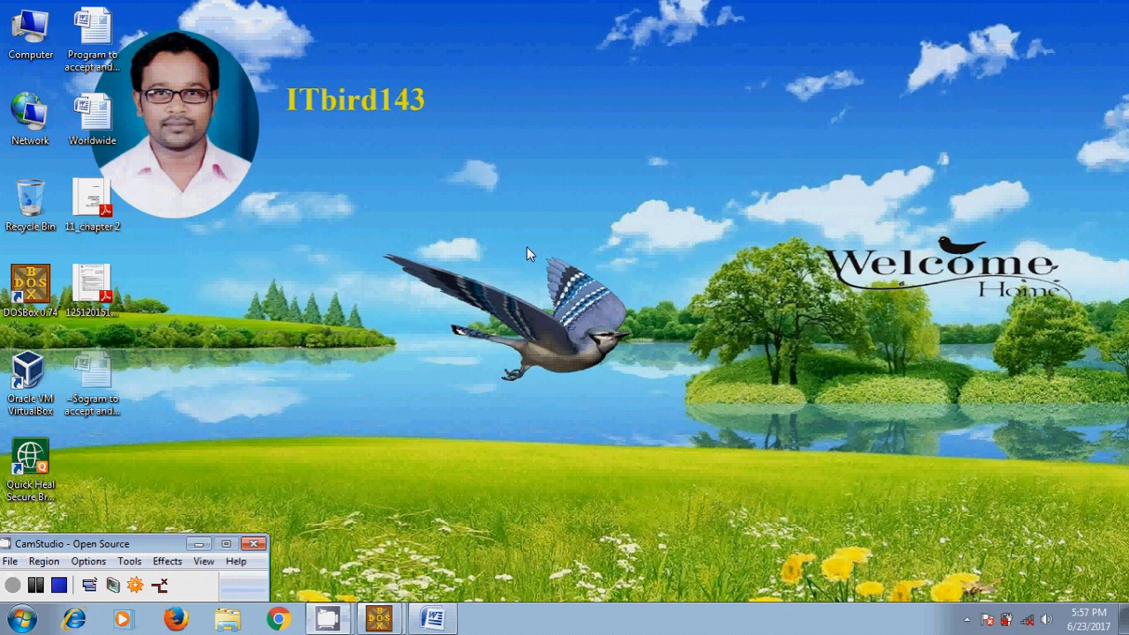